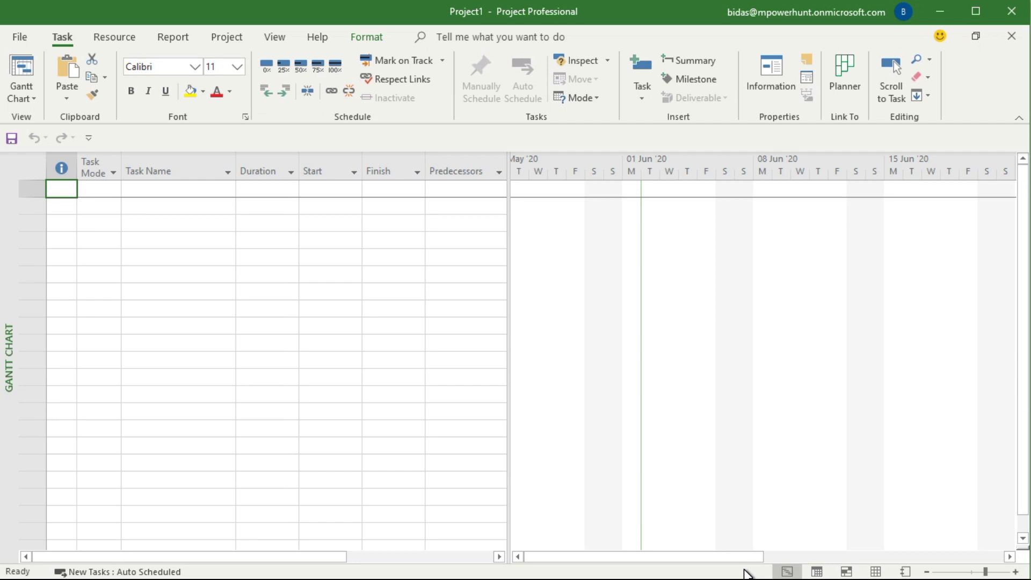
mouse_move(507, 206)
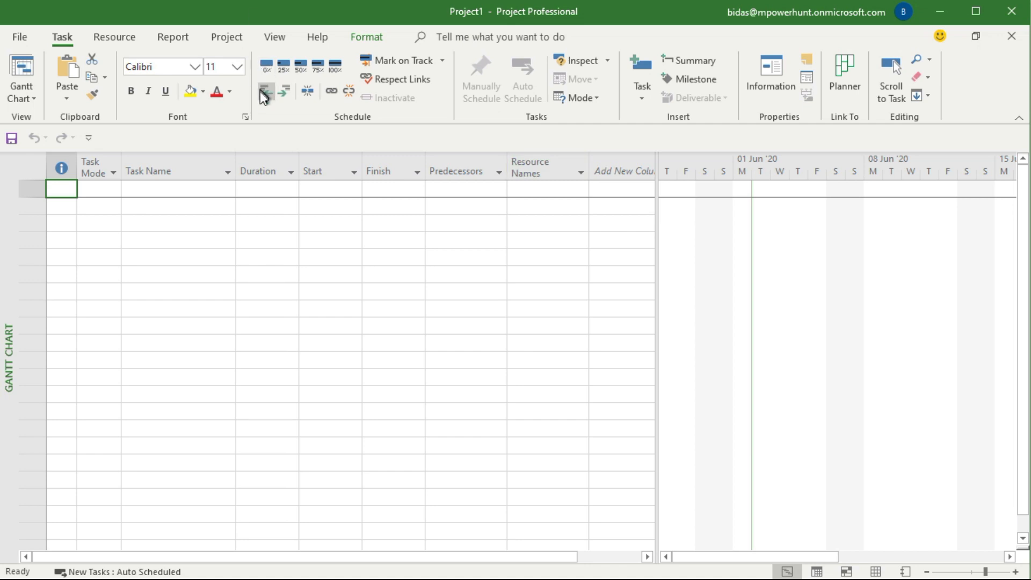
- Switch to the Project ribbon to reach project-wide settings
click(226, 36)
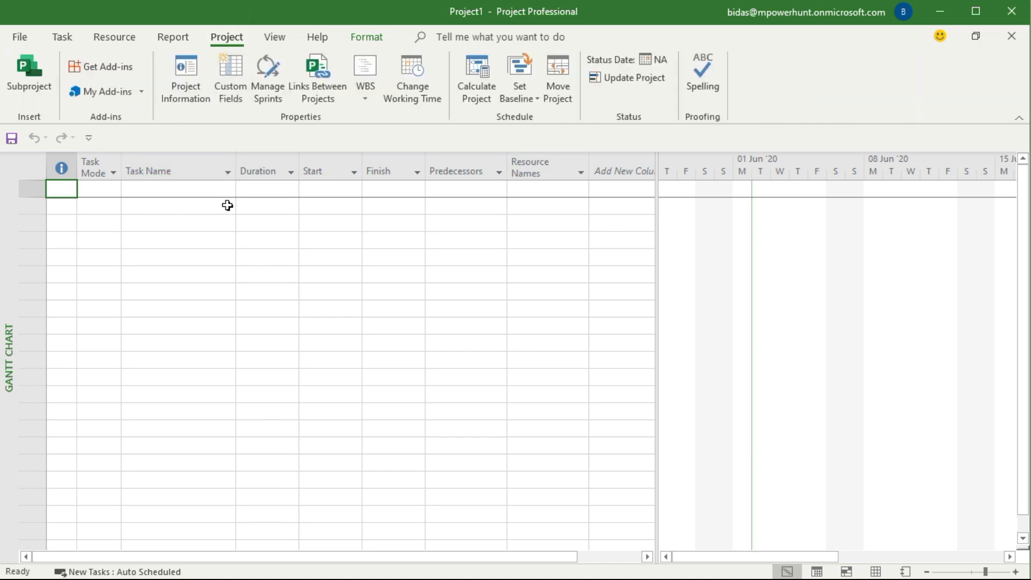
mouse_move(230, 77)
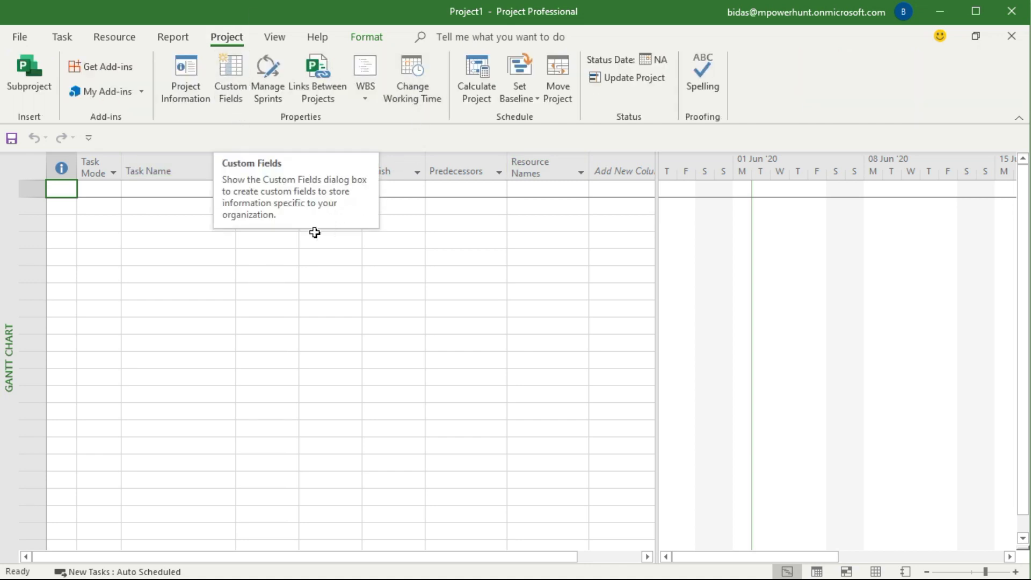
mouse_move(230, 77)
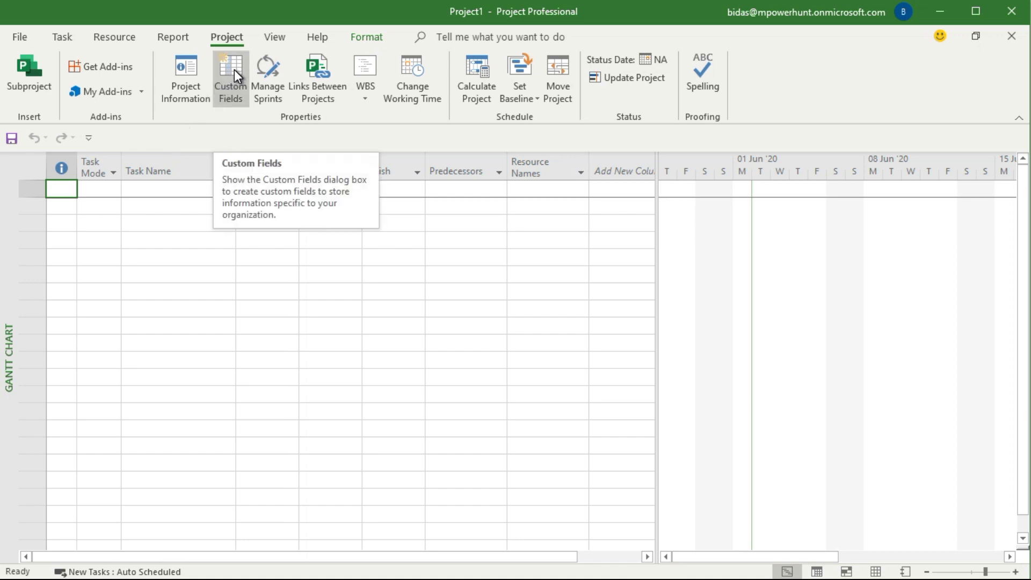
- Show the Duration-type custom fields (Duration1 onward) in the Custom Fields dialog
click(229, 77)
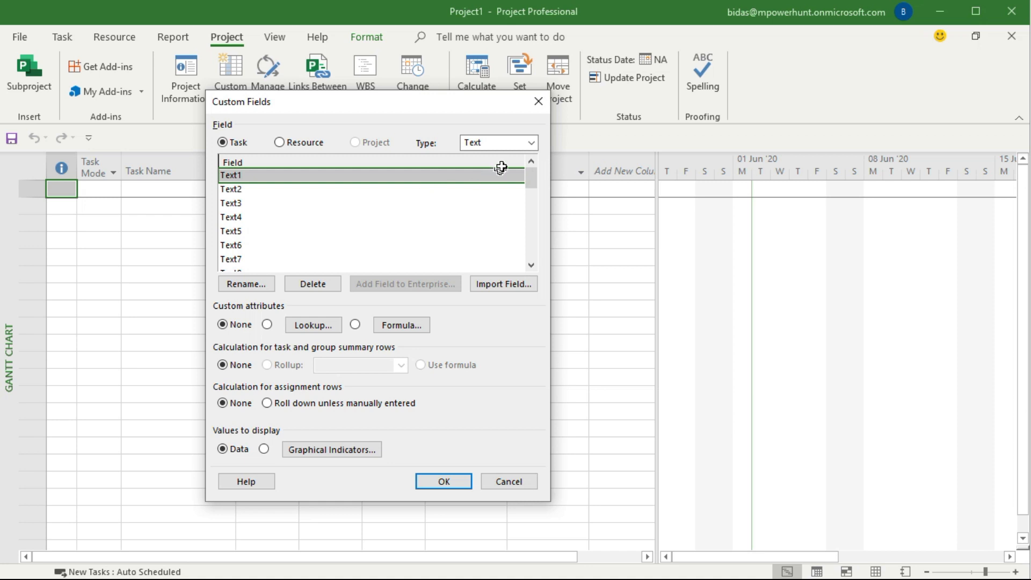
click(532, 143)
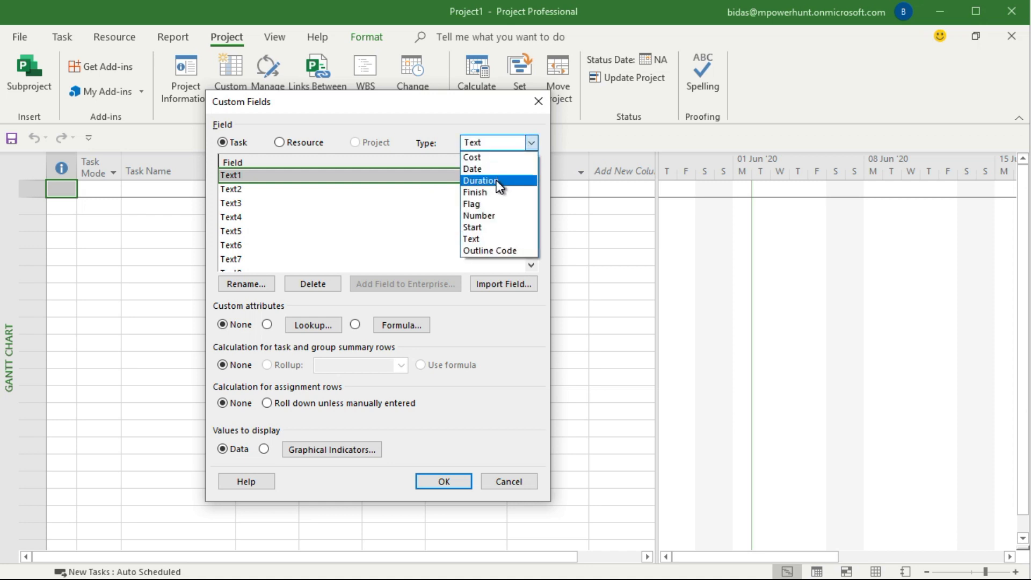
click(479, 181)
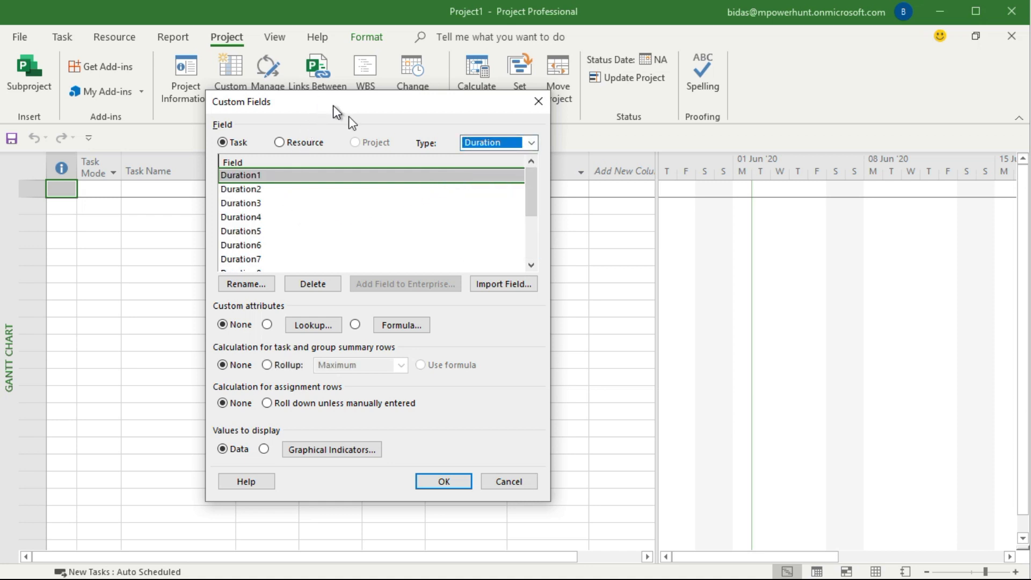
scroll(down, 3)
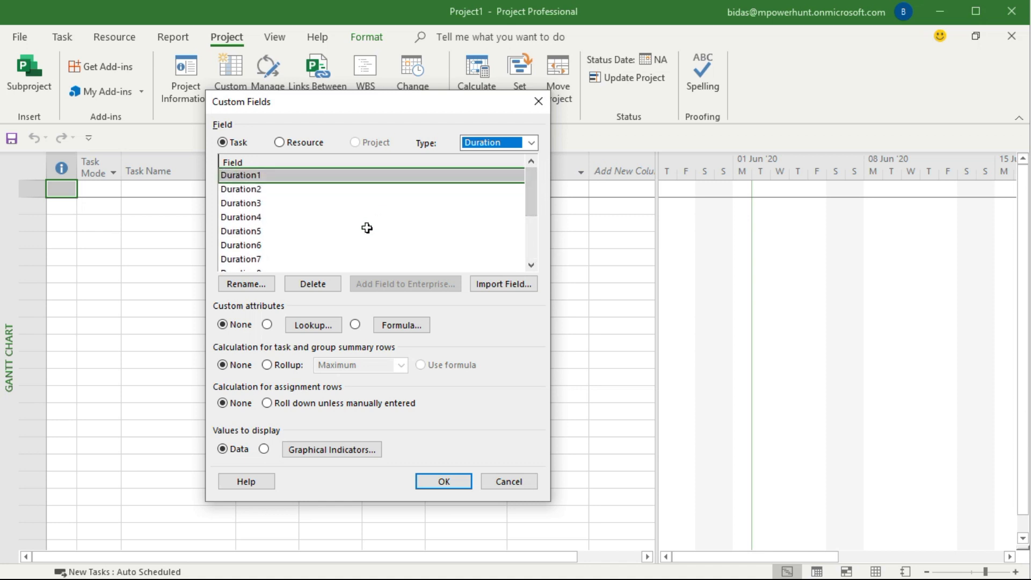
mouse_move(254, 215)
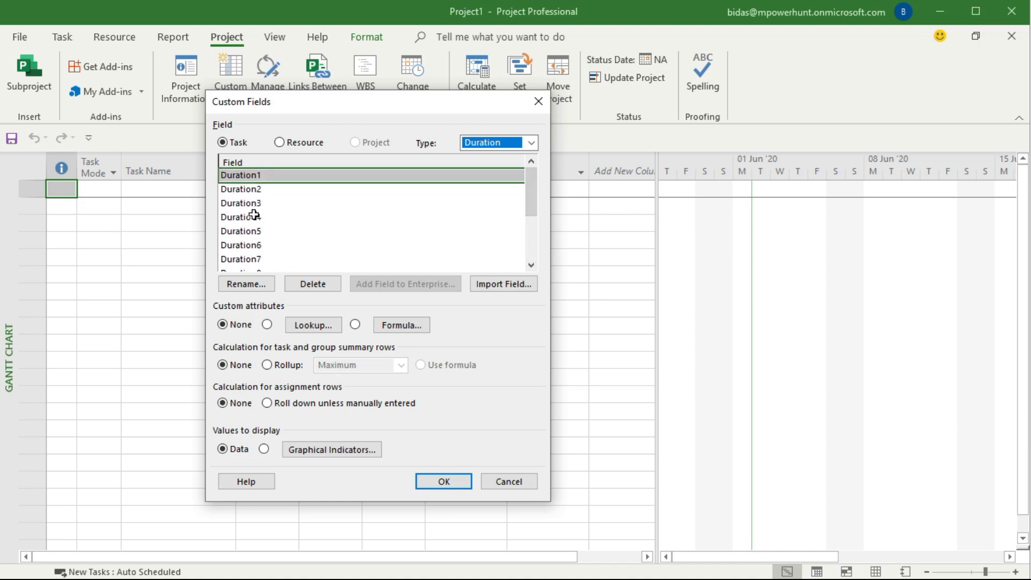
mouse_move(342, 319)
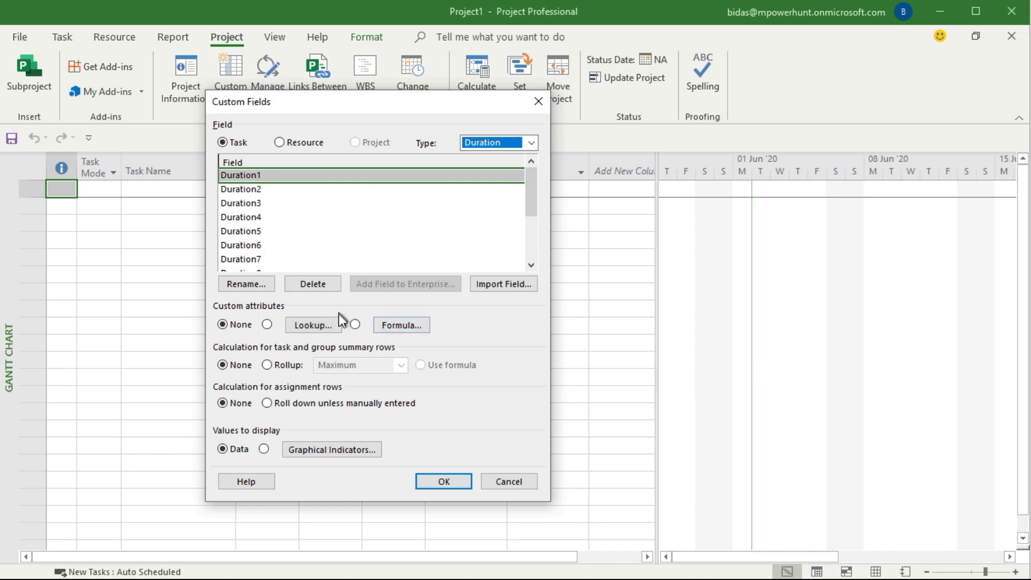
mouse_move(252, 186)
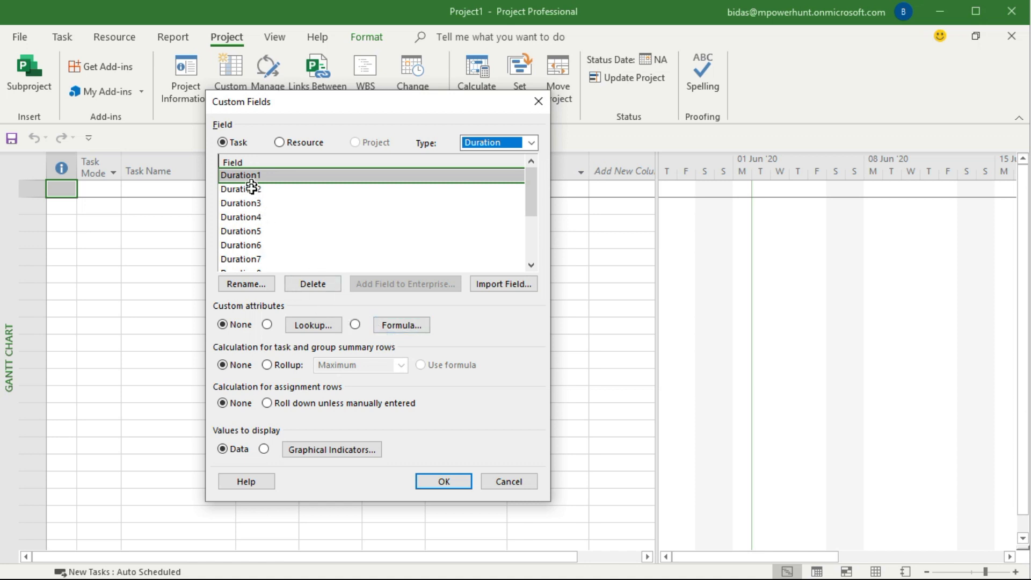
- Rename Duration1 to 'Optimistic (O)'
click(245, 283)
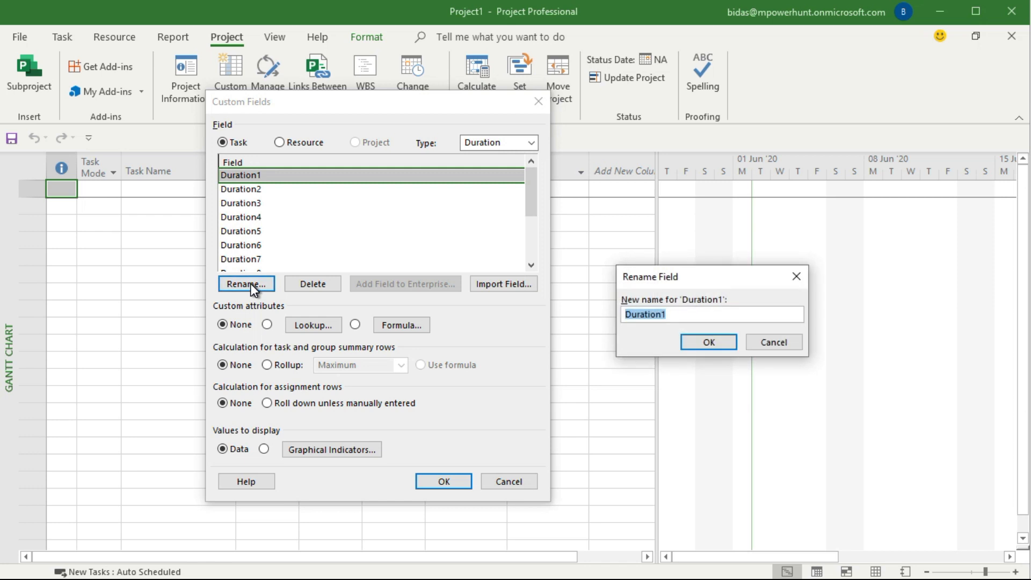
text(Opti)
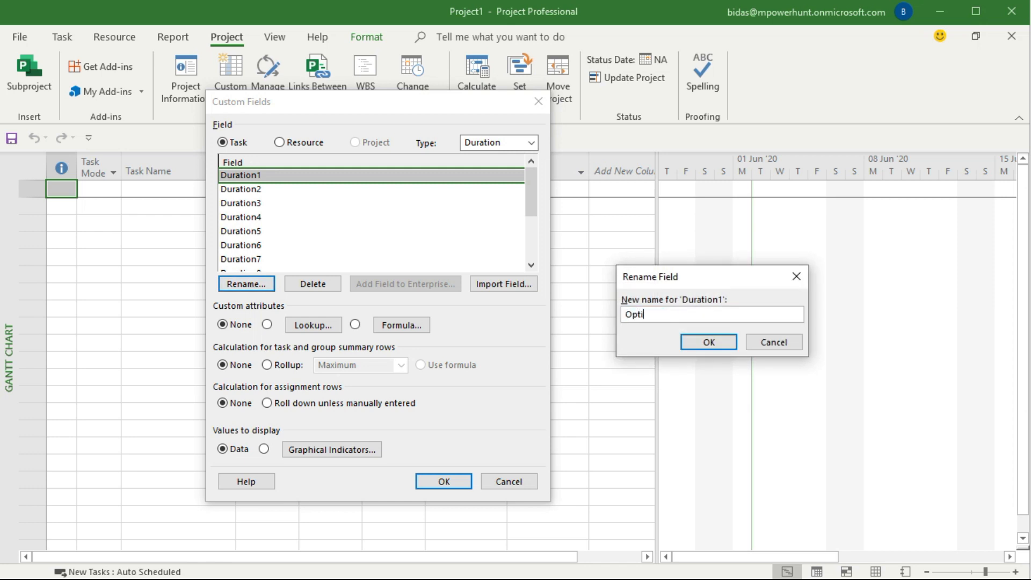
text(misti)
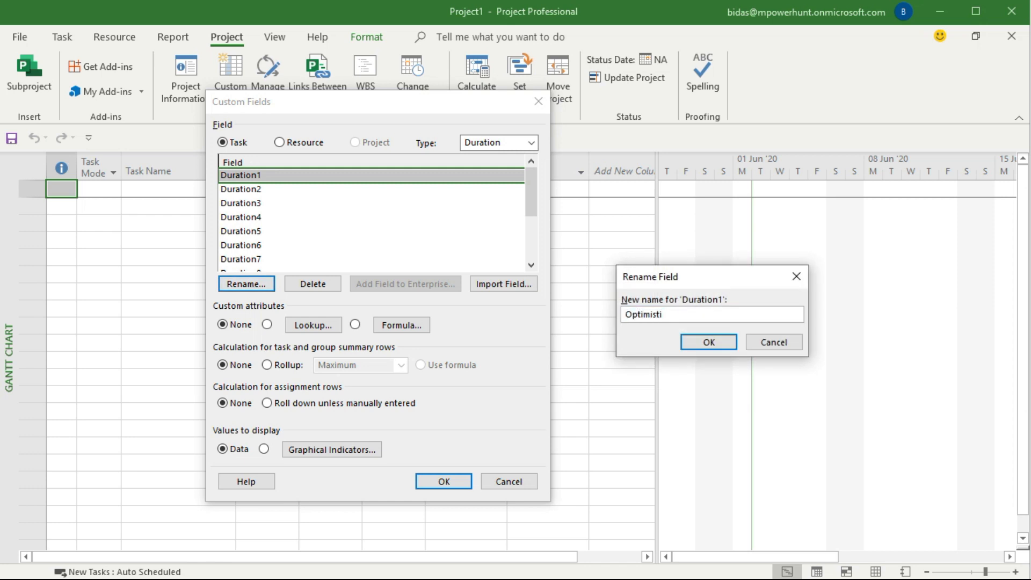
text(c)
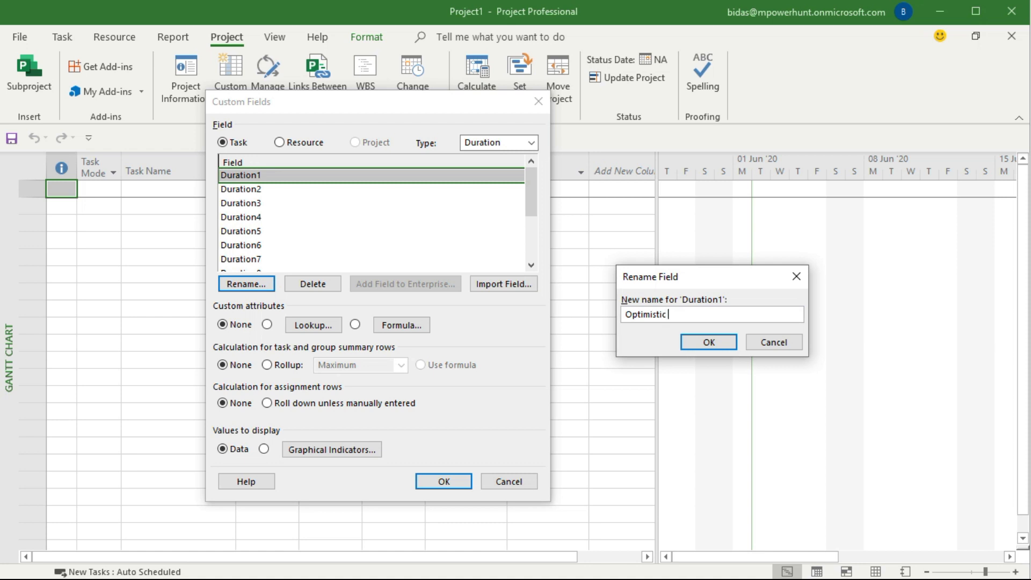
text((O))
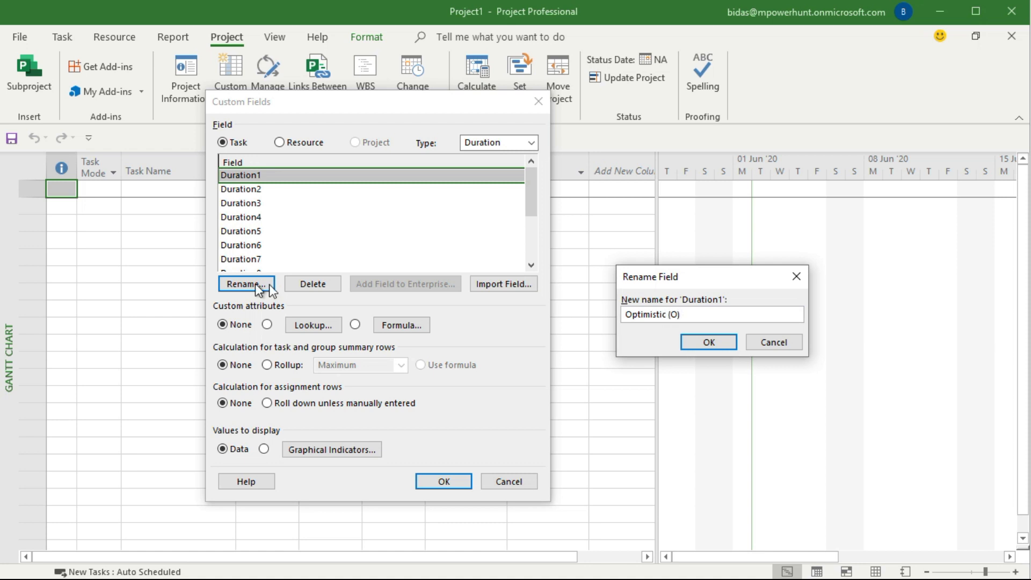
click(708, 341)
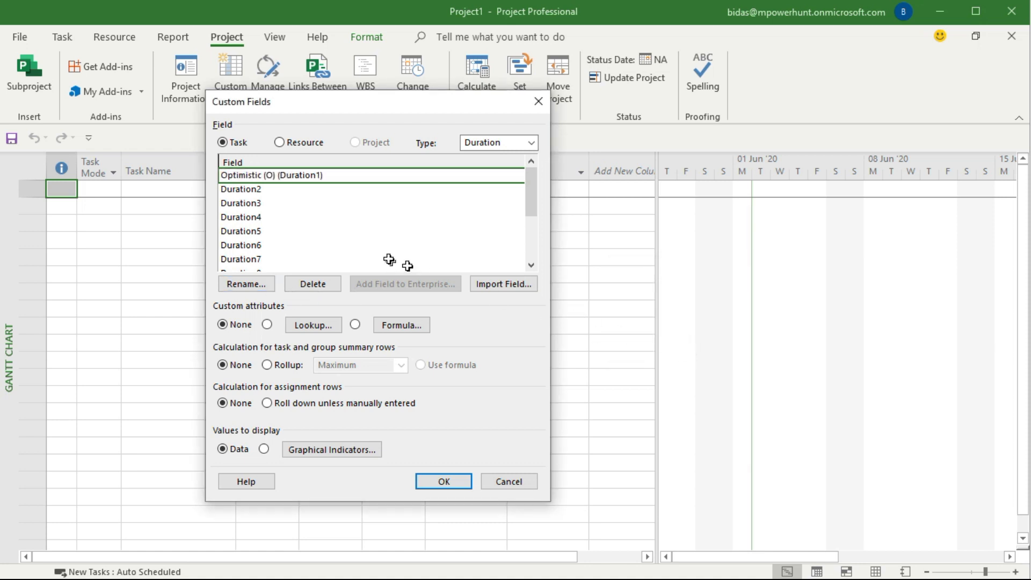
mouse_move(308, 189)
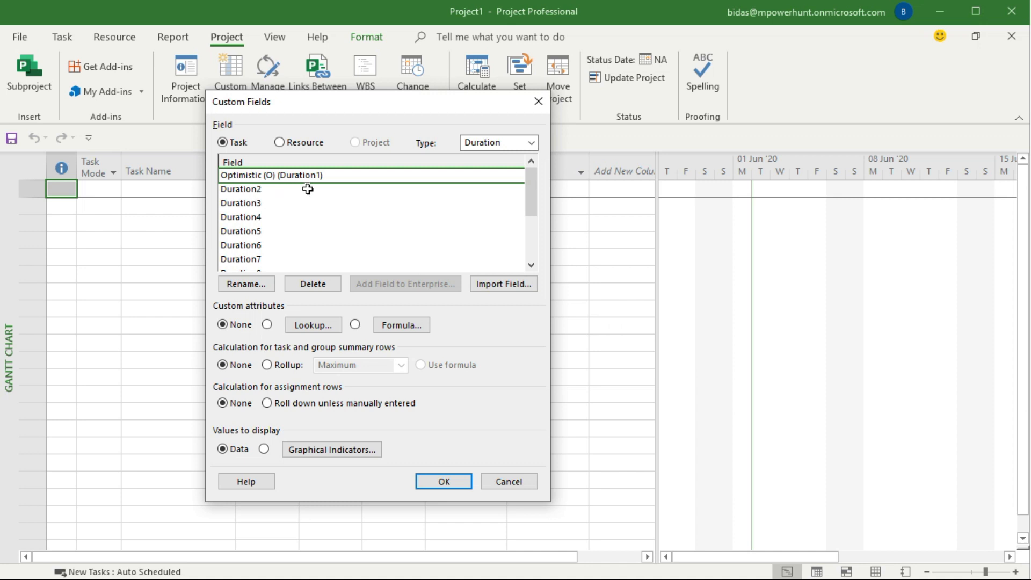
mouse_move(272, 191)
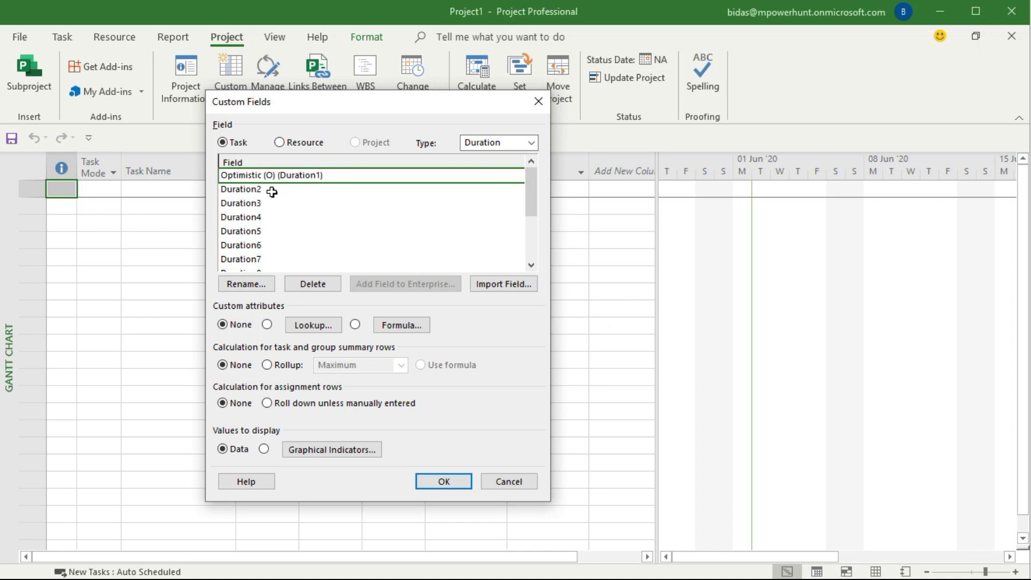
- Rename Duration2 to 'Pessimistic (P)'
click(239, 189)
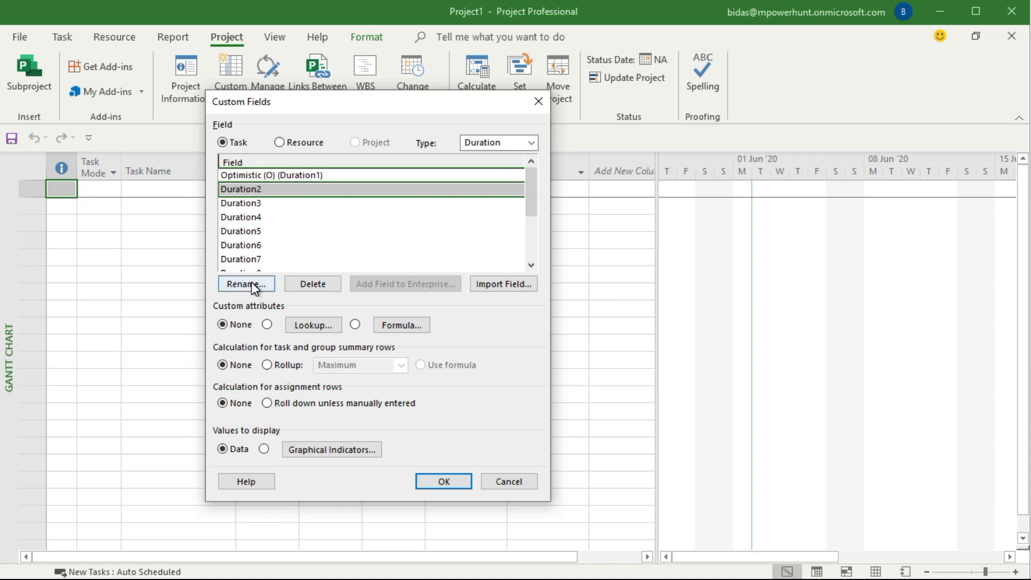
click(245, 283)
text(Pessimistic)
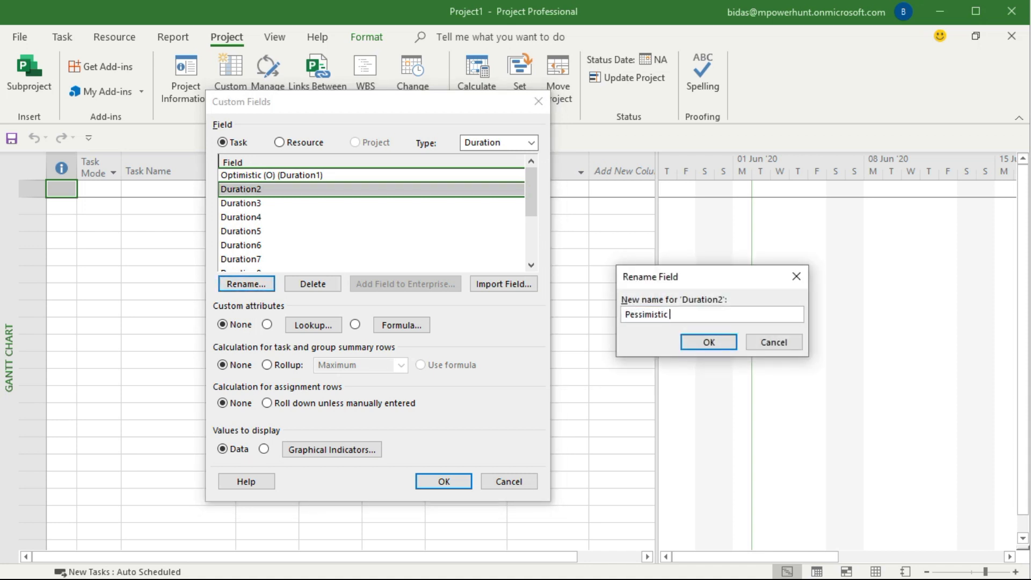
text((P)
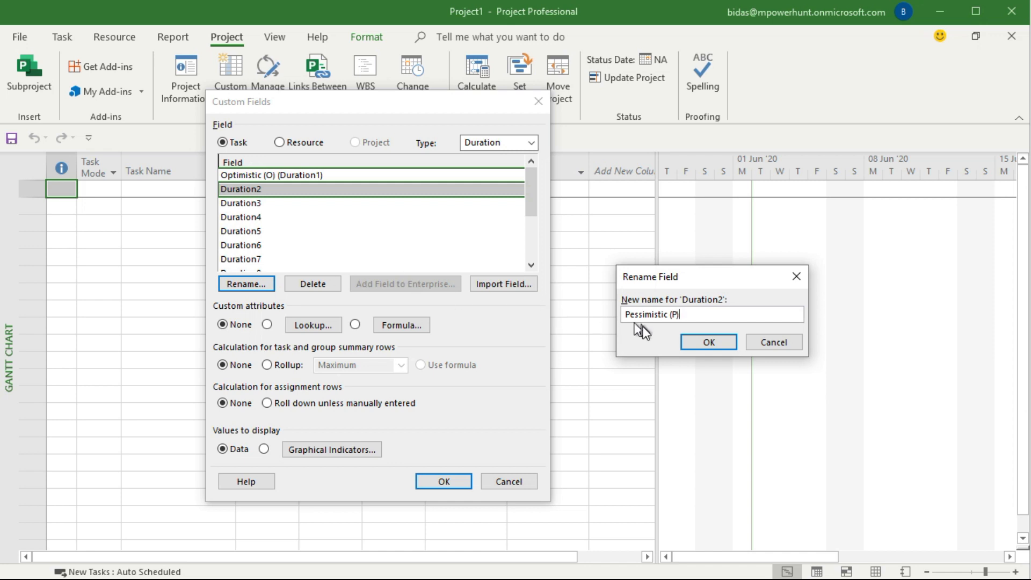
click(708, 342)
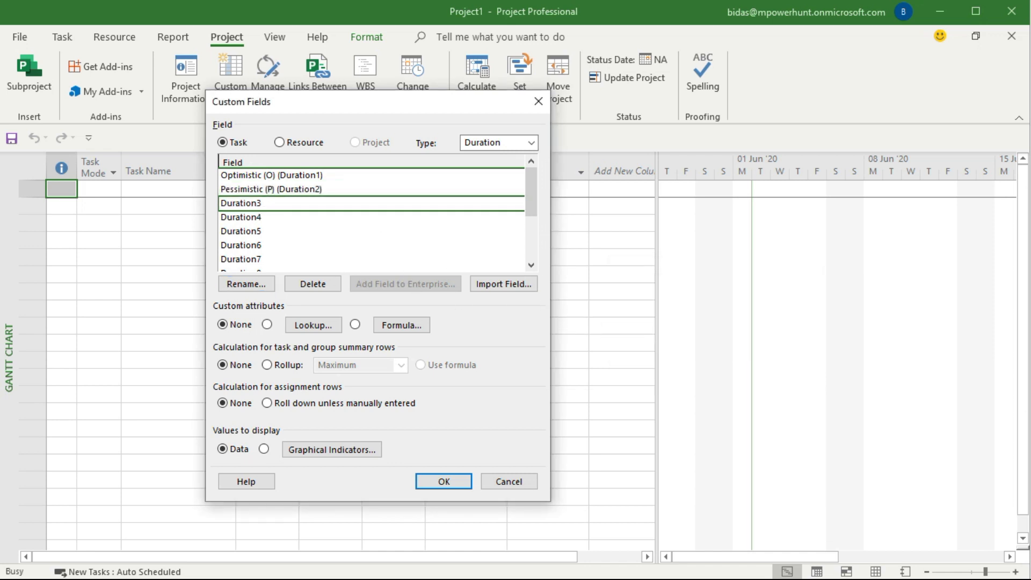
- Rename Duration3 to 'Most Likely (M)'
click(246, 284)
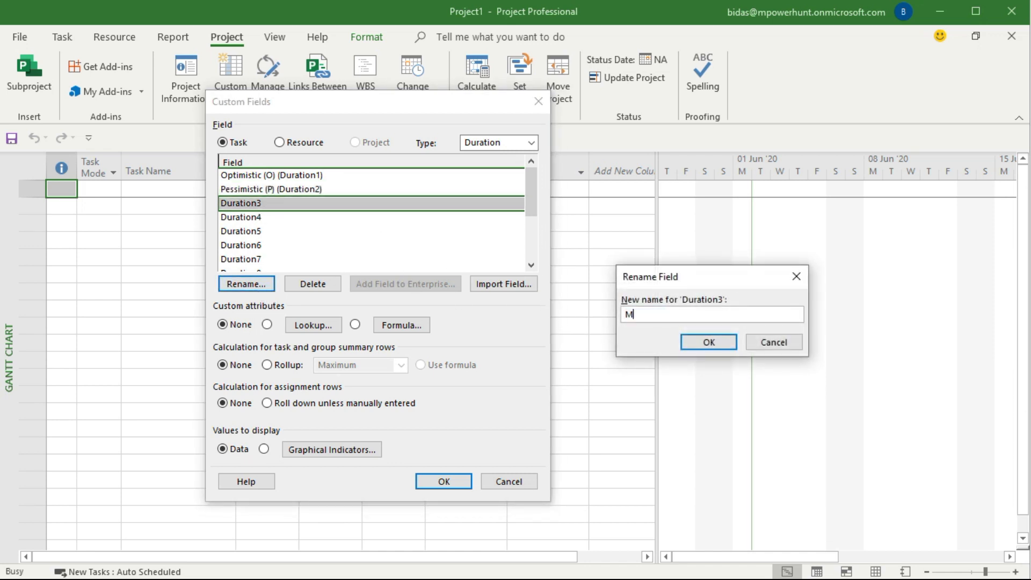
text(ostLike)
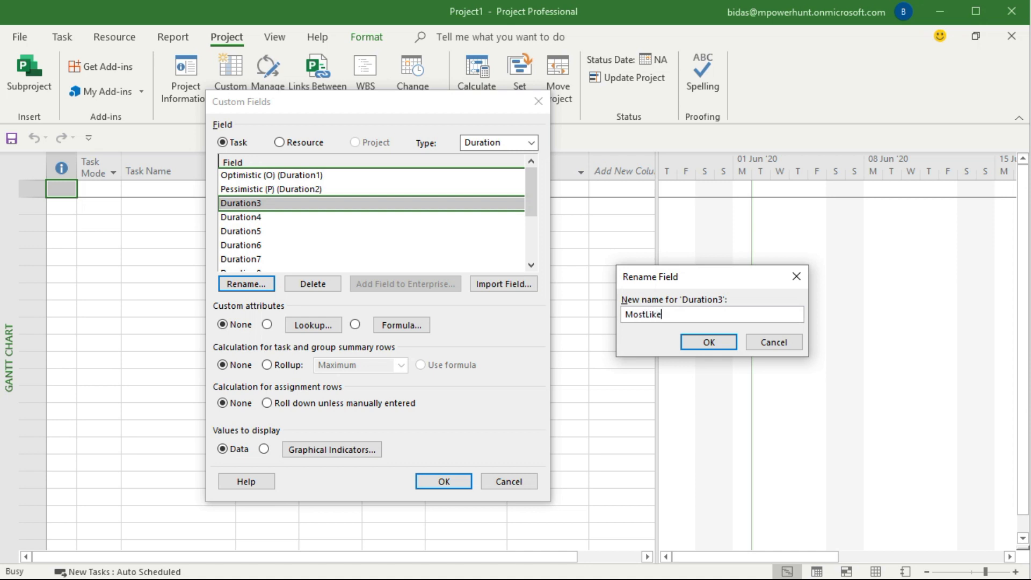
text(ly)
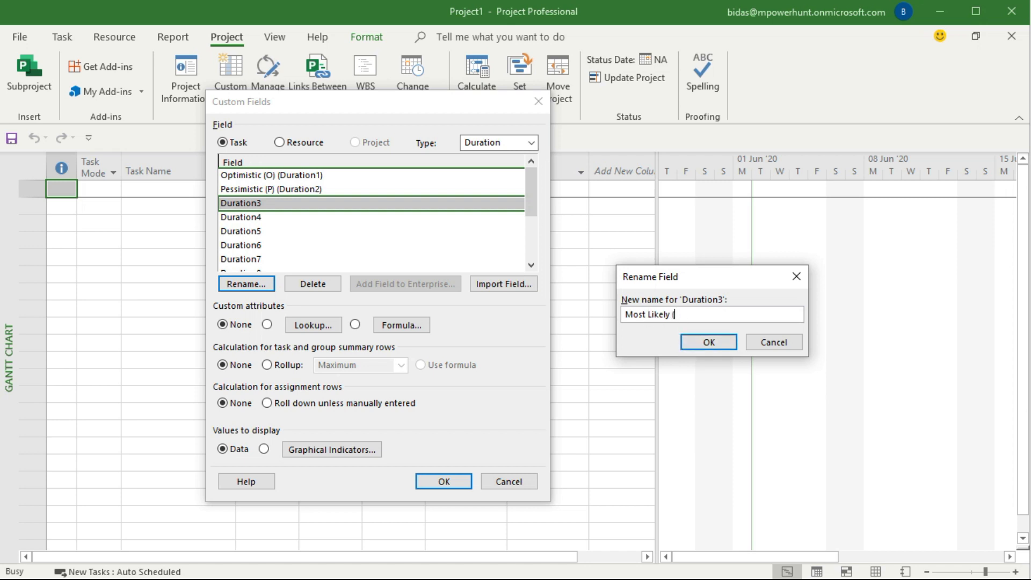
text((M))
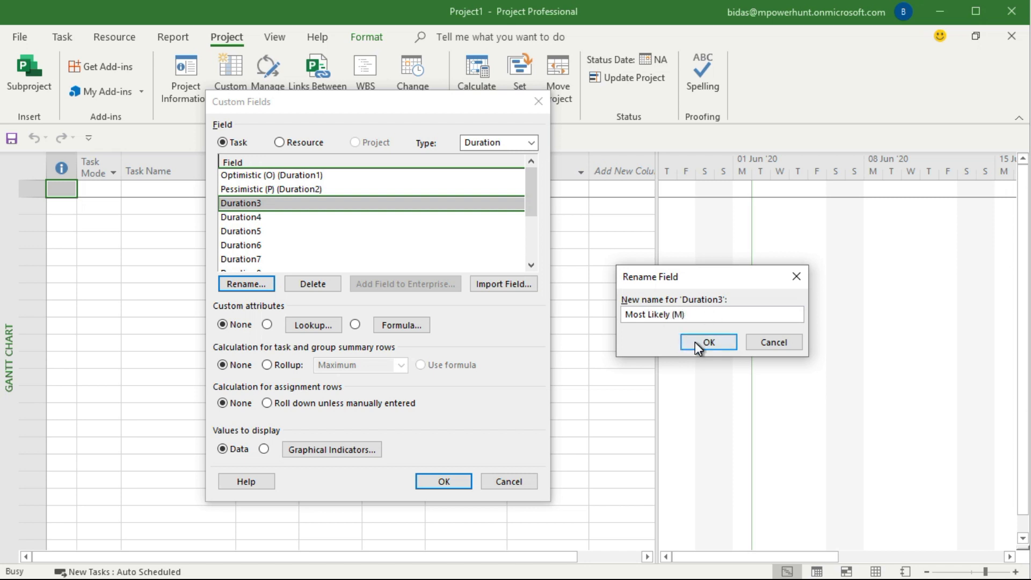
click(708, 342)
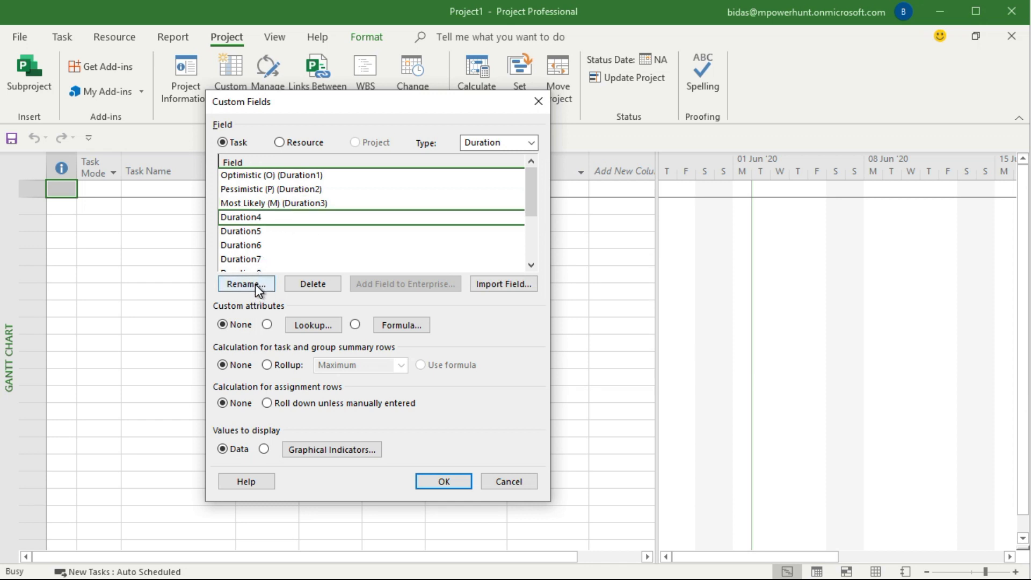
- Rename Duration4 to 'Estimated Duration (PERT)'
click(245, 284)
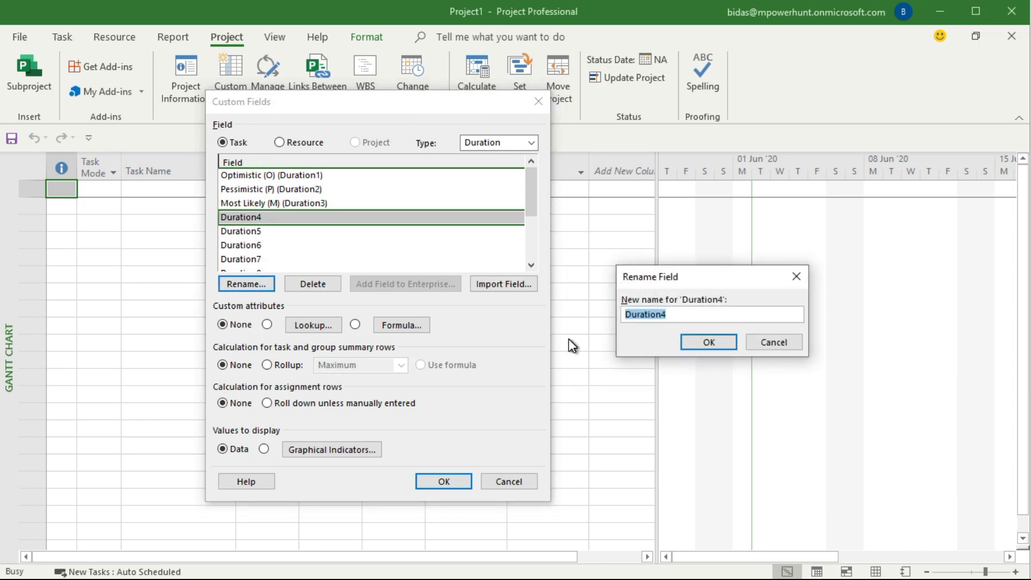
text(Es)
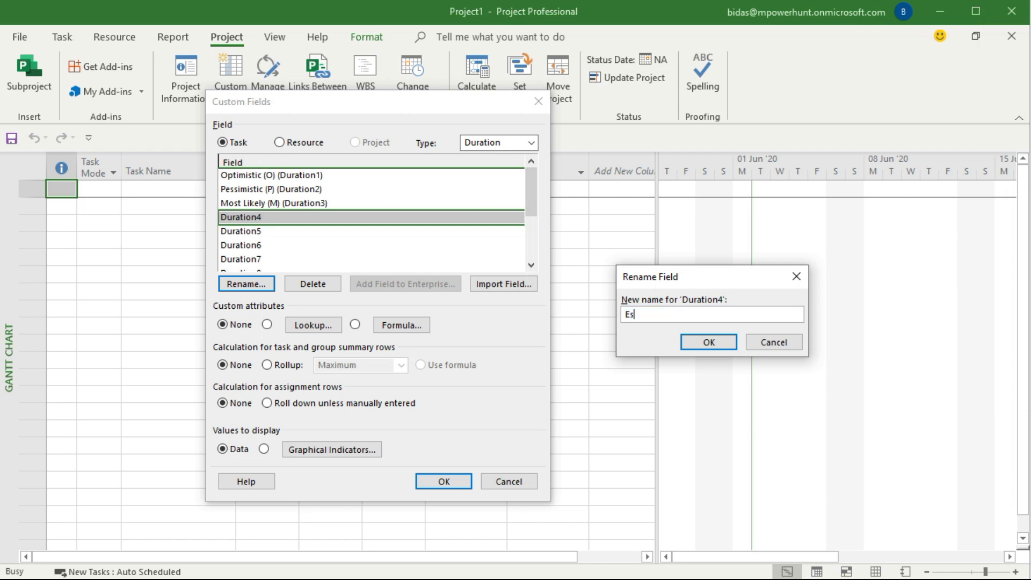
text(timated)
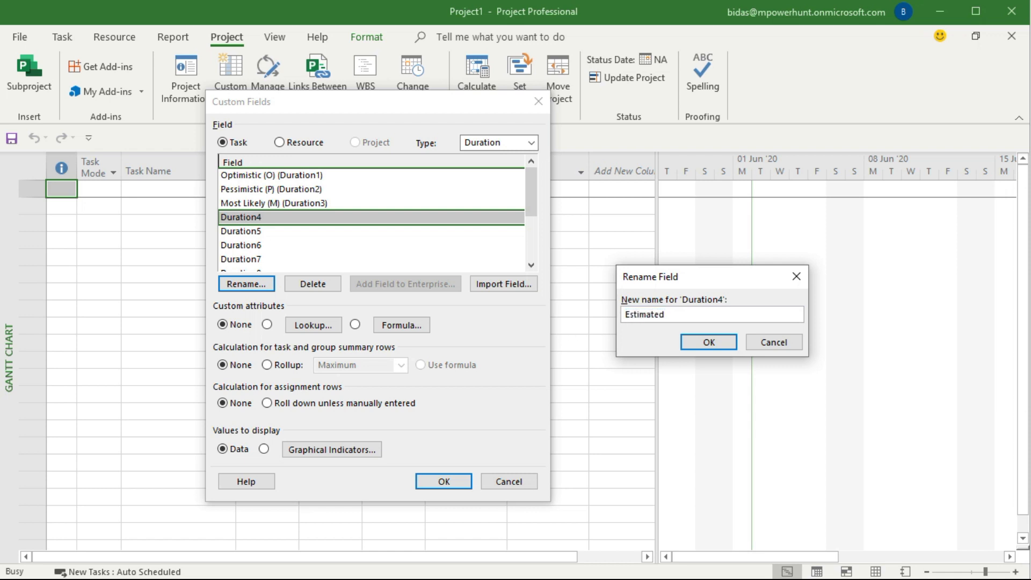
text(Duration)
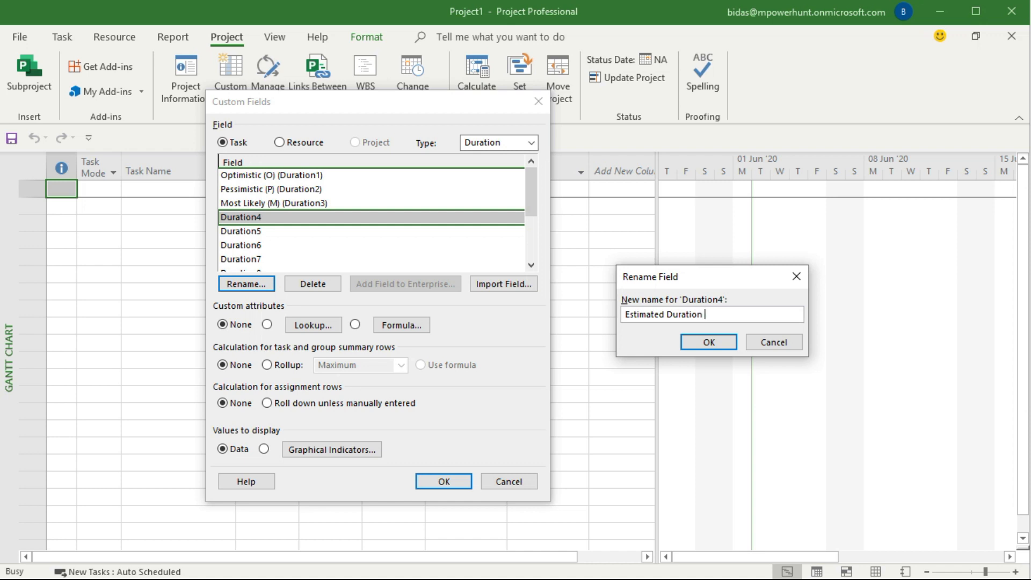
text((PERT)
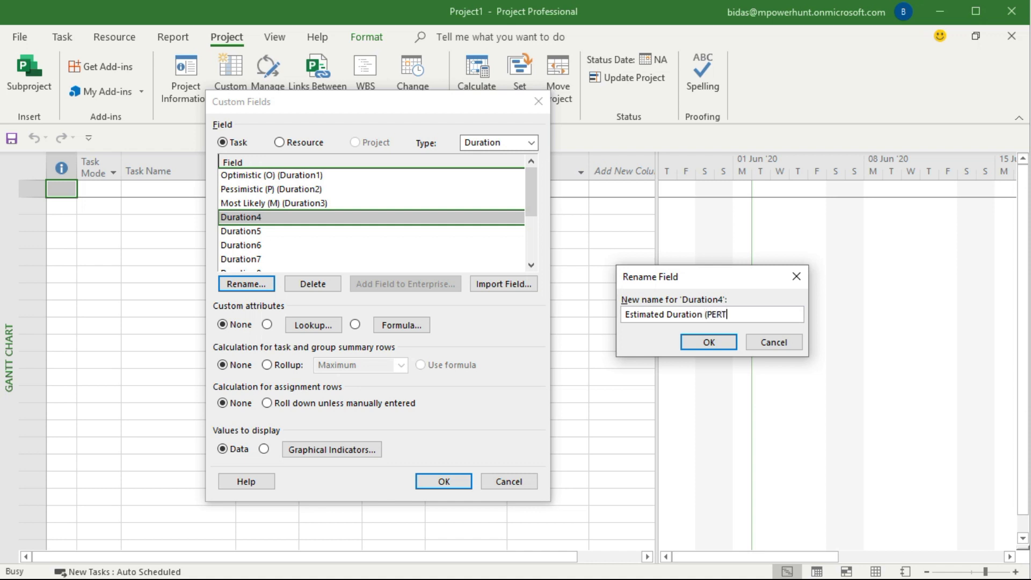
click(708, 342)
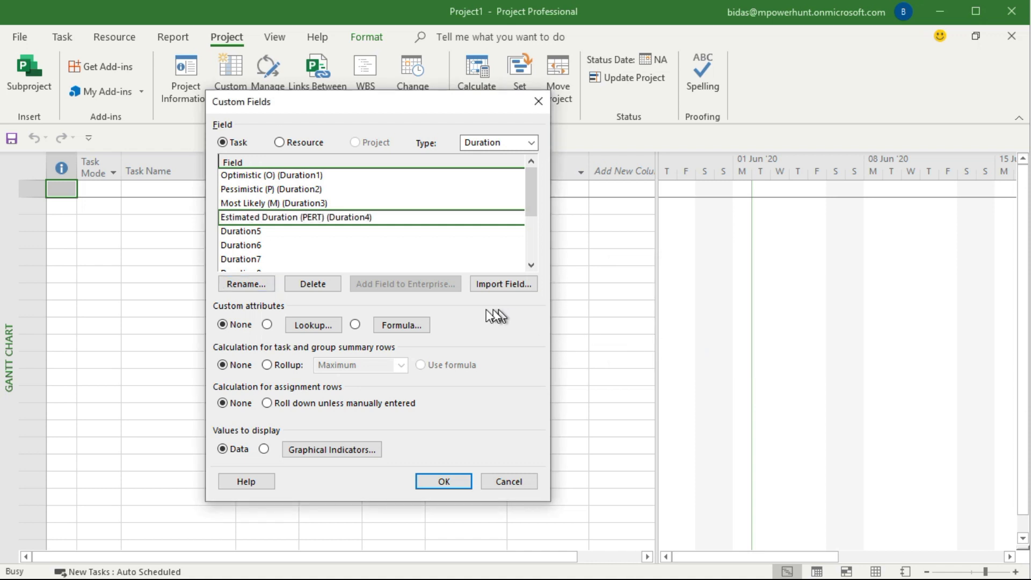
mouse_move(248, 231)
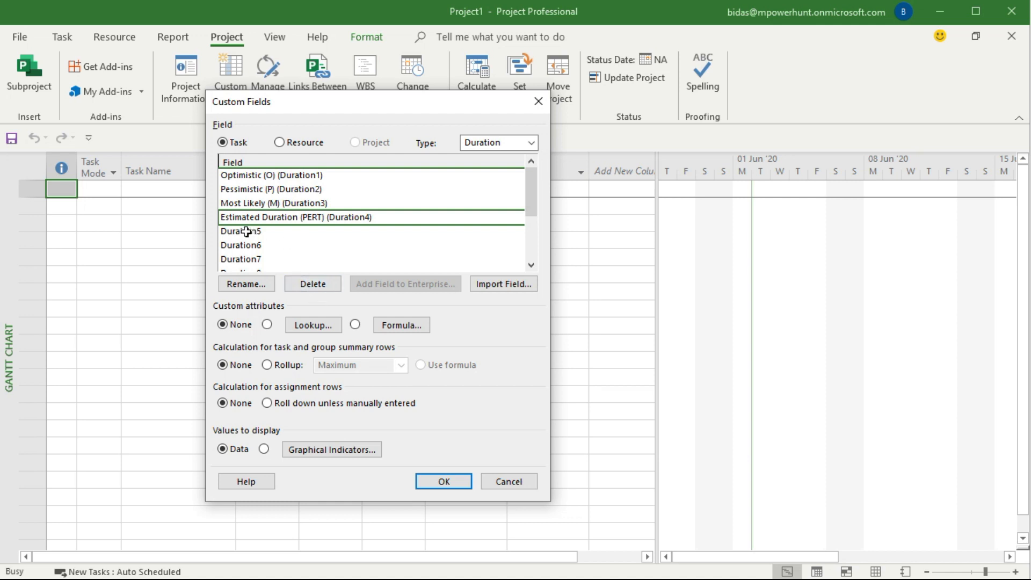
mouse_move(273, 223)
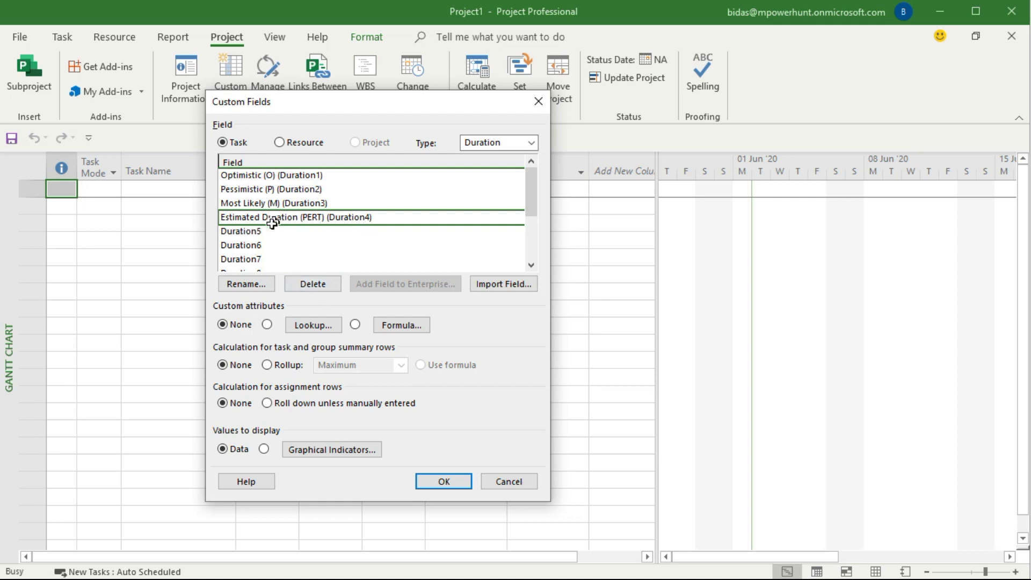
mouse_move(326, 232)
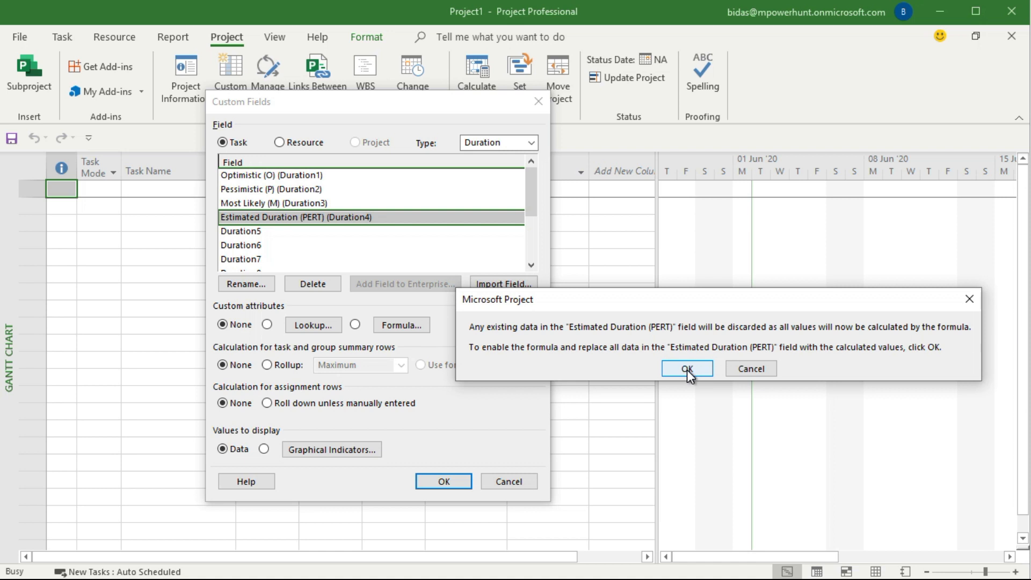
- Accept formula-calculated values for Estimated Duration (PERT) and bring up its formula editor
click(687, 369)
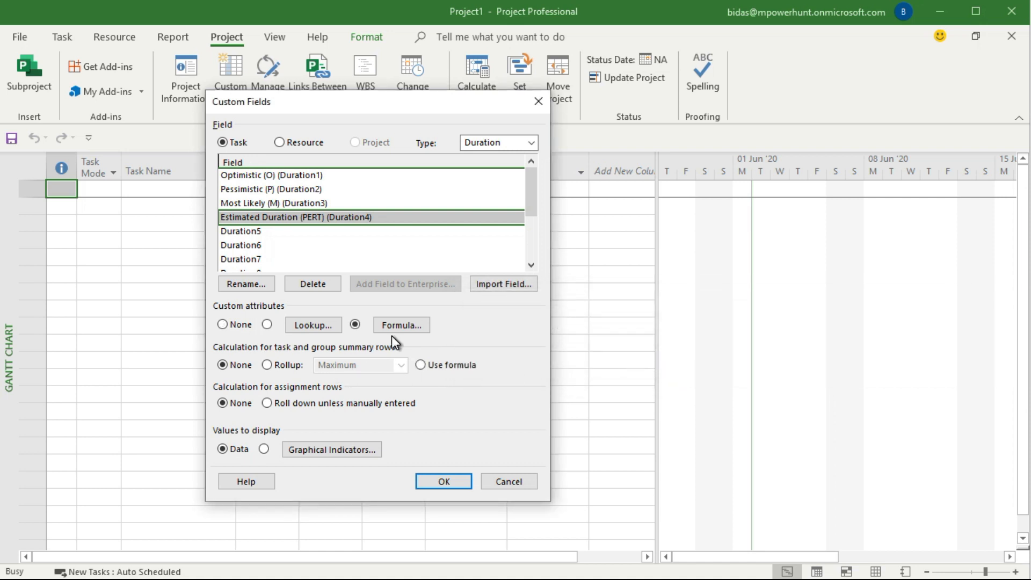
click(401, 324)
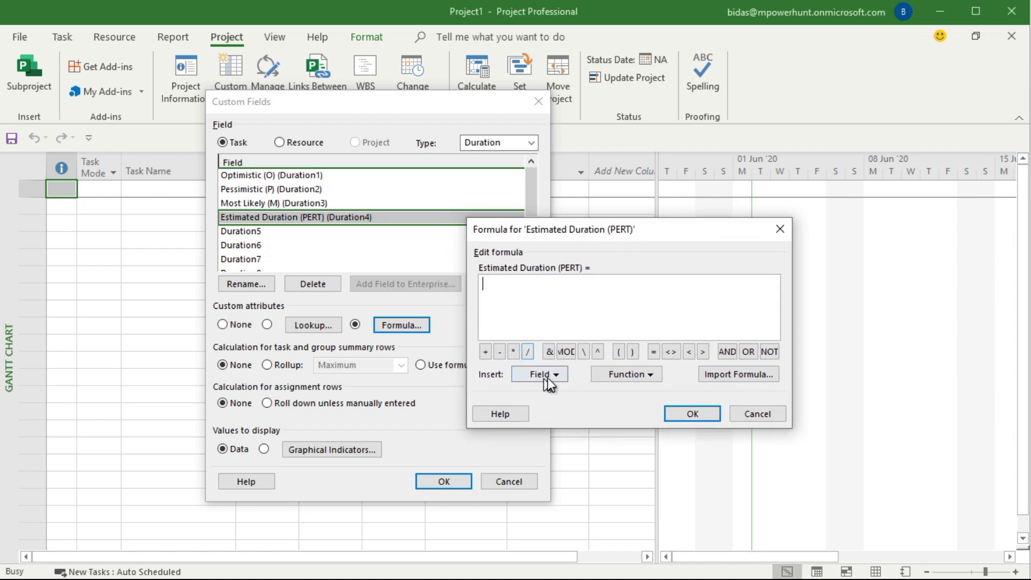
- Insert [Optimistic (O)] + [Pessimistic (P)] + [Most Likely (M)] into the formula
click(539, 373)
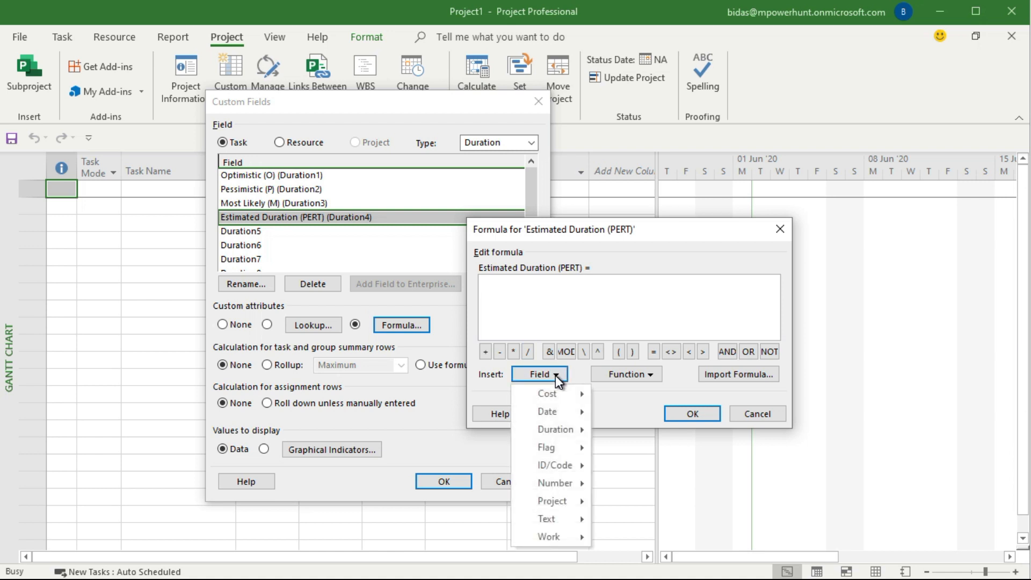
mouse_move(546, 411)
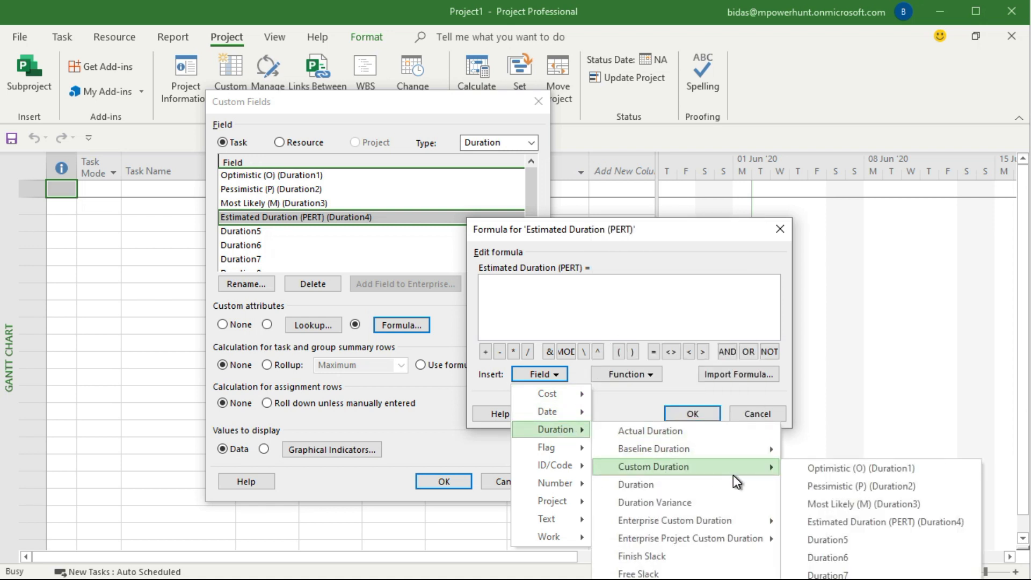
click(852, 469)
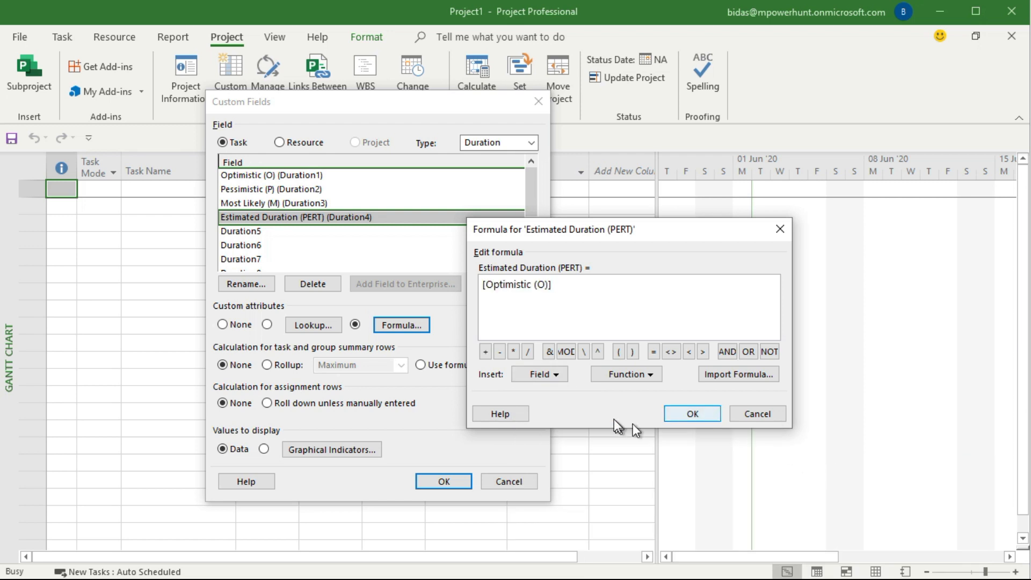
mouse_move(528, 351)
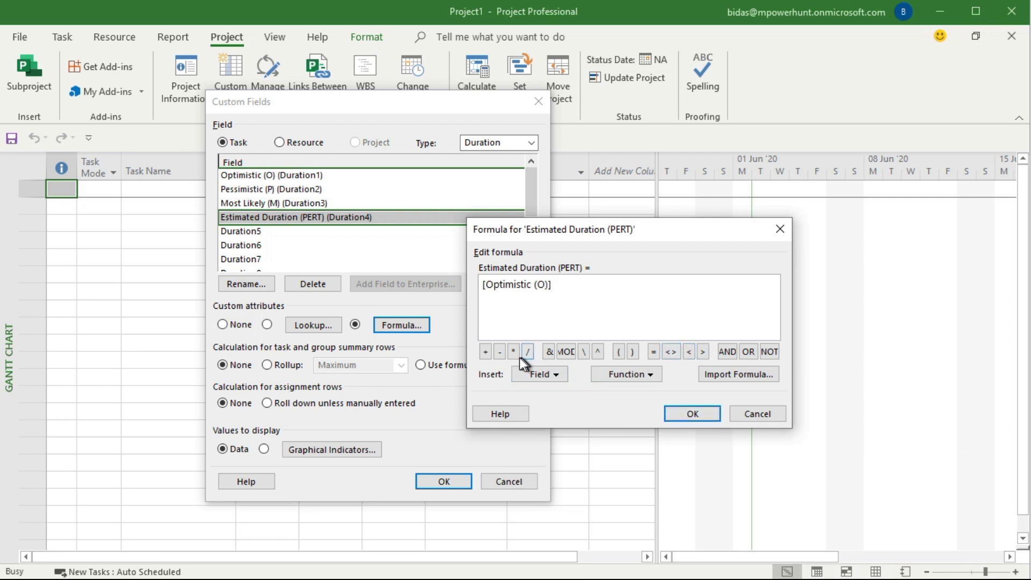
click(486, 351)
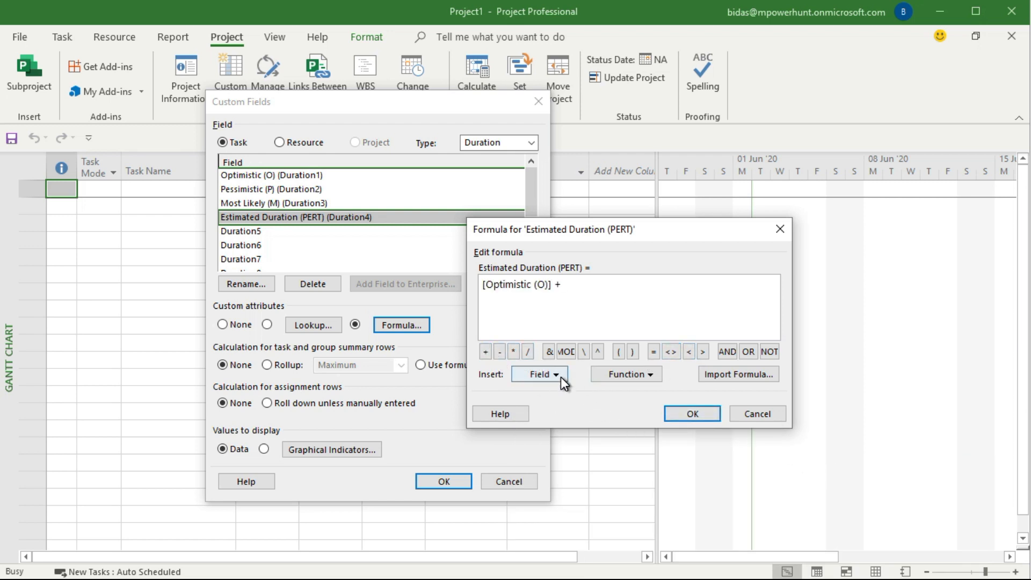
click(538, 374)
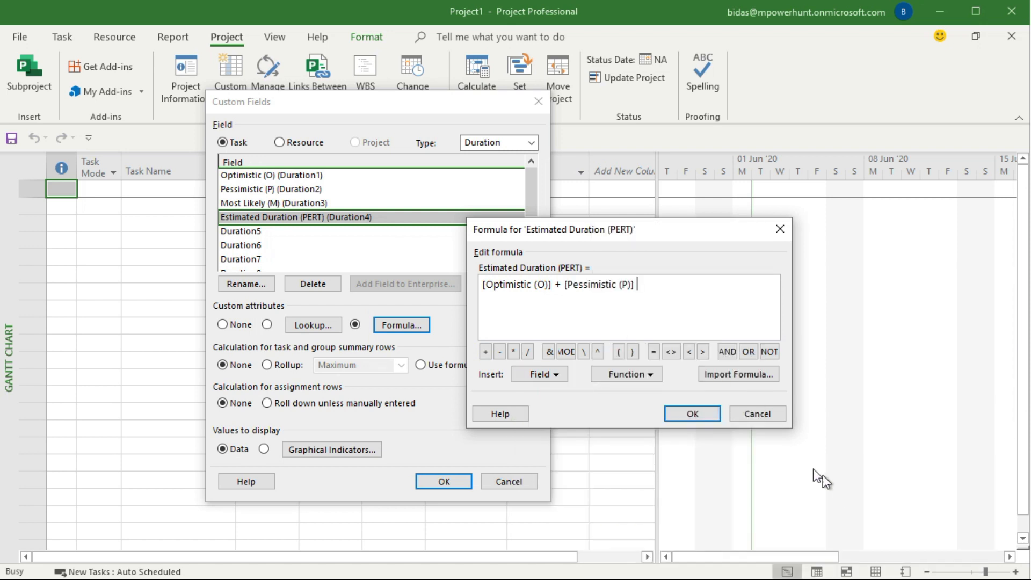
click(486, 352)
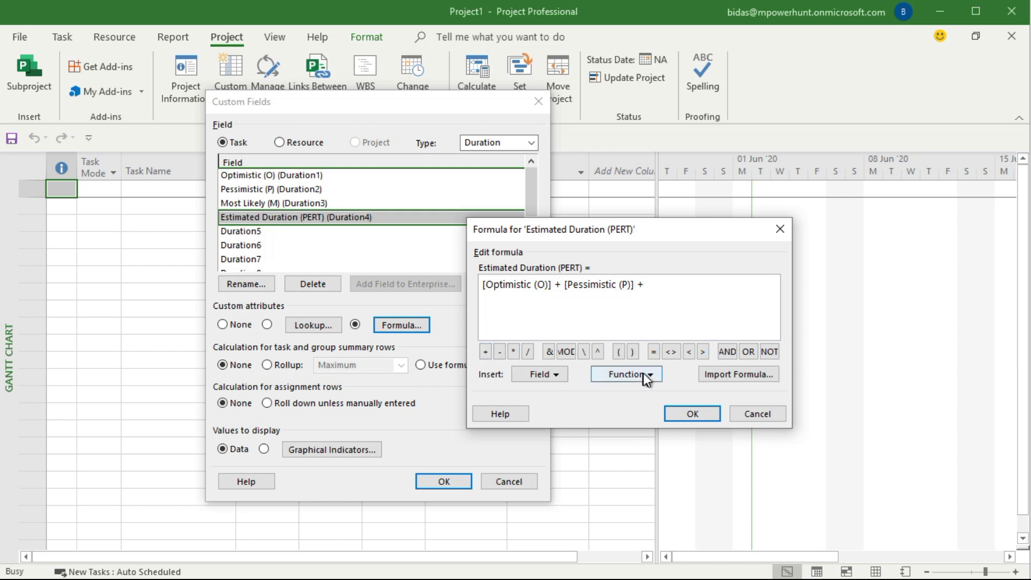
click(534, 374)
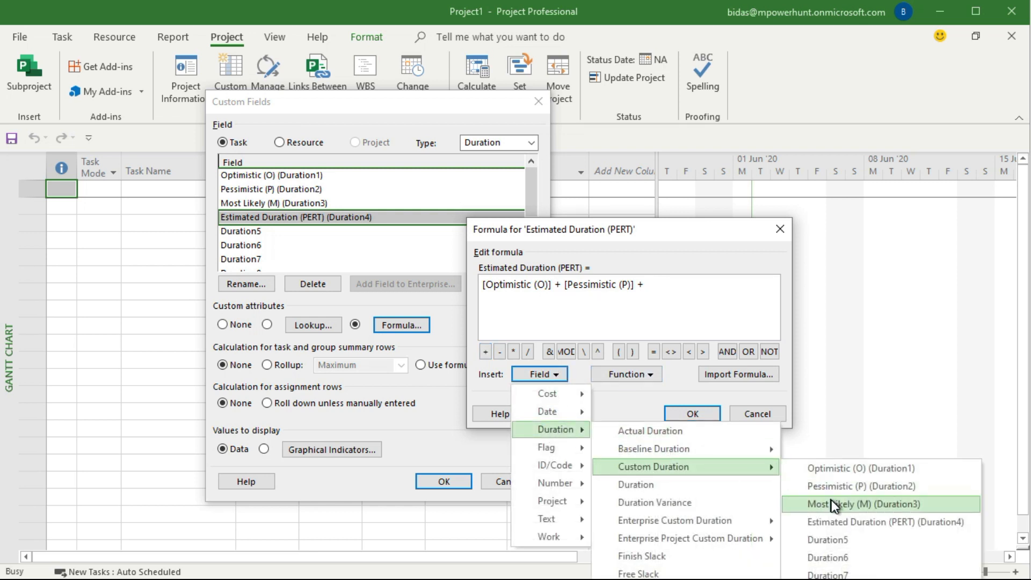
click(860, 505)
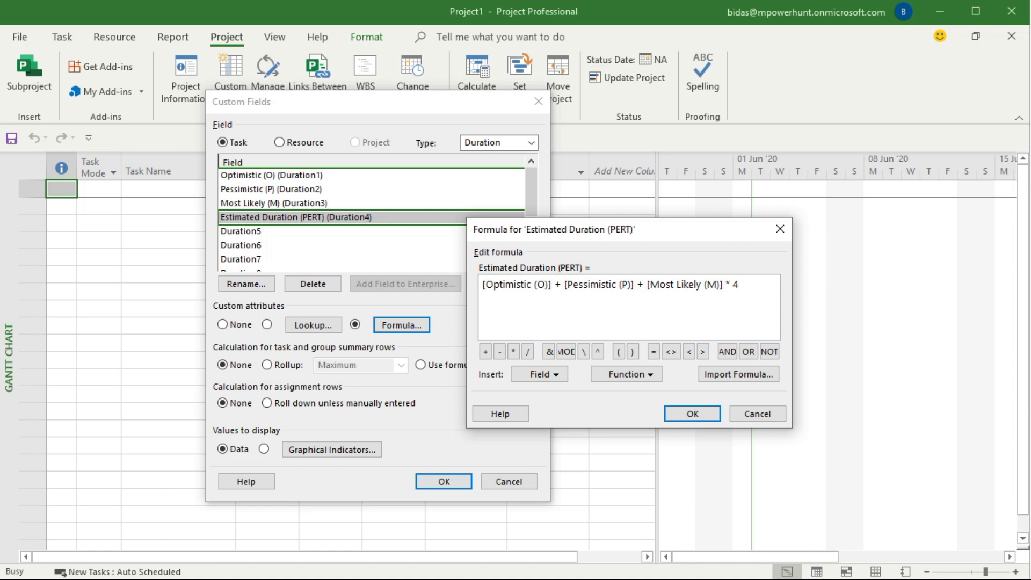
- Complete the formula as (... * 4)/ 6 and confirm it
text())
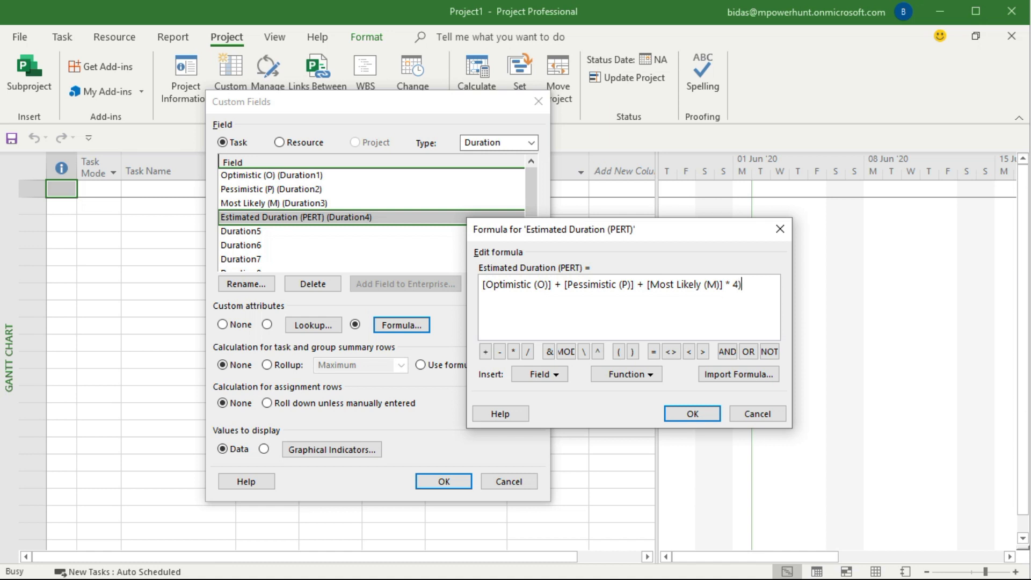
mouse_move(476, 291)
text(()
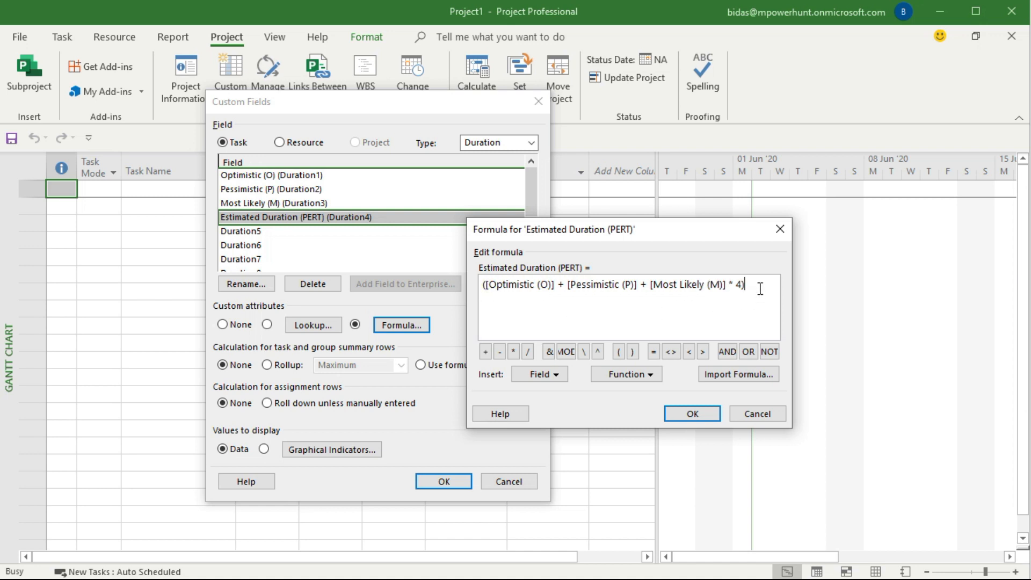
click(528, 353)
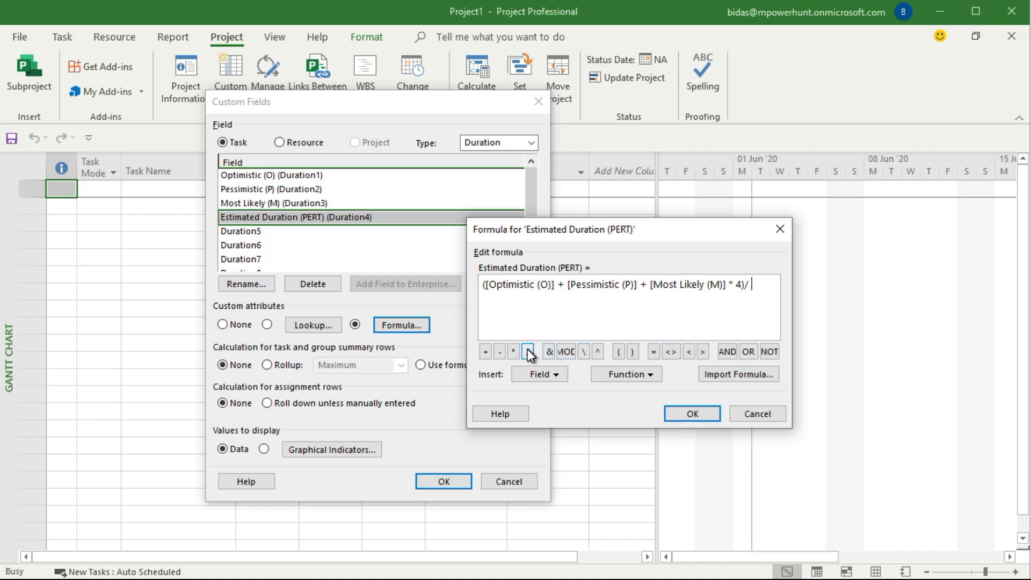
text(6)
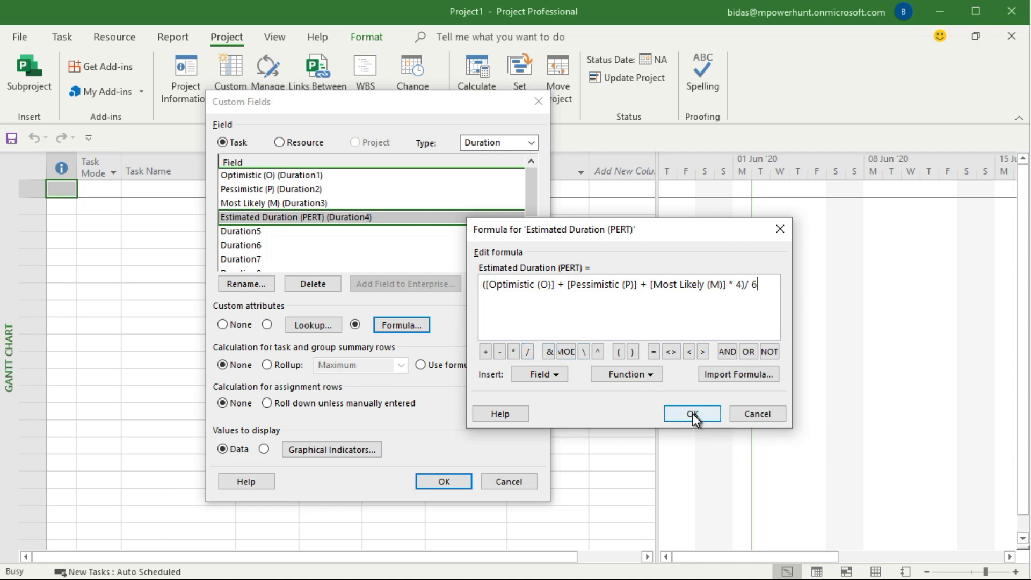
click(691, 412)
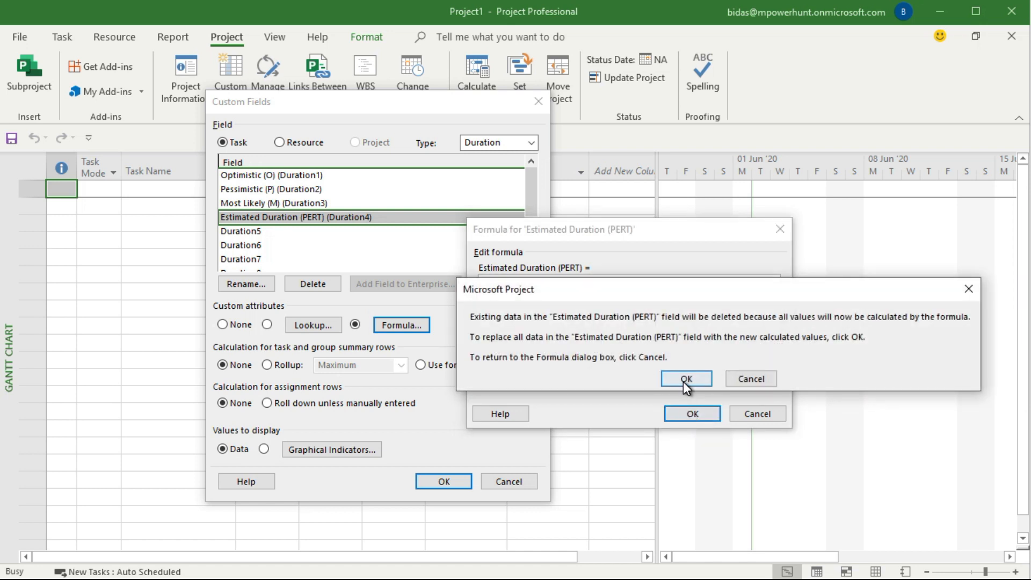
- Set Estimated Duration (PERT) to roll up as Sum on summary rows and confirm the field settings
click(686, 378)
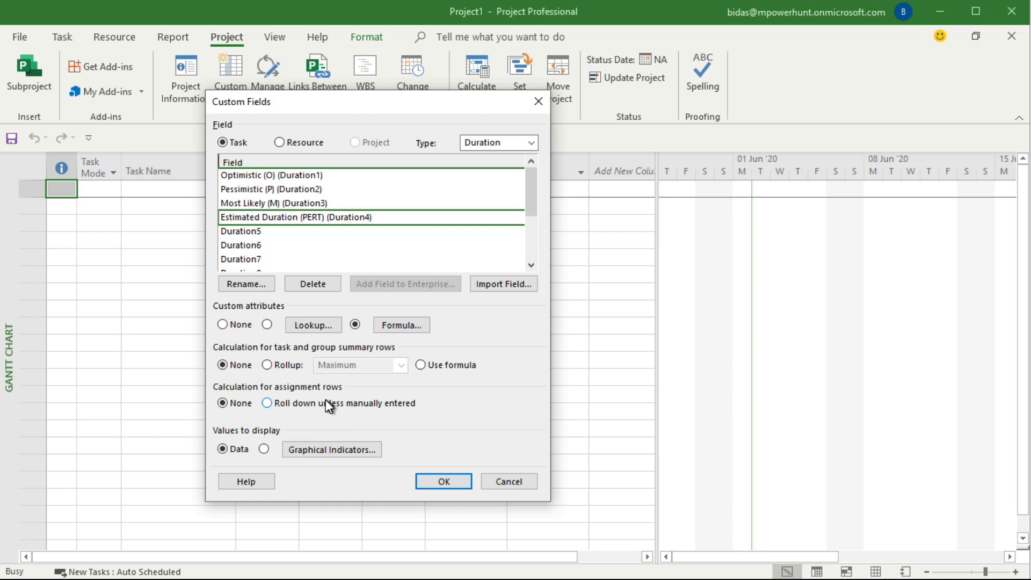
mouse_move(267, 364)
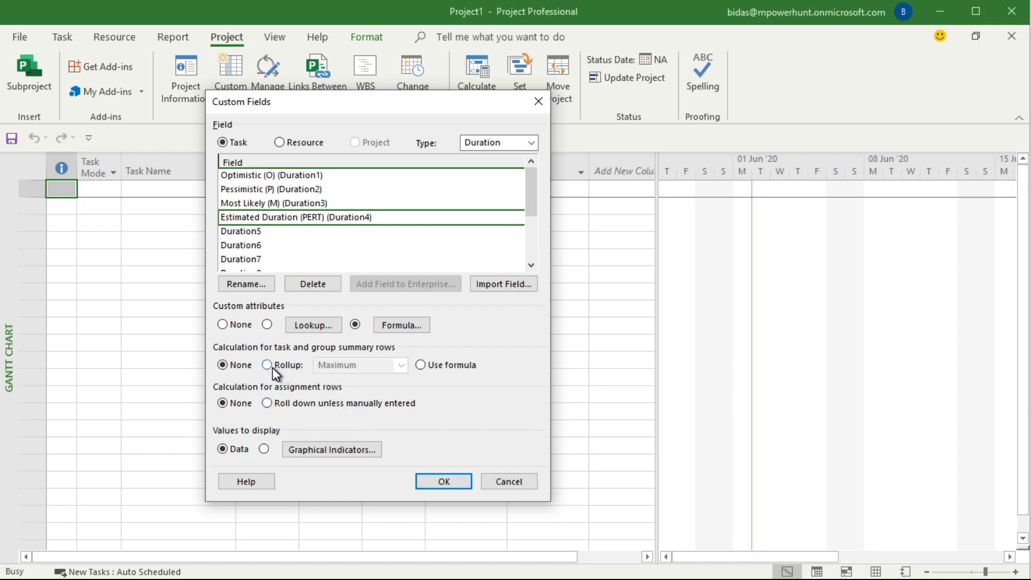
click(268, 365)
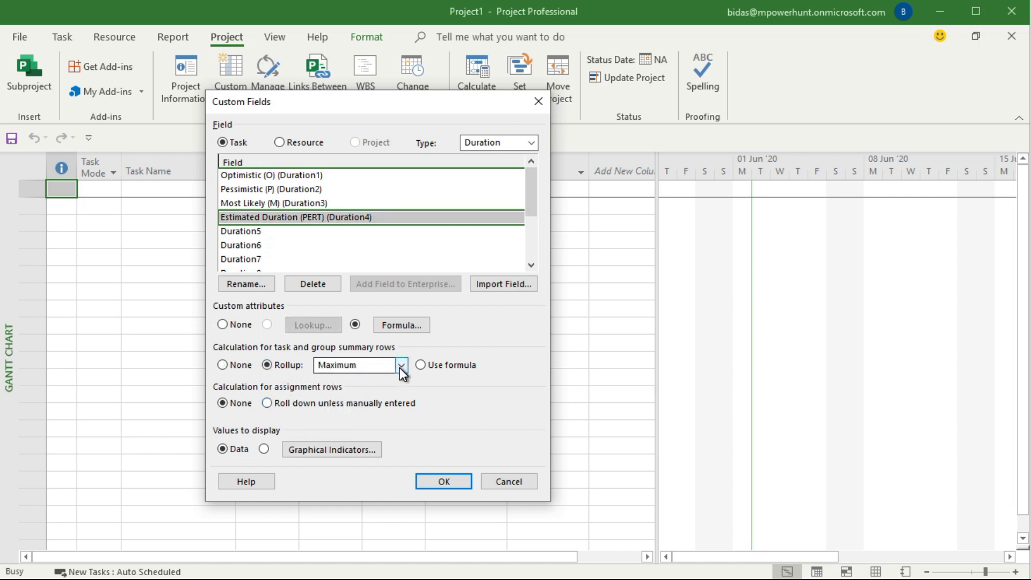
click(401, 365)
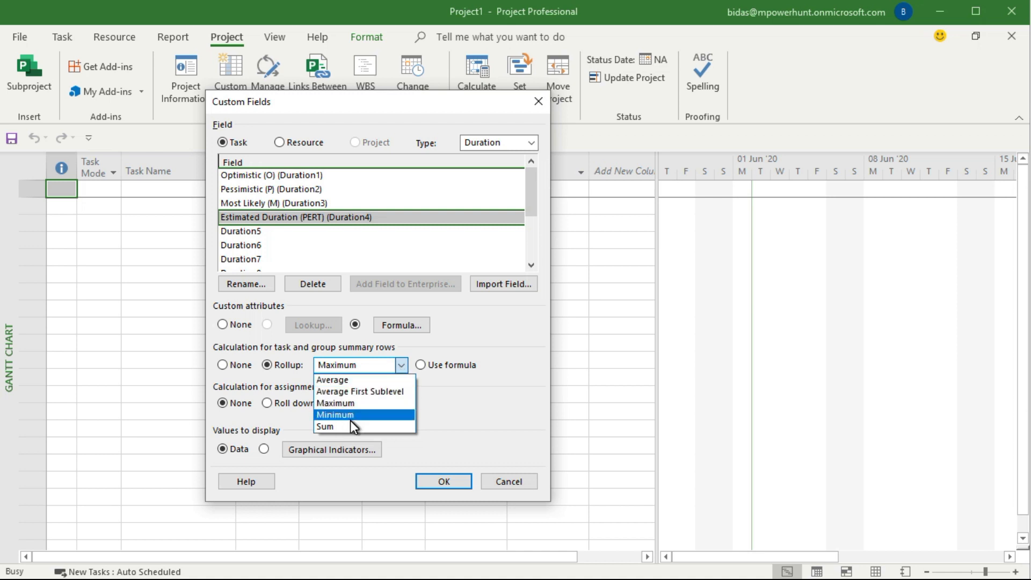
click(325, 427)
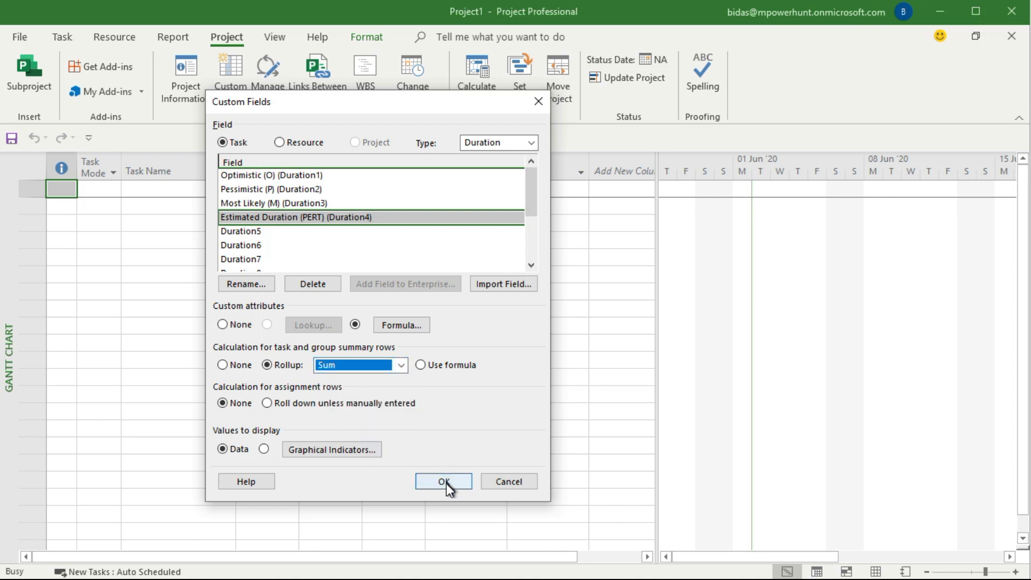
click(444, 481)
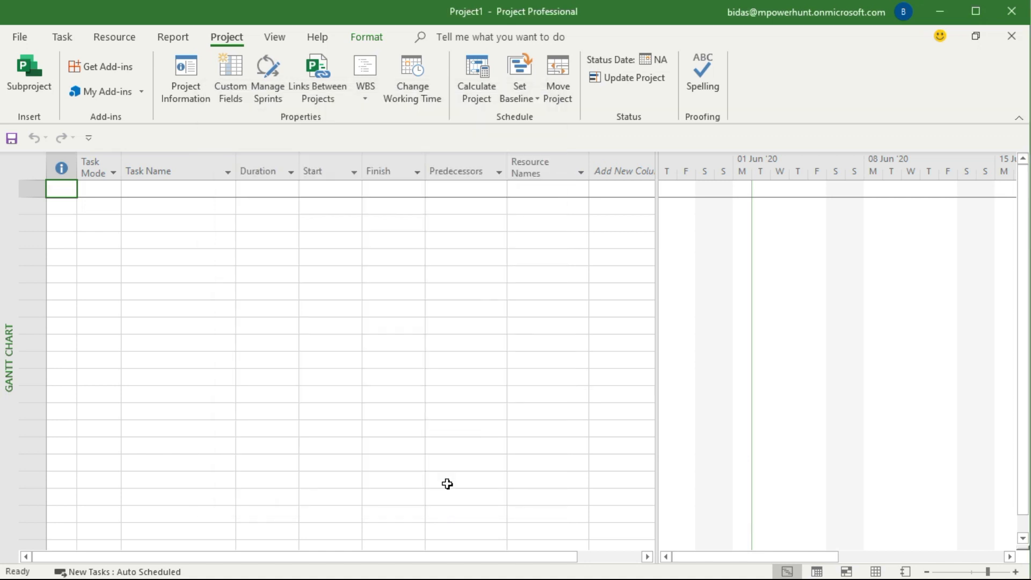
mouse_move(695, 332)
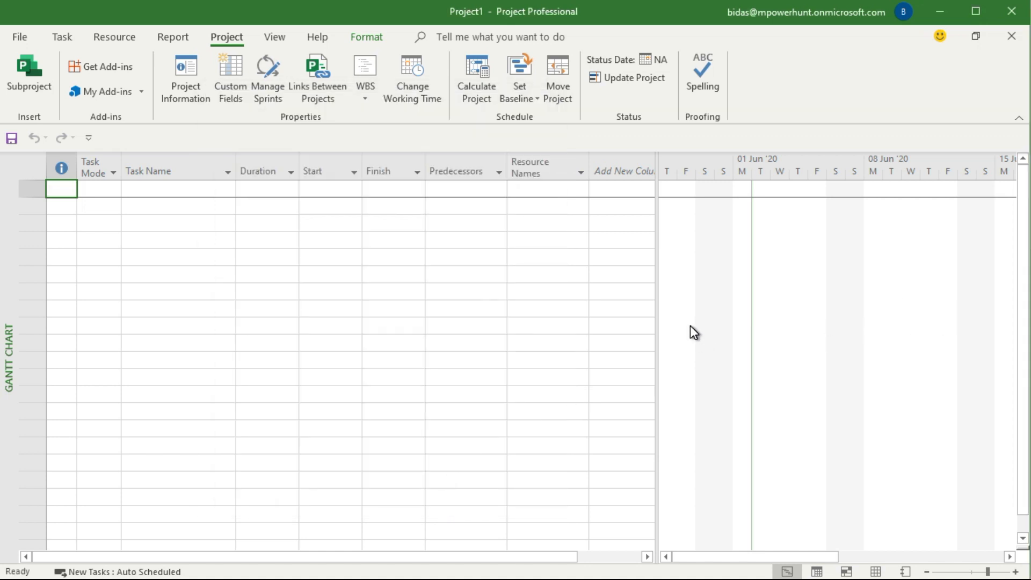
- Enter the task 'Development Activities' and autofit the Task Name column
click(177, 189)
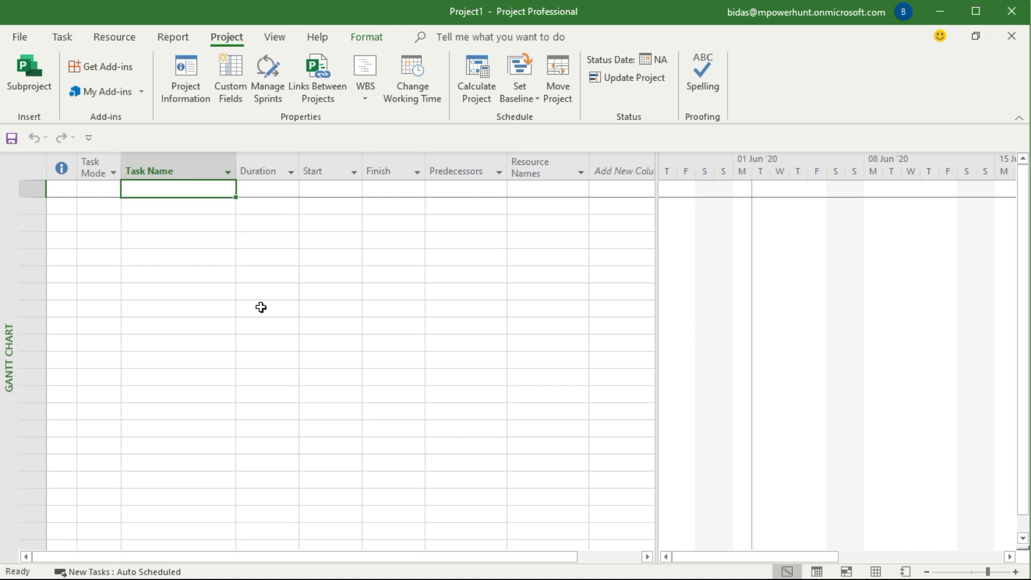
text(De)
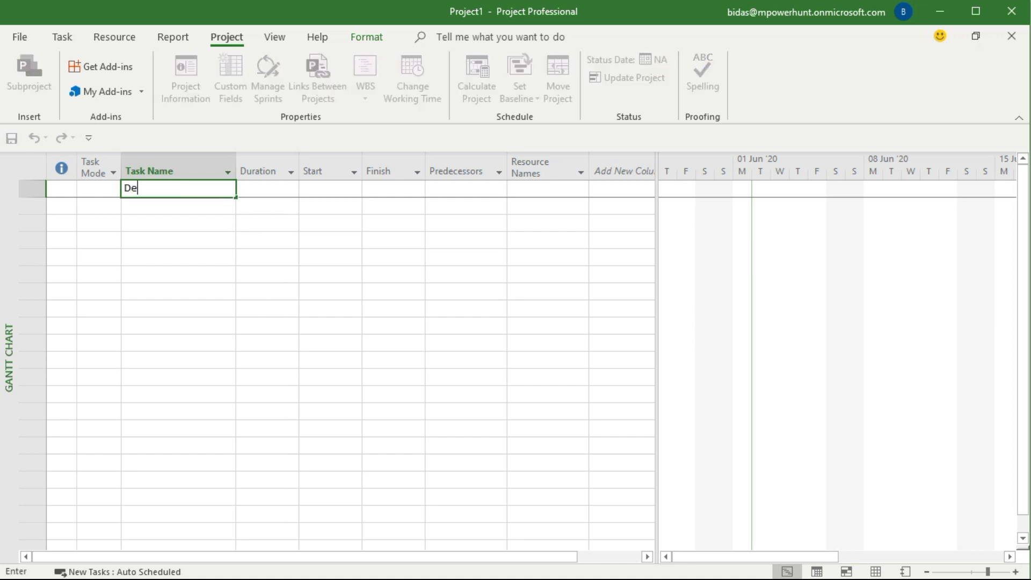
text(velopment)
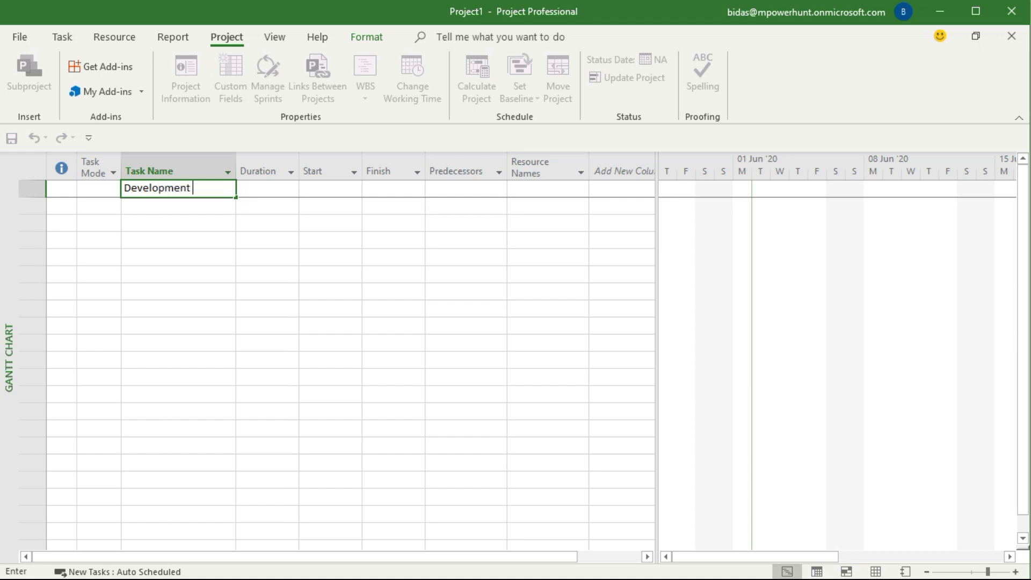
text(Activiti)
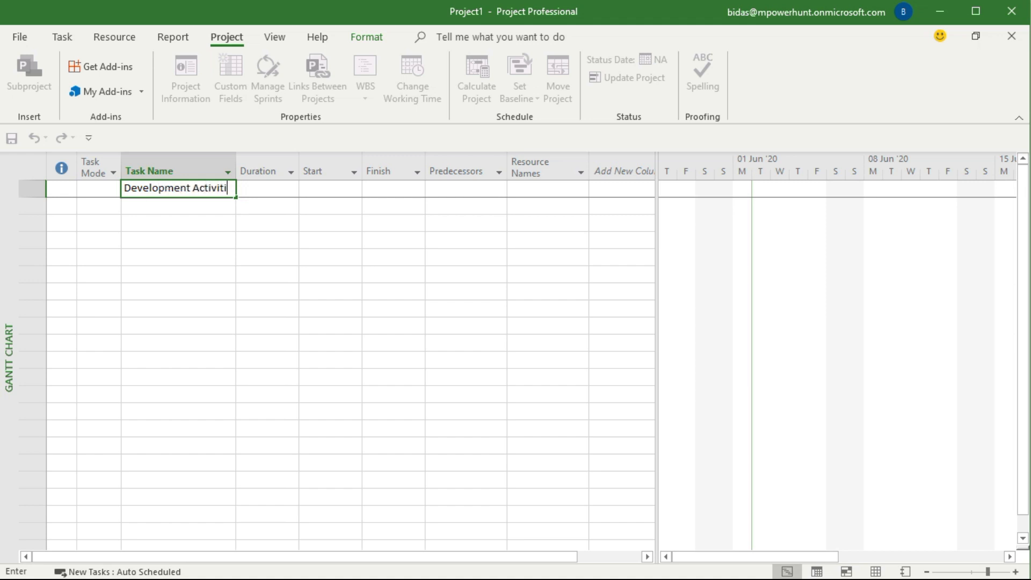
key(Return)
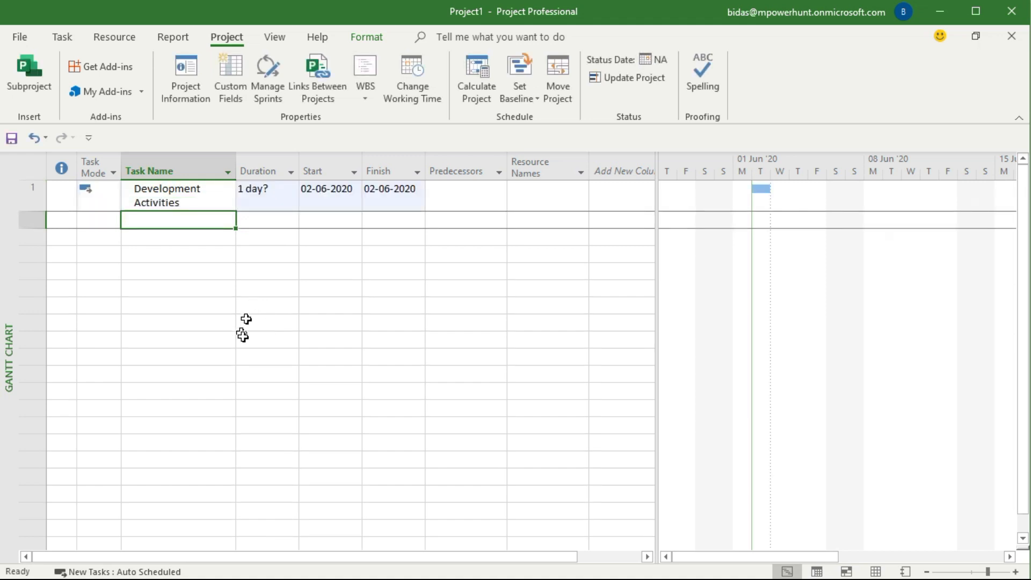
click(260, 171)
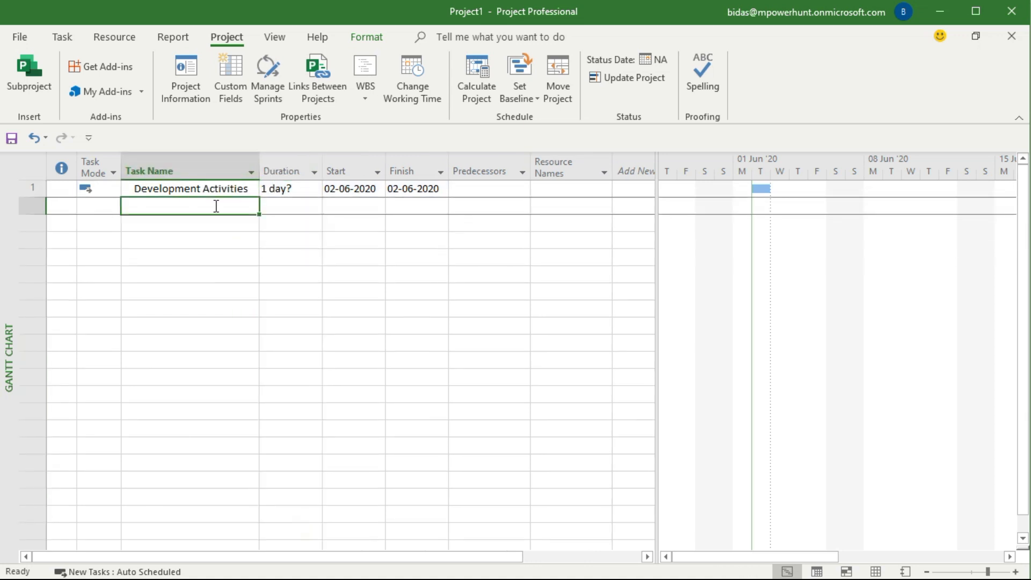
- Enter the tasks Coding, Unit Testing, Peer code review and Code Complete
text(Coding)
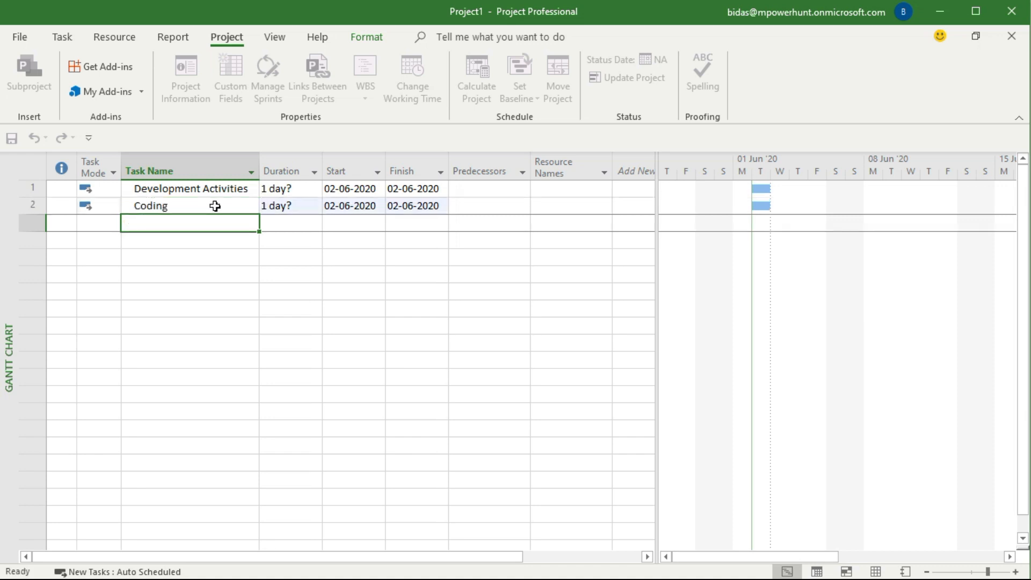
text(Unit Testing)
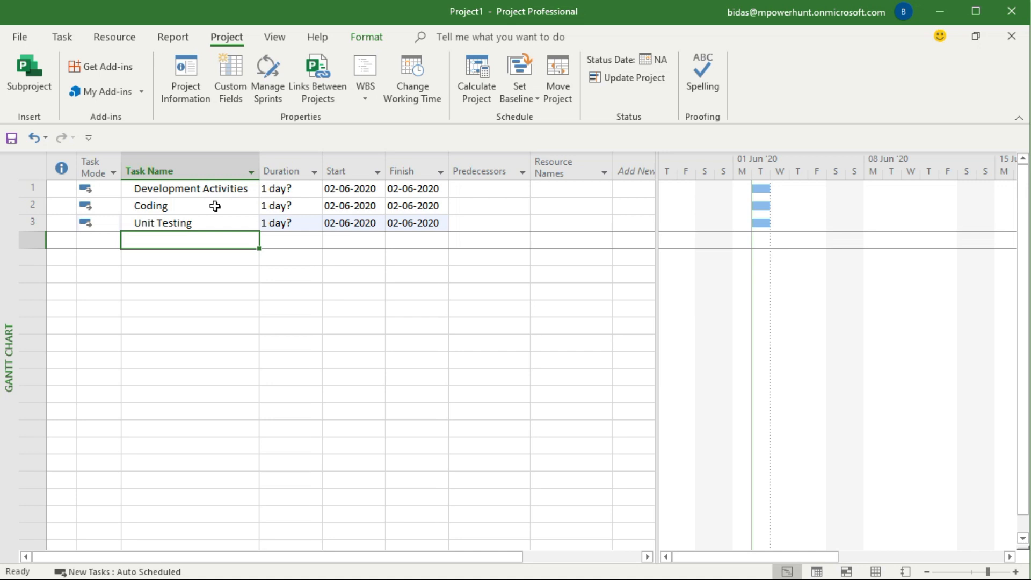
text(P)
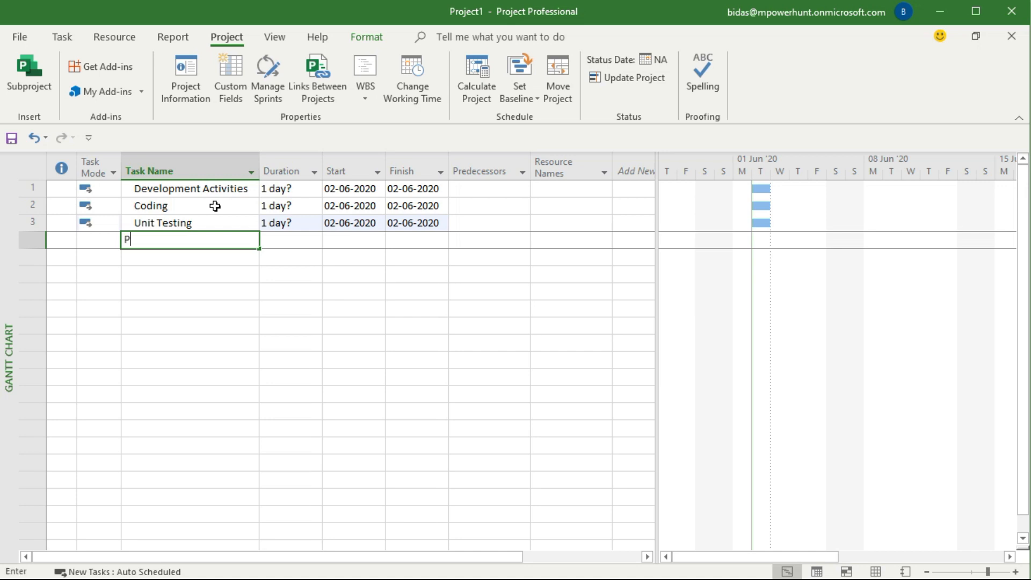
text(eer code)
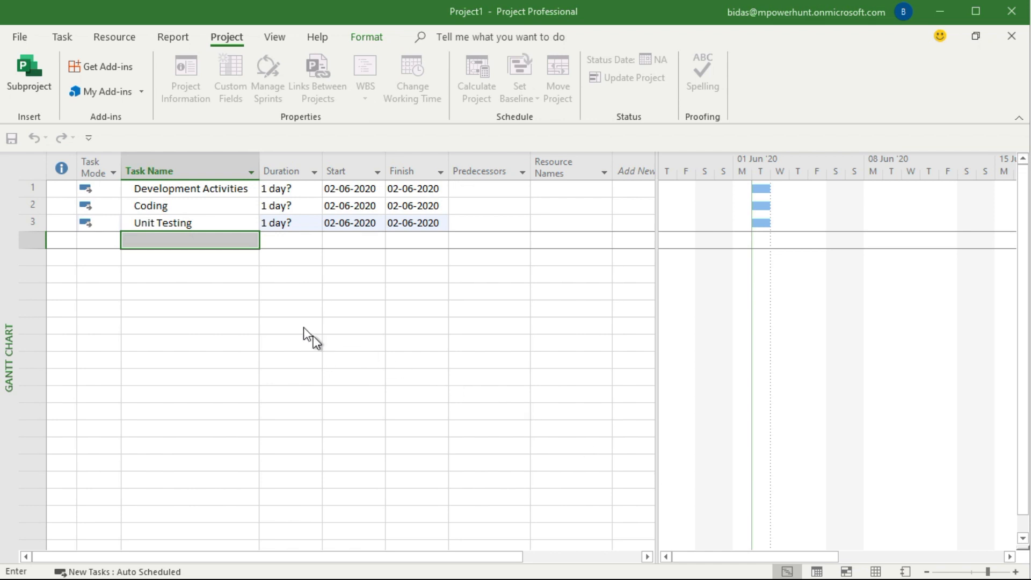
text(Peer code review)
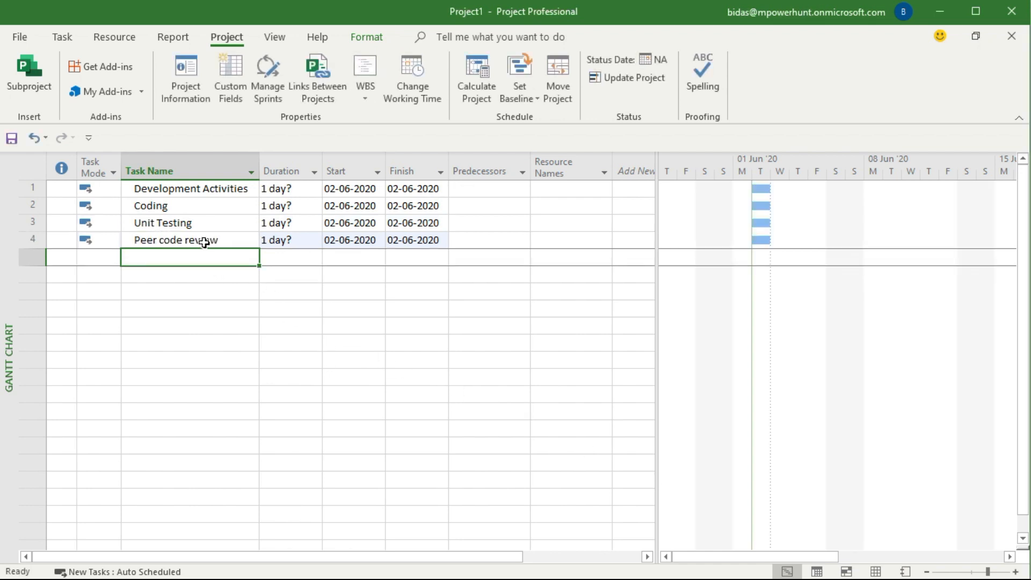
click(191, 240)
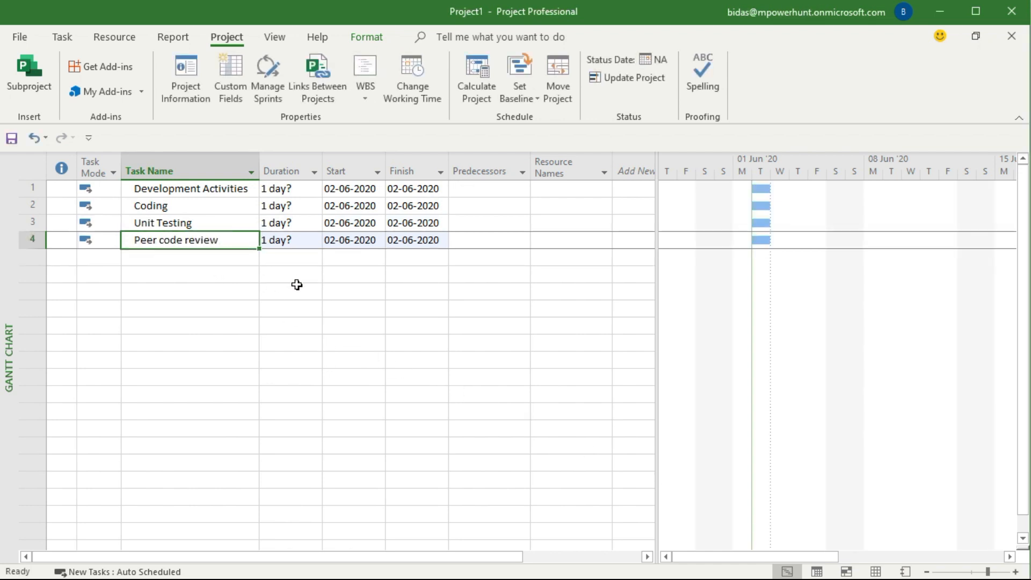
click(189, 257)
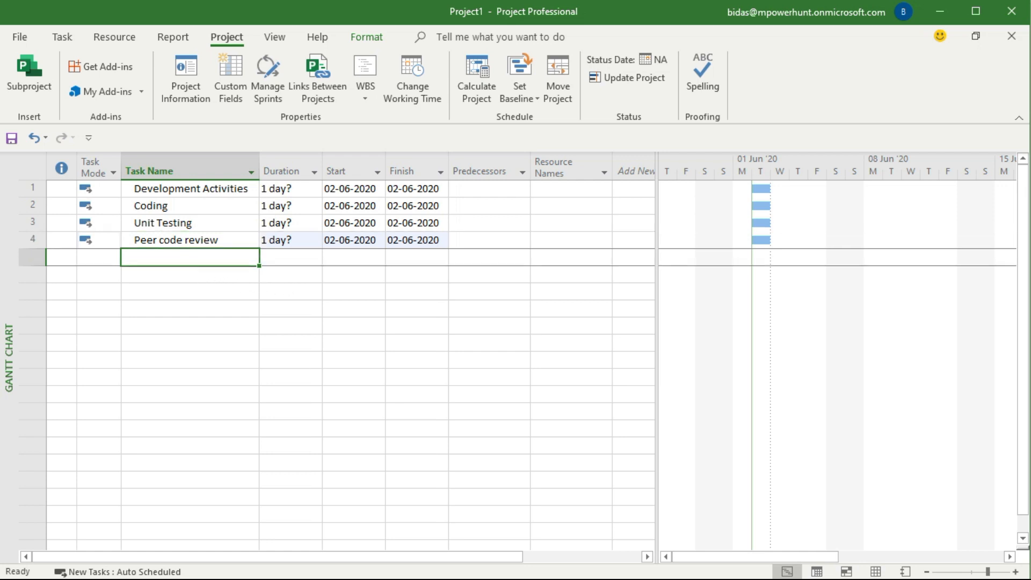
text(Code Complete)
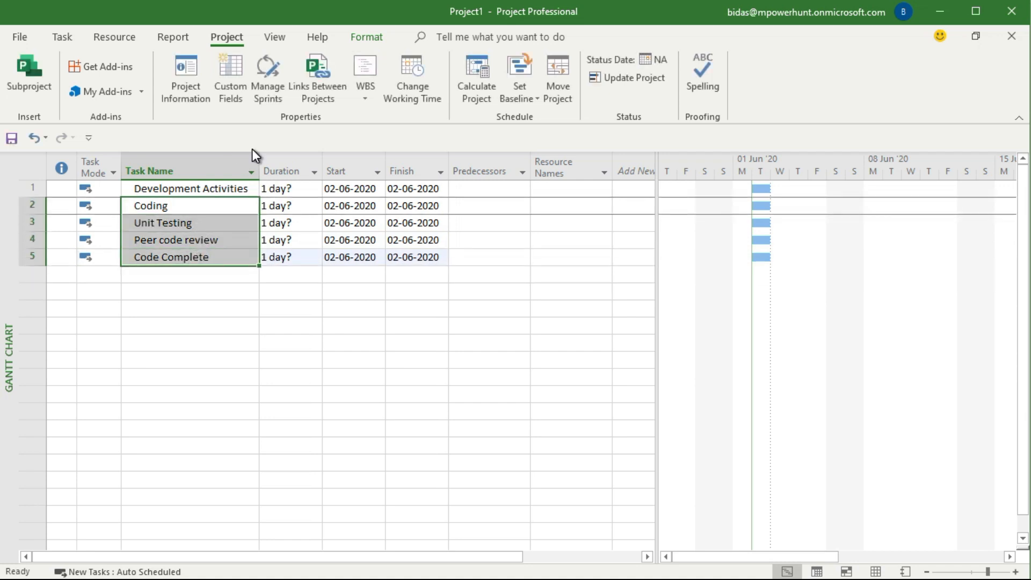
click(62, 37)
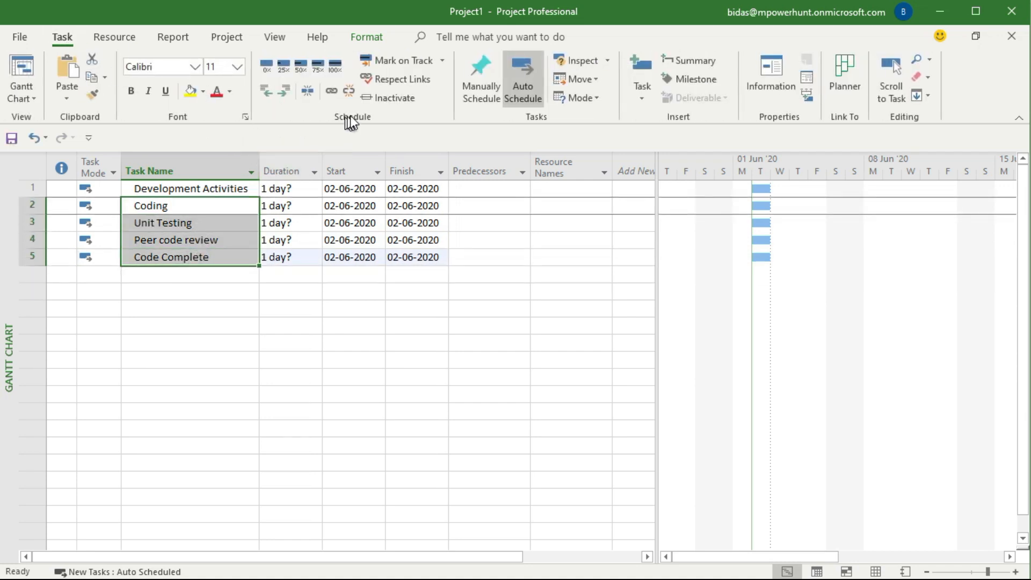
click(271, 90)
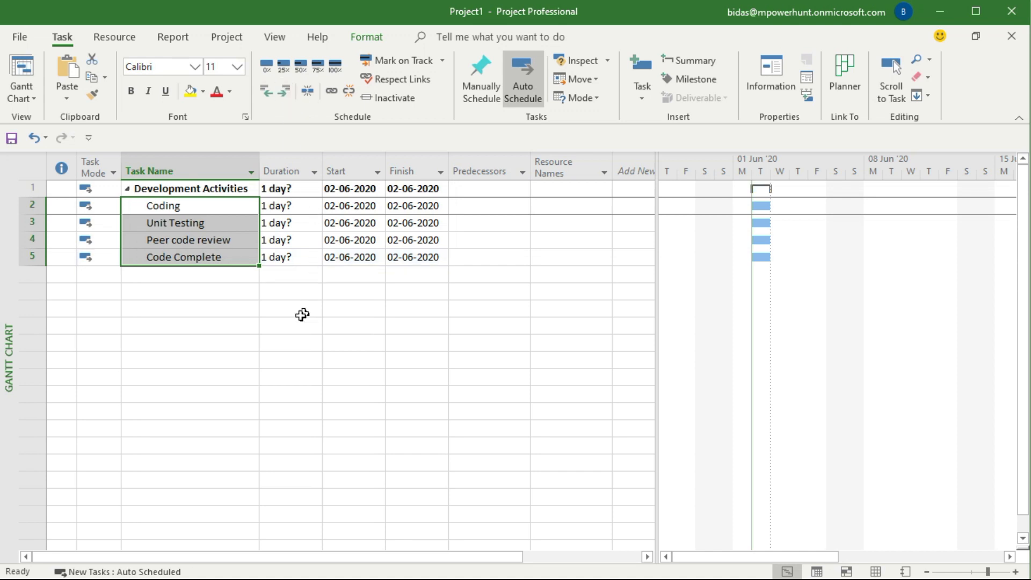
click(189, 324)
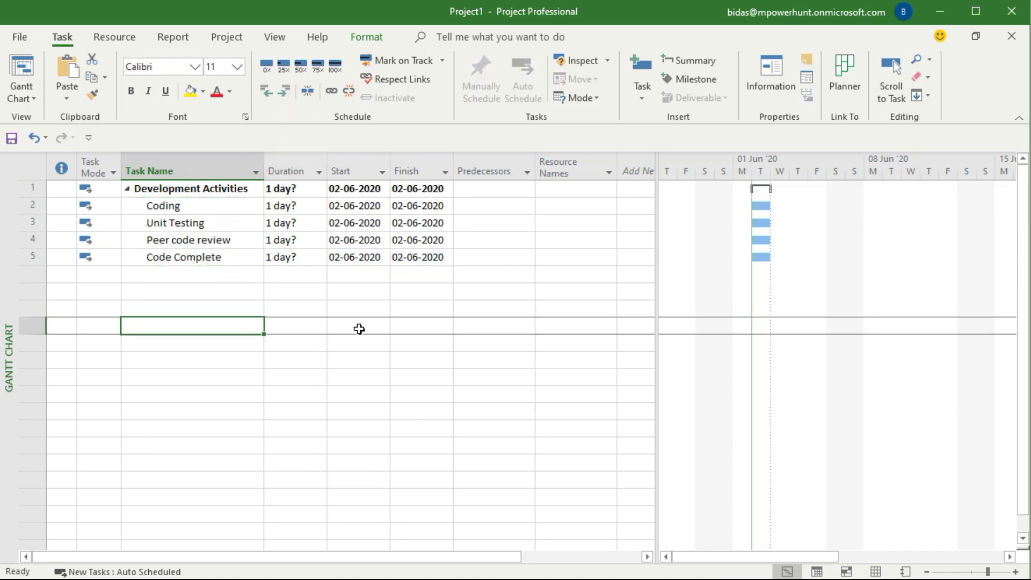
mouse_move(301, 259)
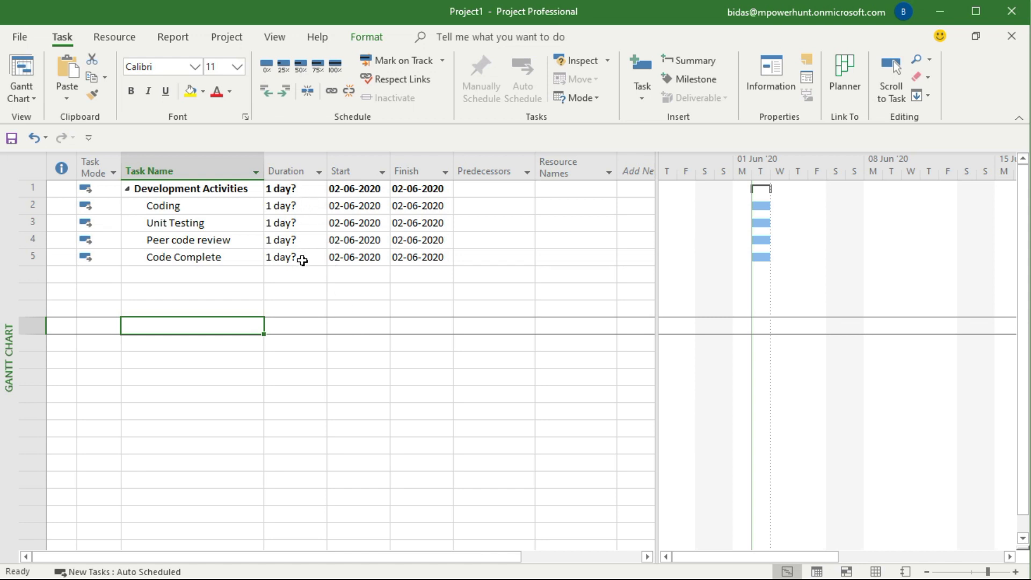
mouse_move(336, 300)
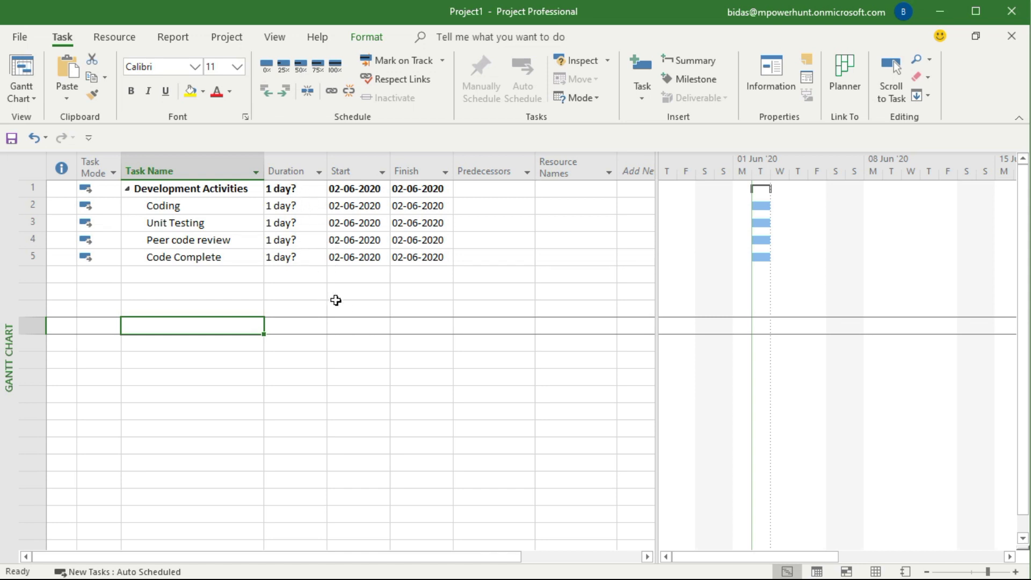
mouse_move(338, 296)
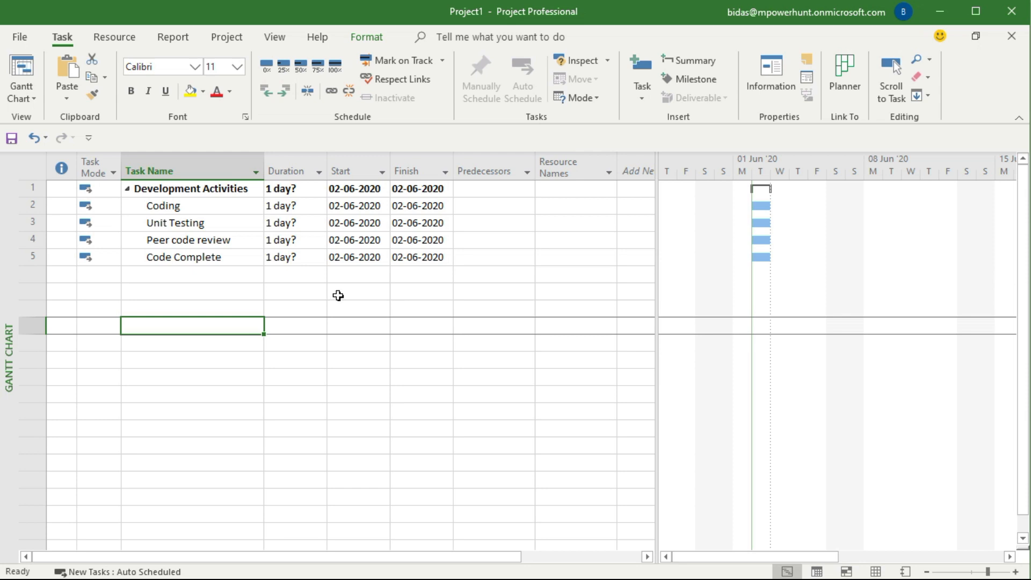
mouse_move(330, 279)
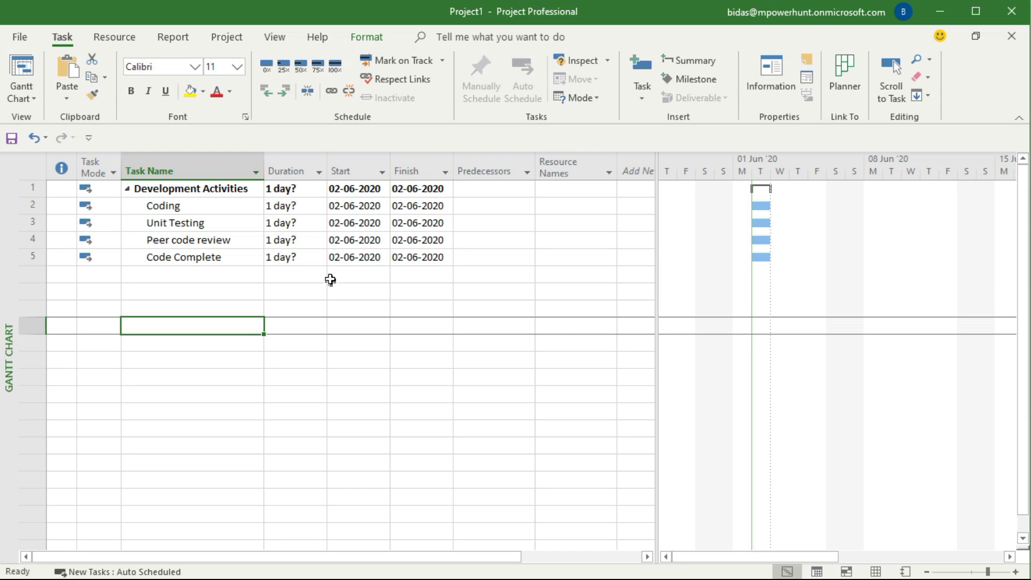
mouse_move(297, 226)
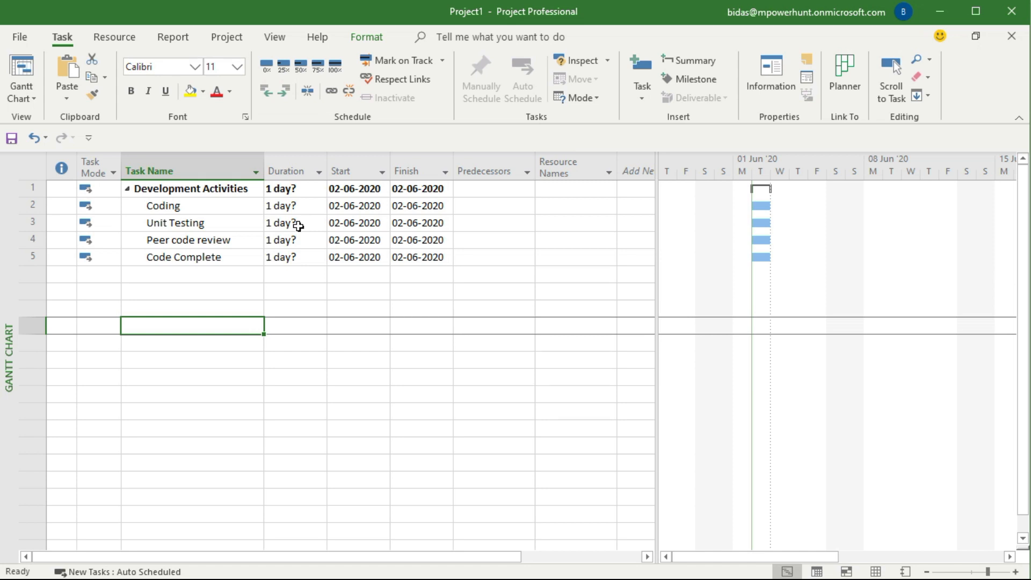
- Insert Optimistic (O), Pessimistic (P) and Most Likely (M) columns before Duration
right_click(292, 171)
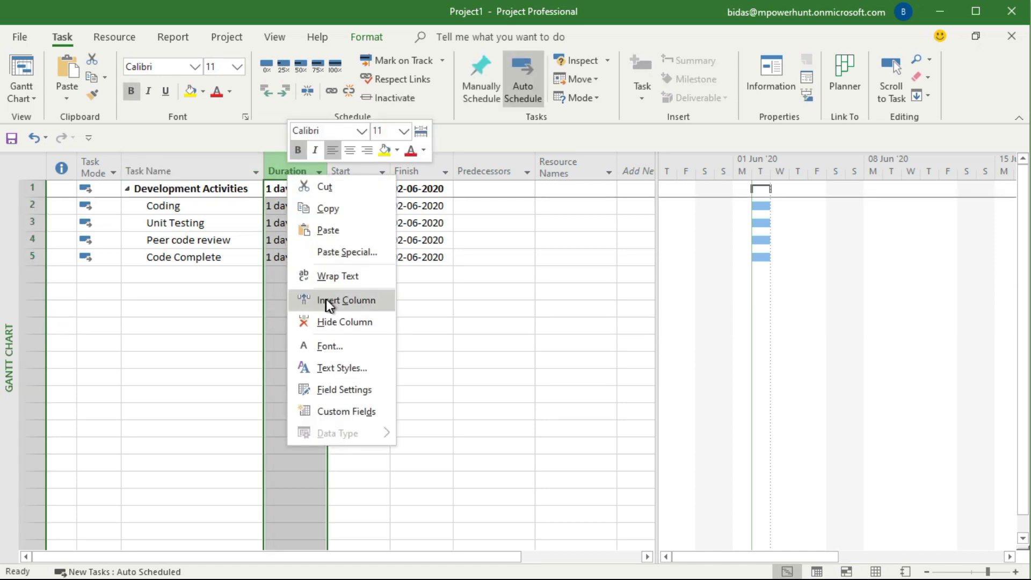
click(345, 299)
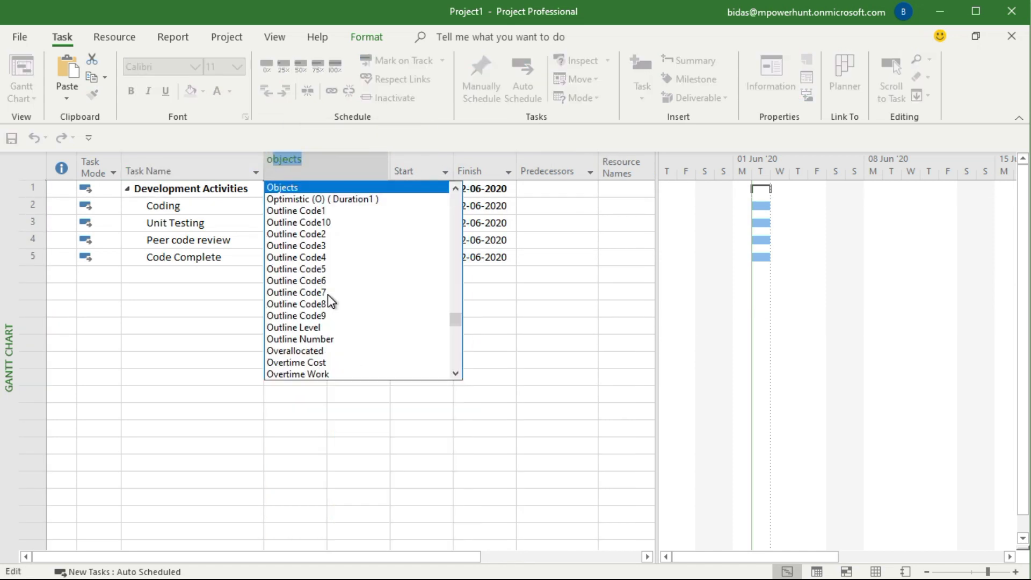
click(321, 199)
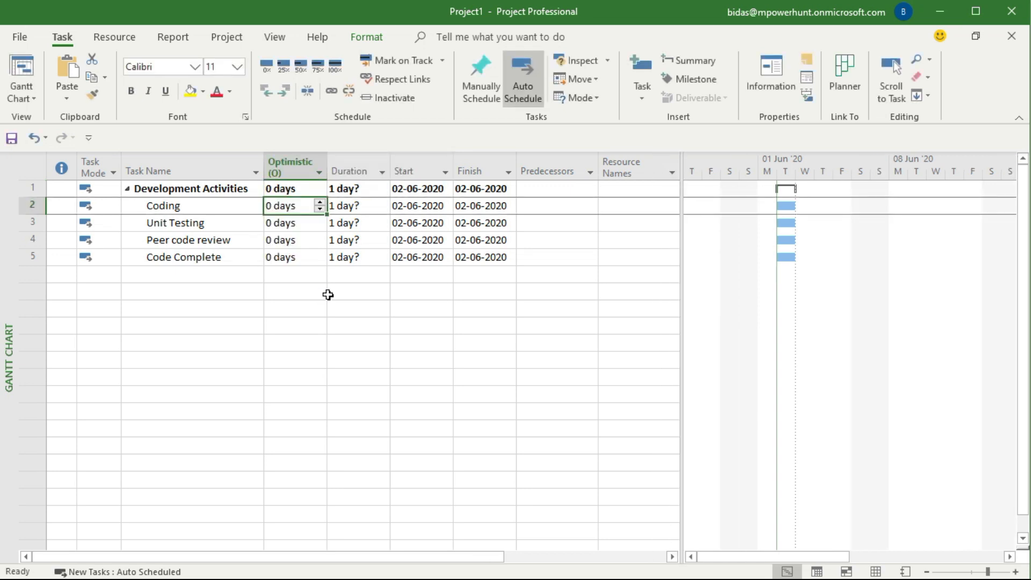
right_click(353, 170)
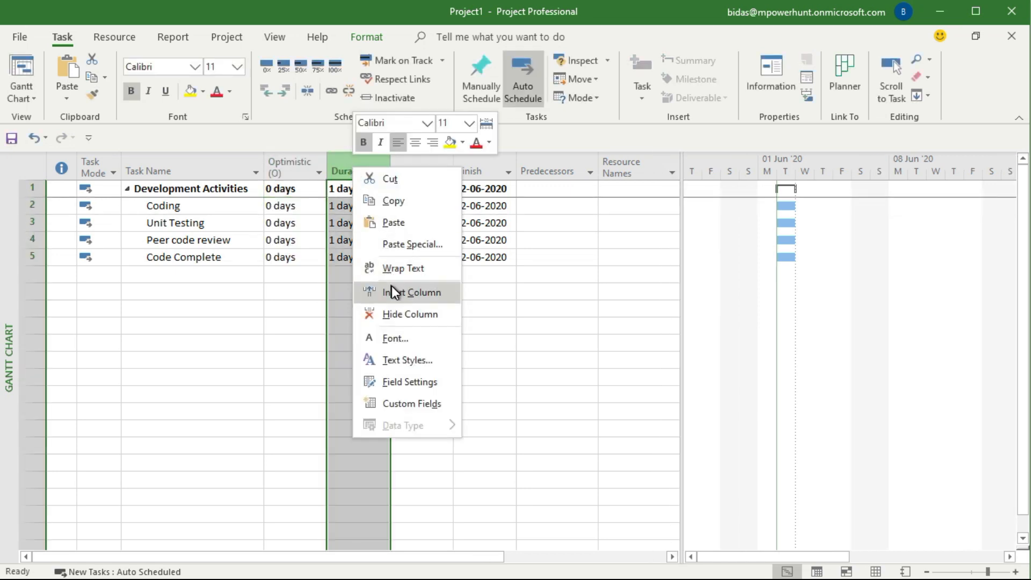
click(412, 293)
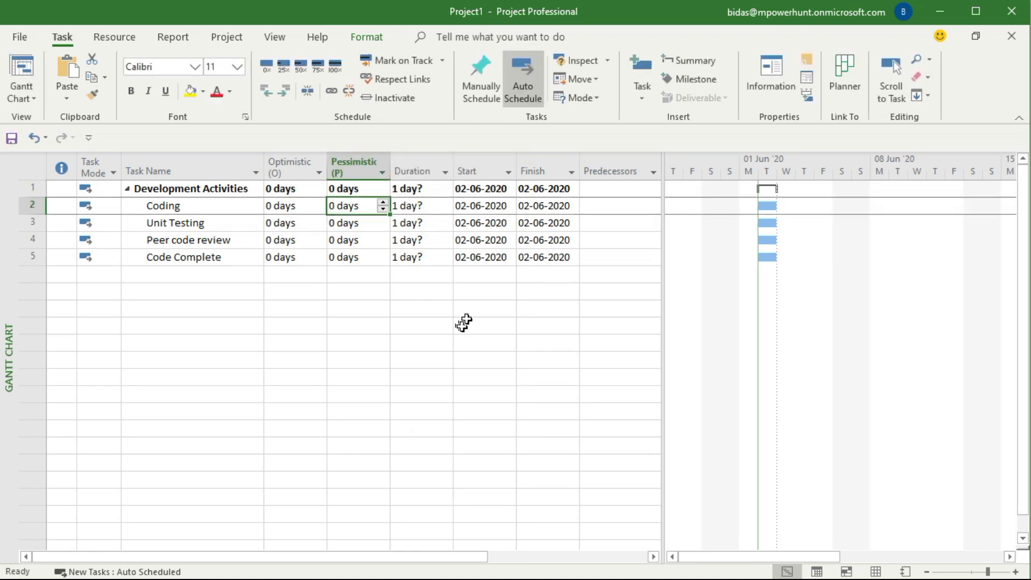
right_click(421, 171)
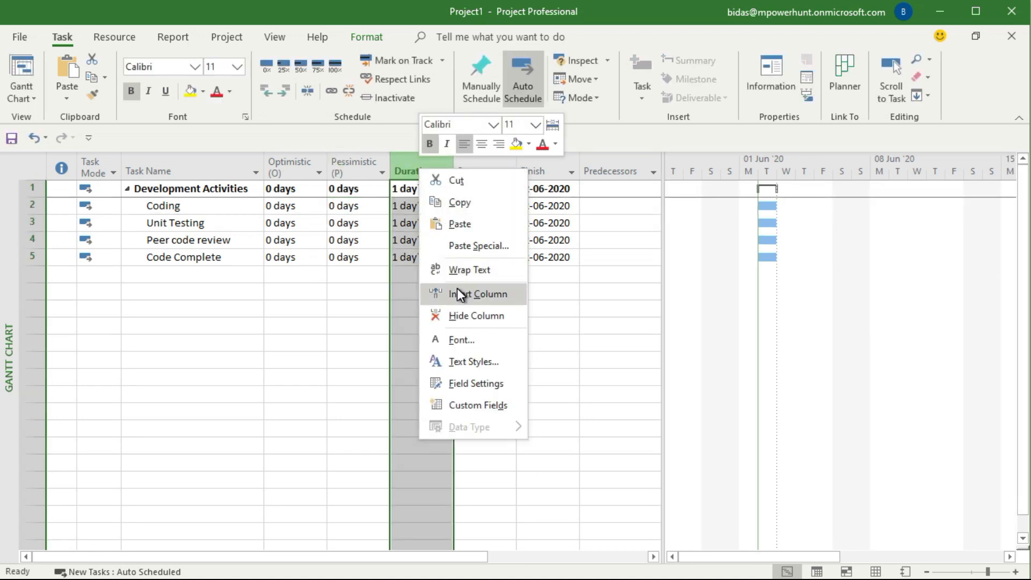
click(479, 295)
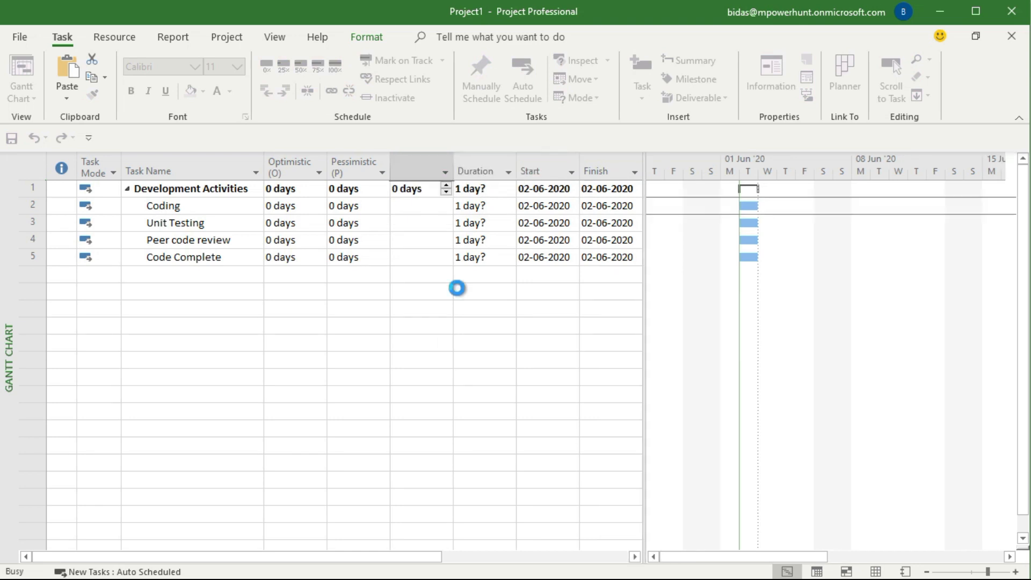
- Insert an Estimated Duration column before Duration
right_click(485, 171)
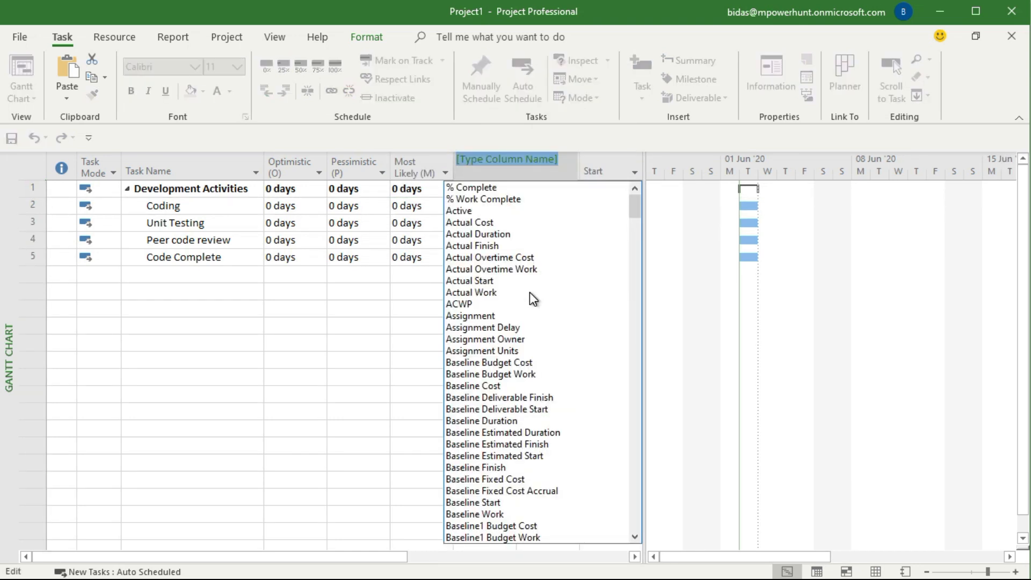
text(estimated Duration)
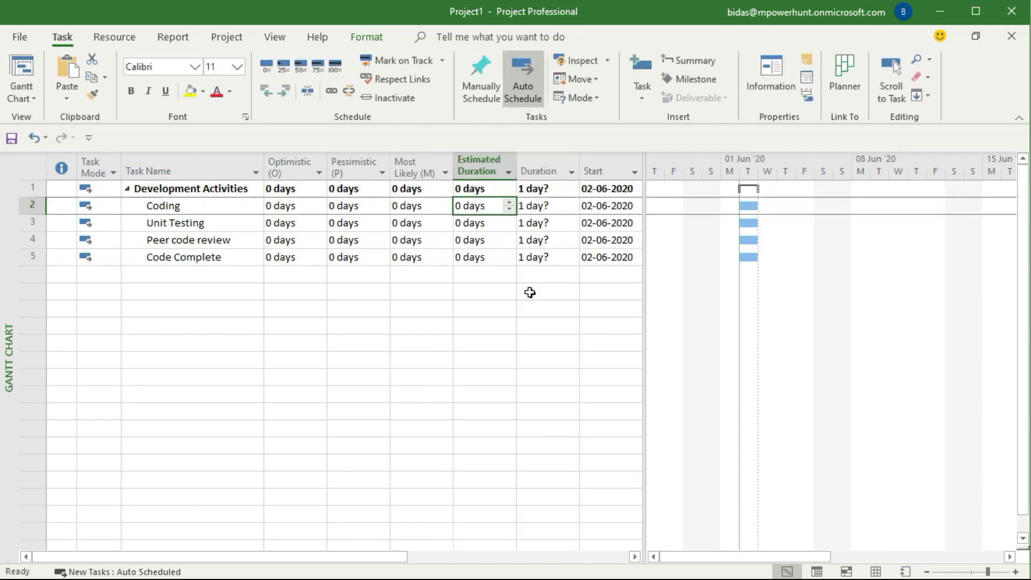
click(294, 324)
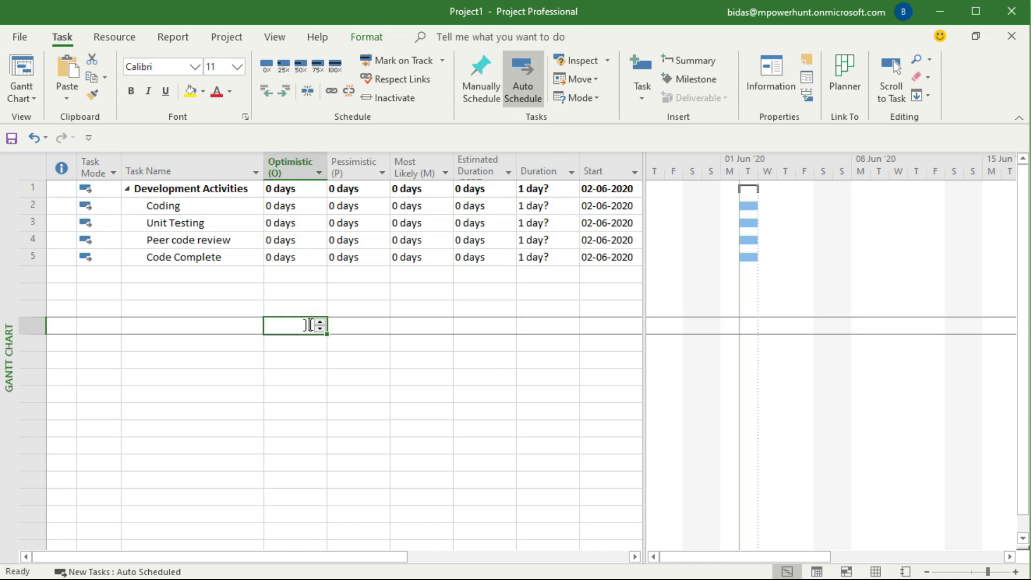
click(191, 308)
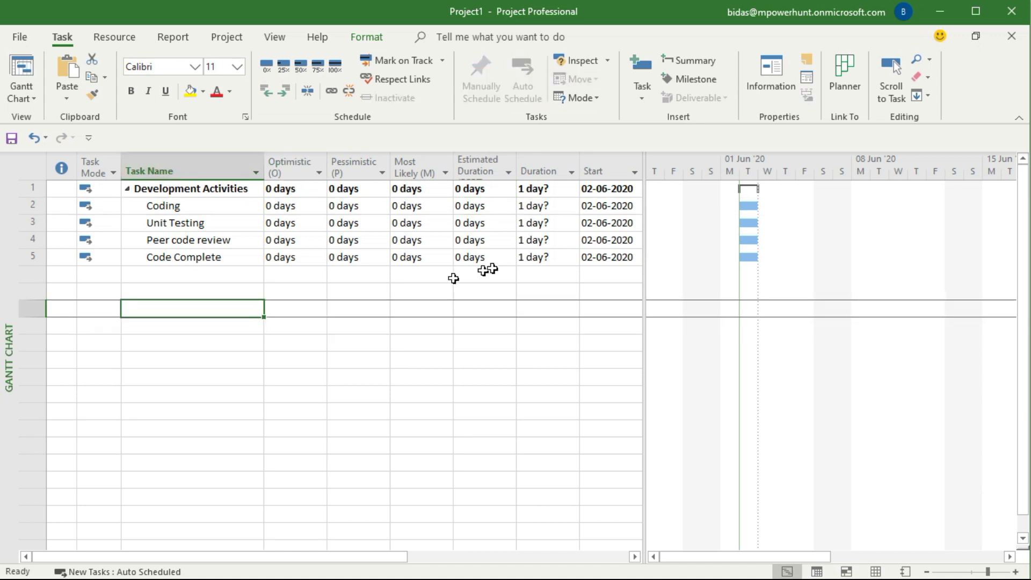
mouse_move(702, 199)
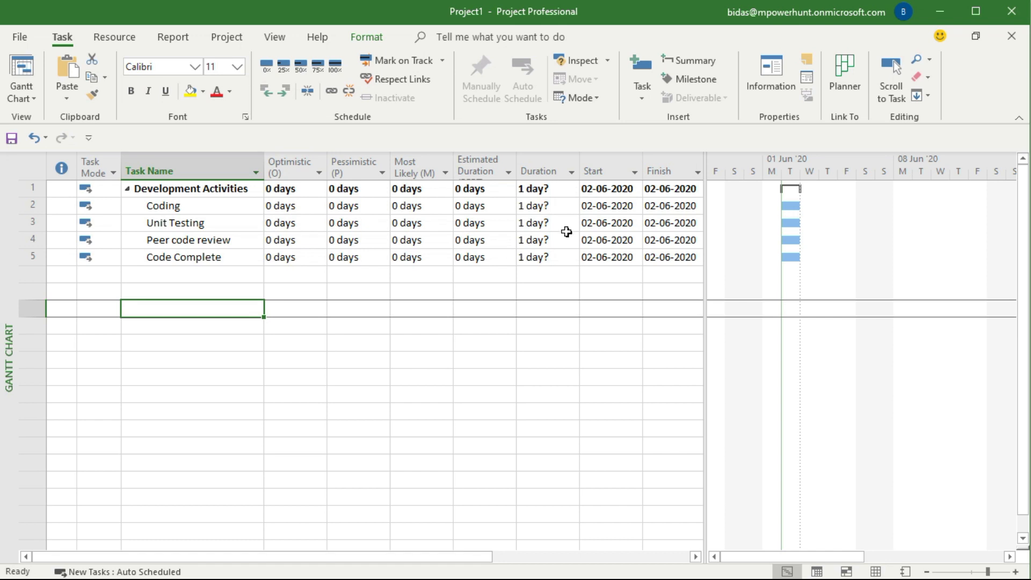
mouse_move(543, 231)
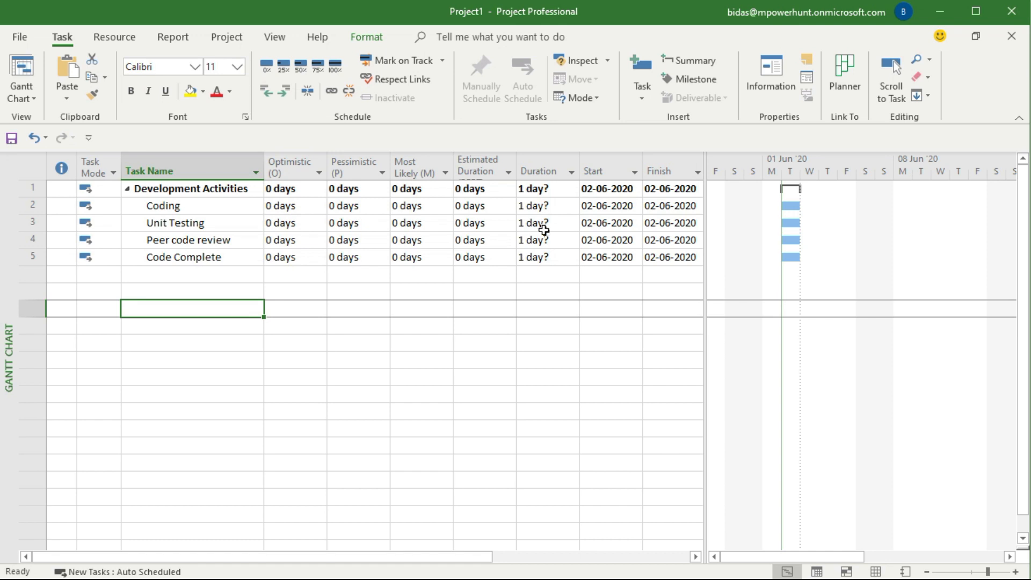
mouse_move(310, 261)
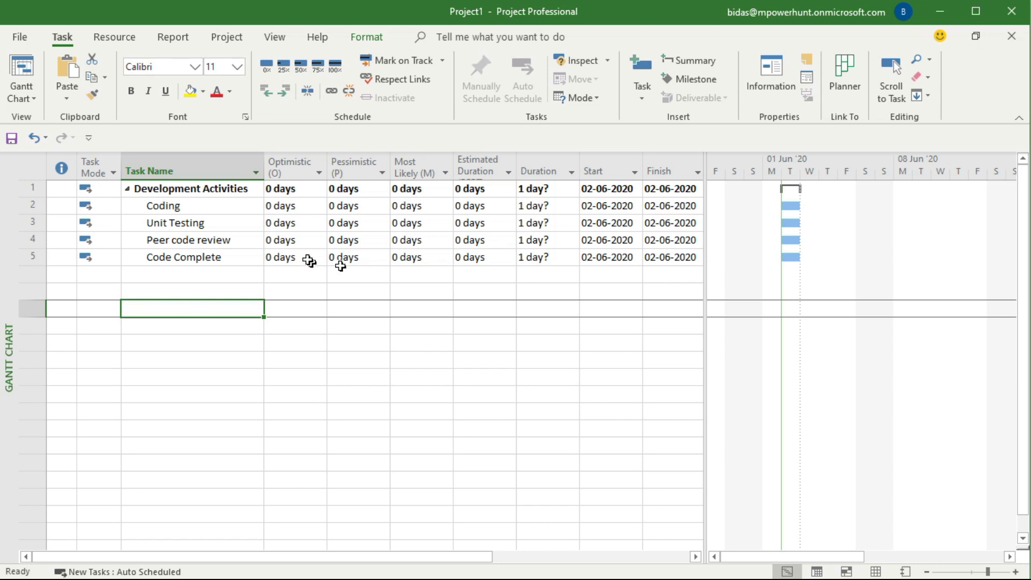
mouse_move(314, 213)
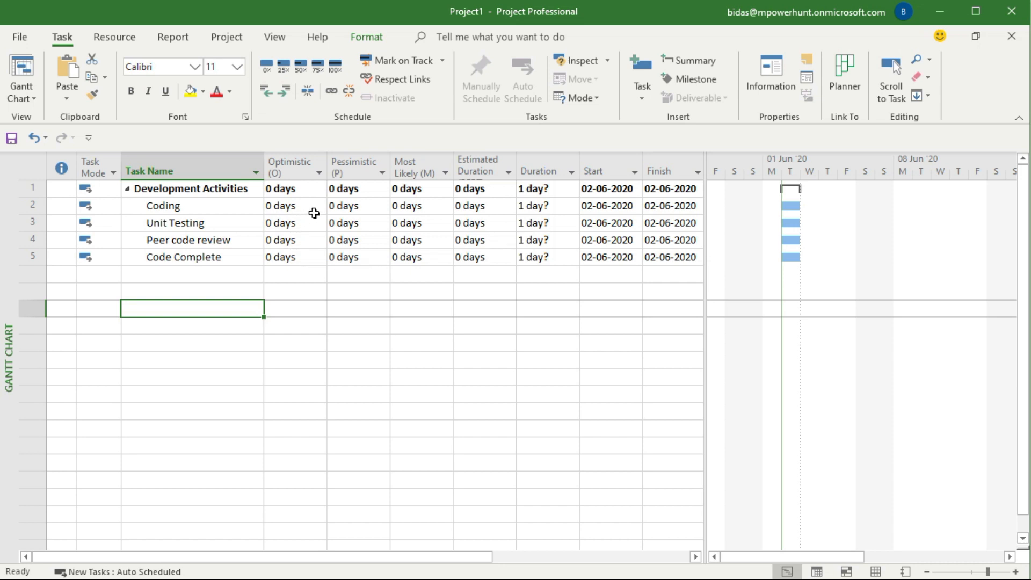
- Give Coding optimistic, pessimistic and most likely estimates of 5, 8 and 6 days
click(293, 205)
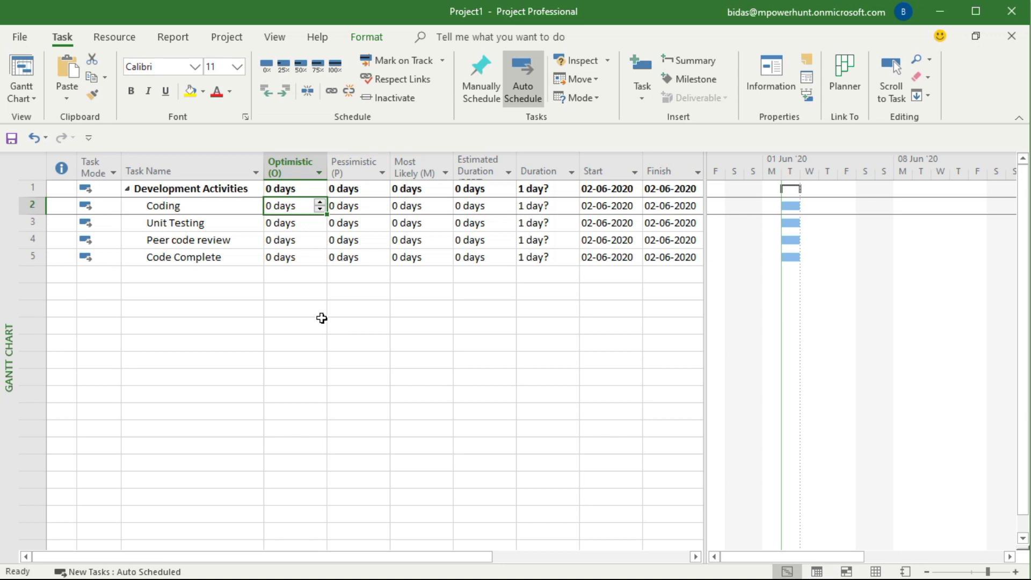
text(5)
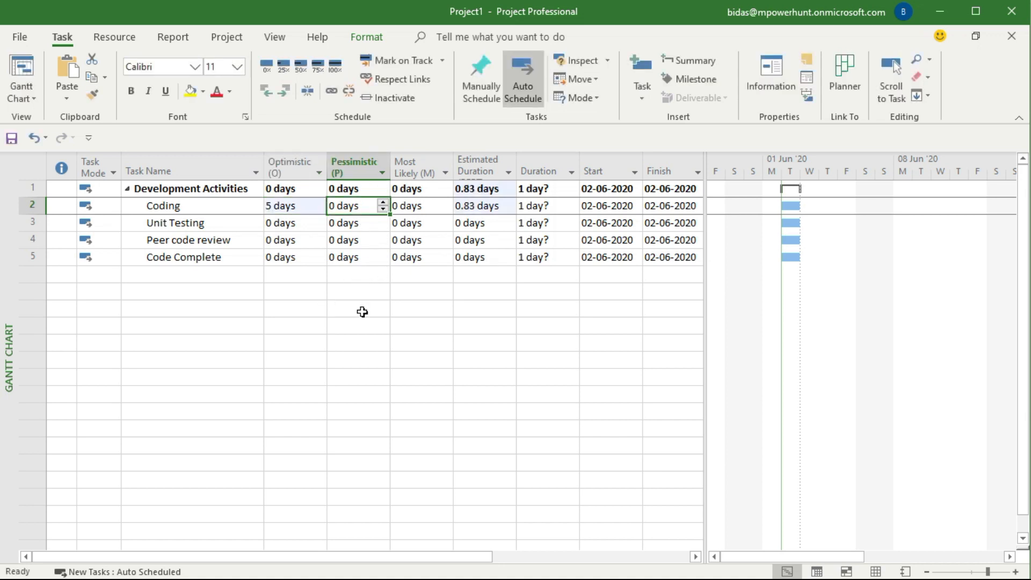
text(8)
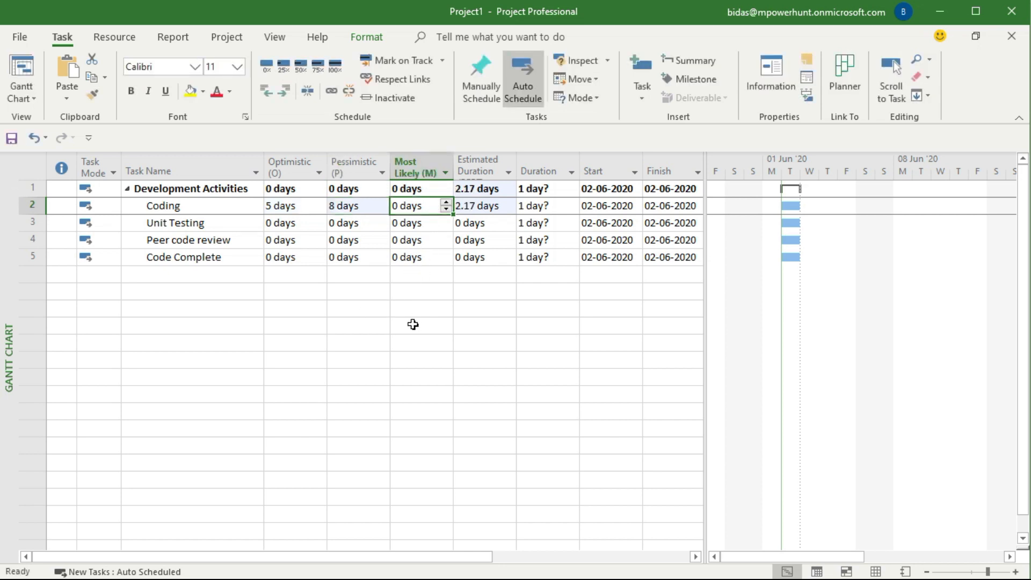
text(6)
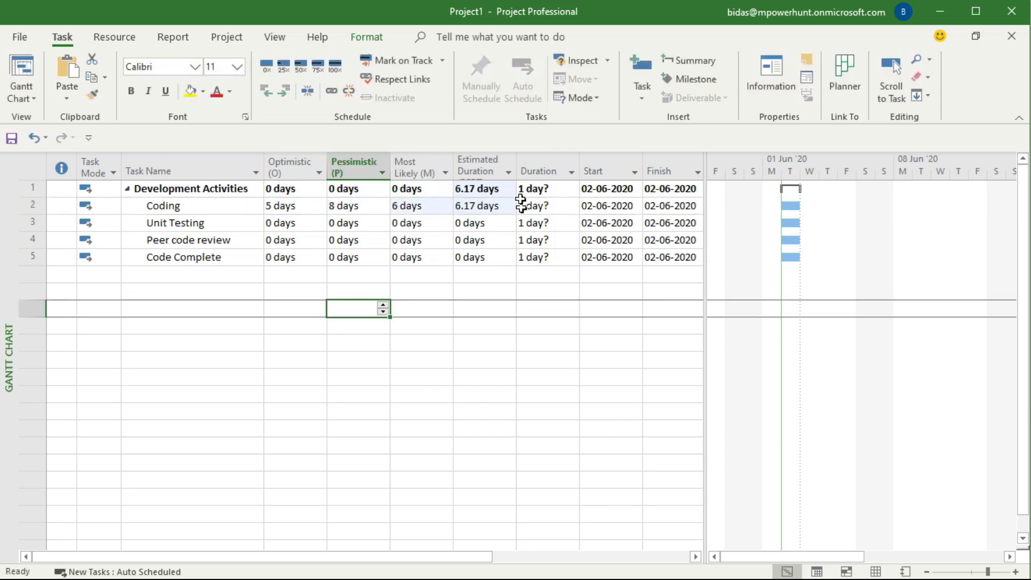
mouse_move(470, 214)
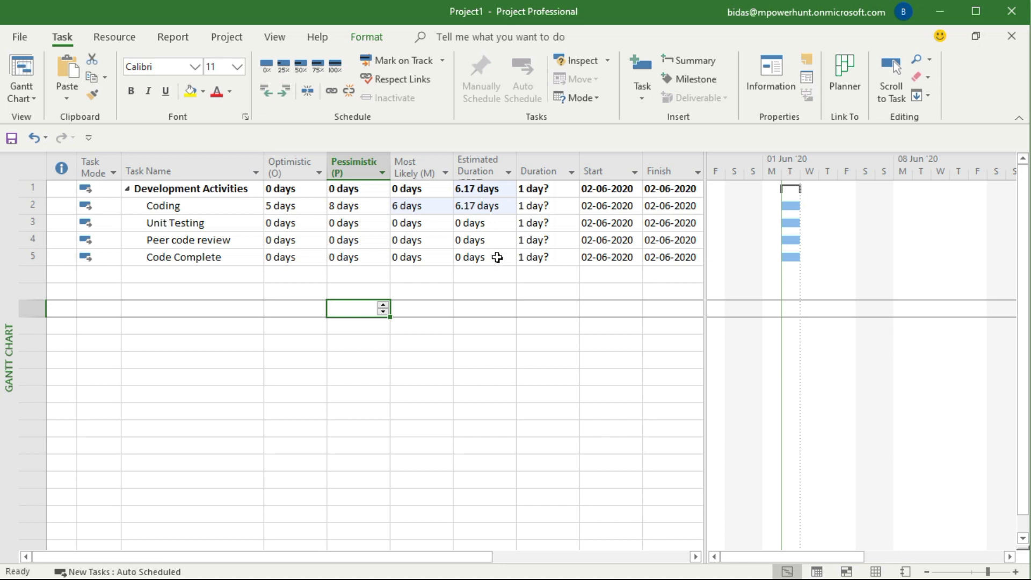
mouse_move(253, 237)
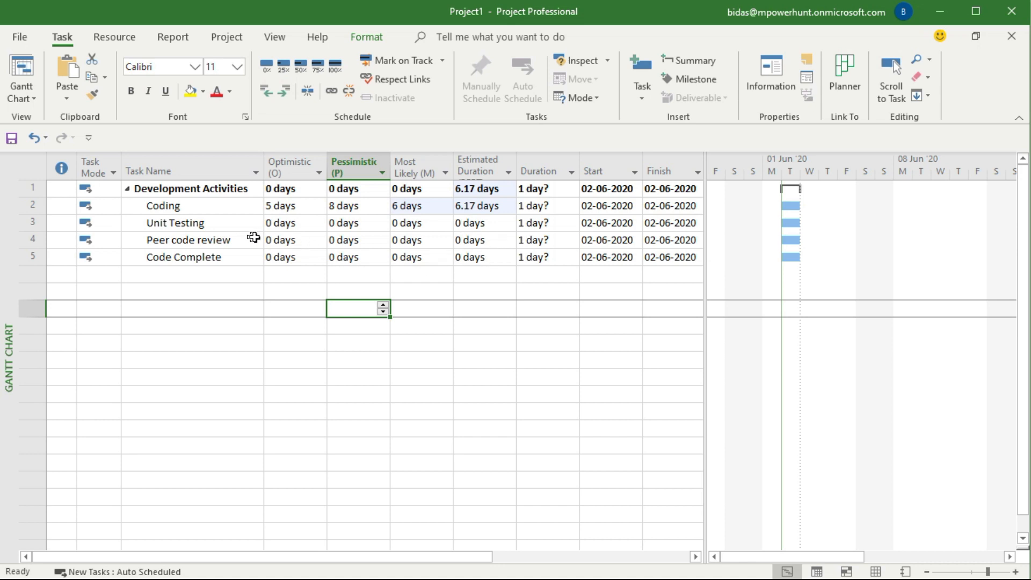
mouse_move(394, 230)
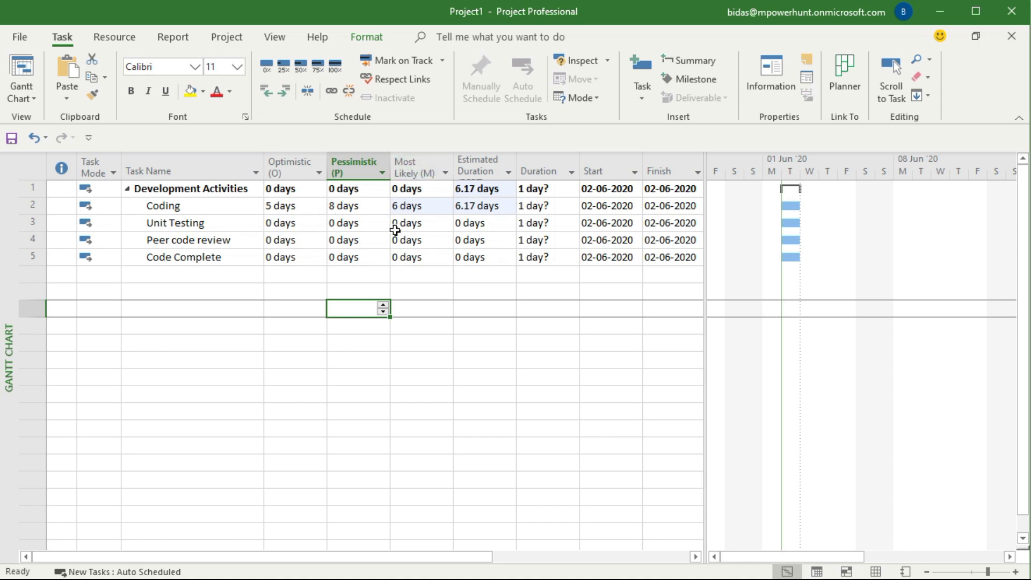
mouse_move(475, 228)
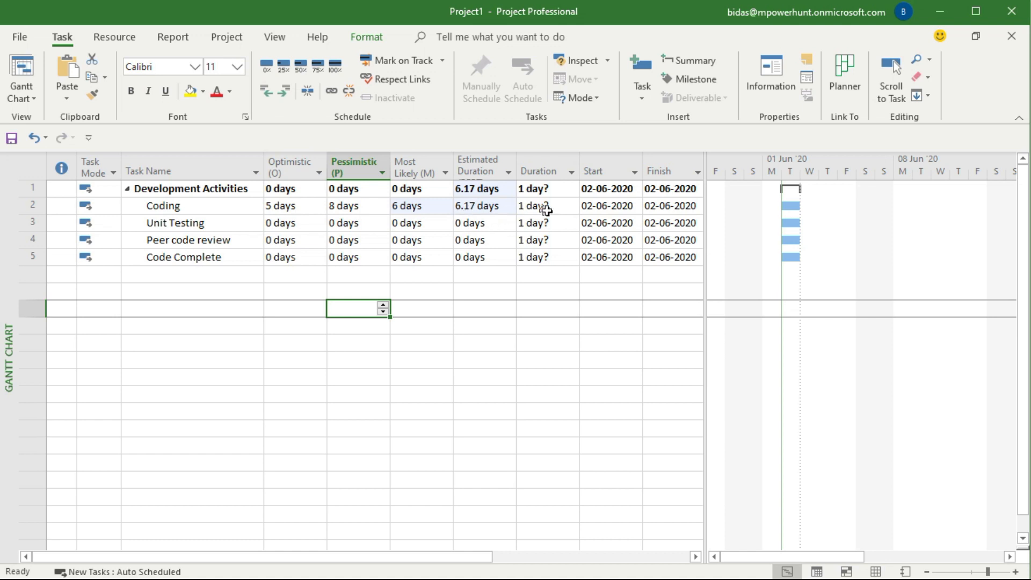
- Set Coding's duration to 6.5 days
click(539, 205)
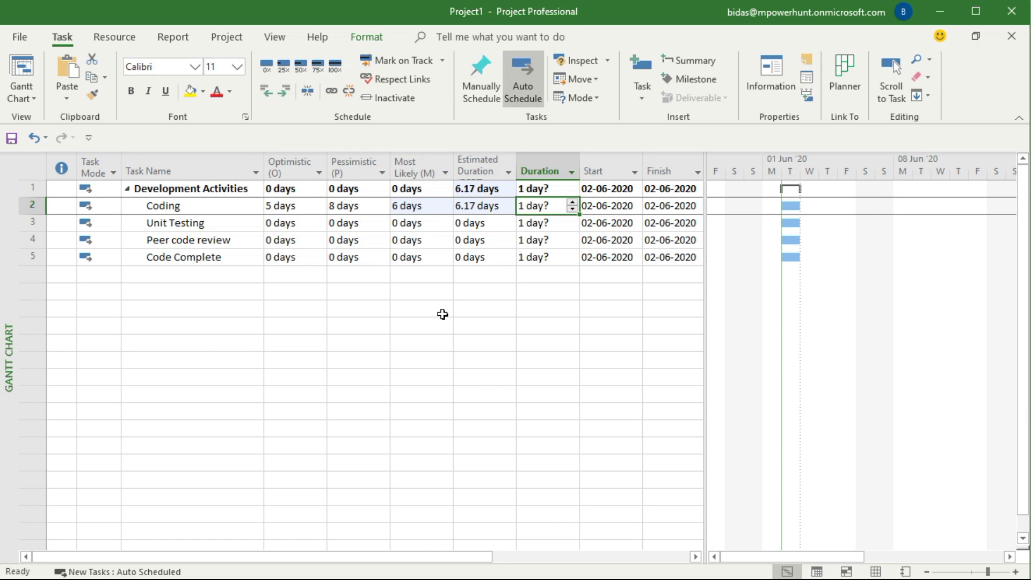
text(6.5d)
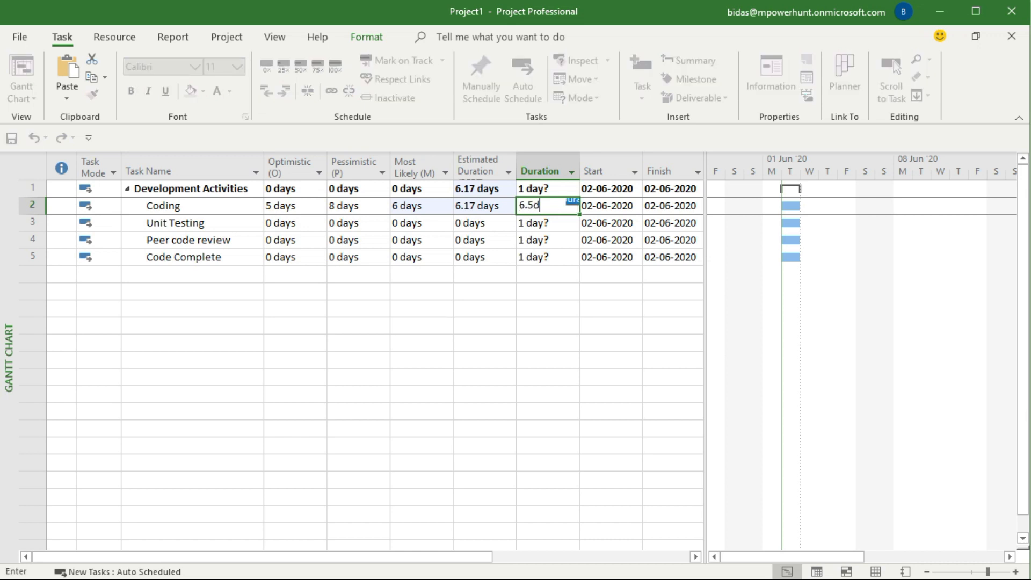
key(Return)
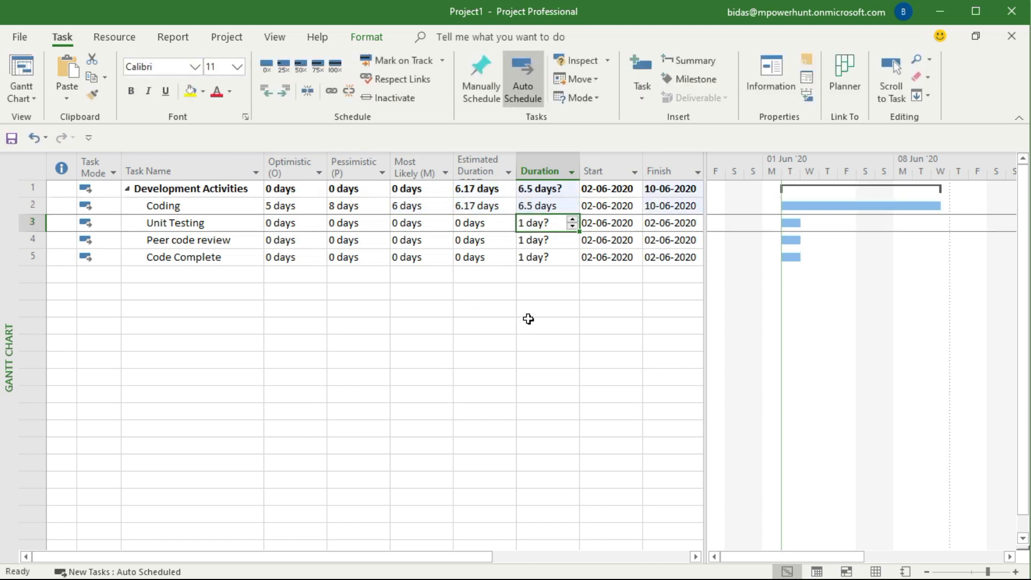
- Enter Unit Testing estimates of 2d, 4d, 3d and a 3-day duration
click(292, 222)
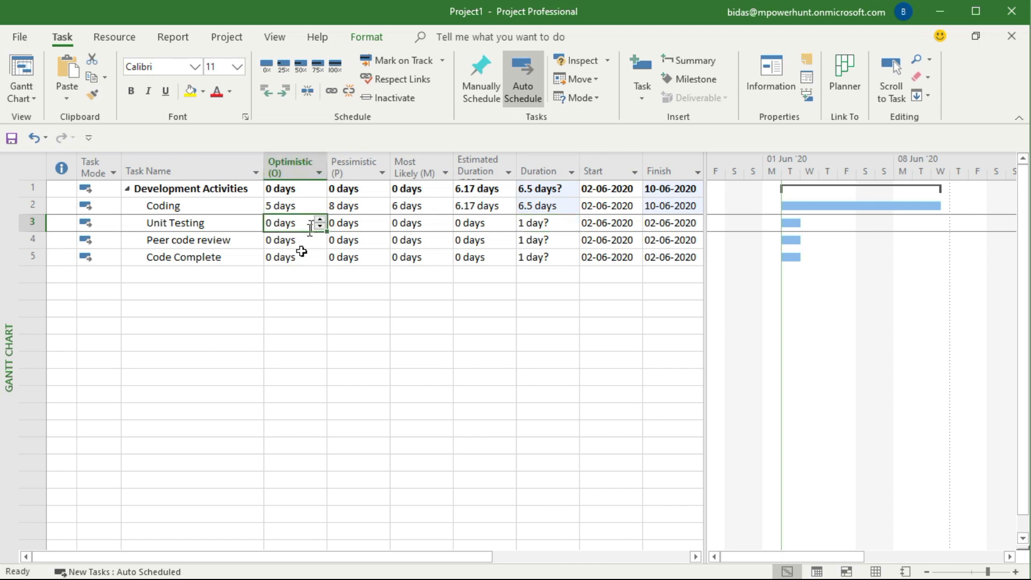
mouse_move(284, 293)
text(2)
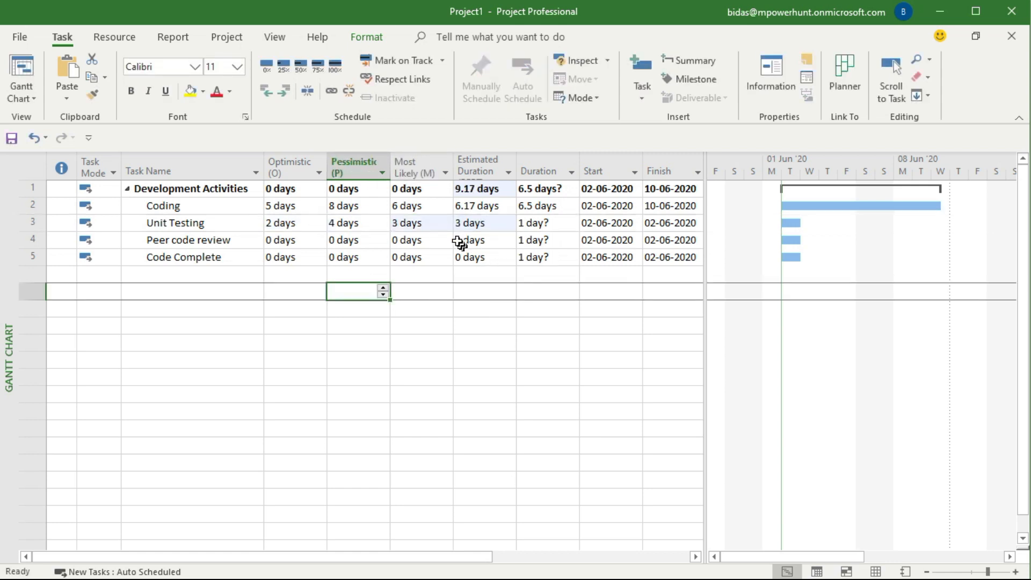
click(546, 222)
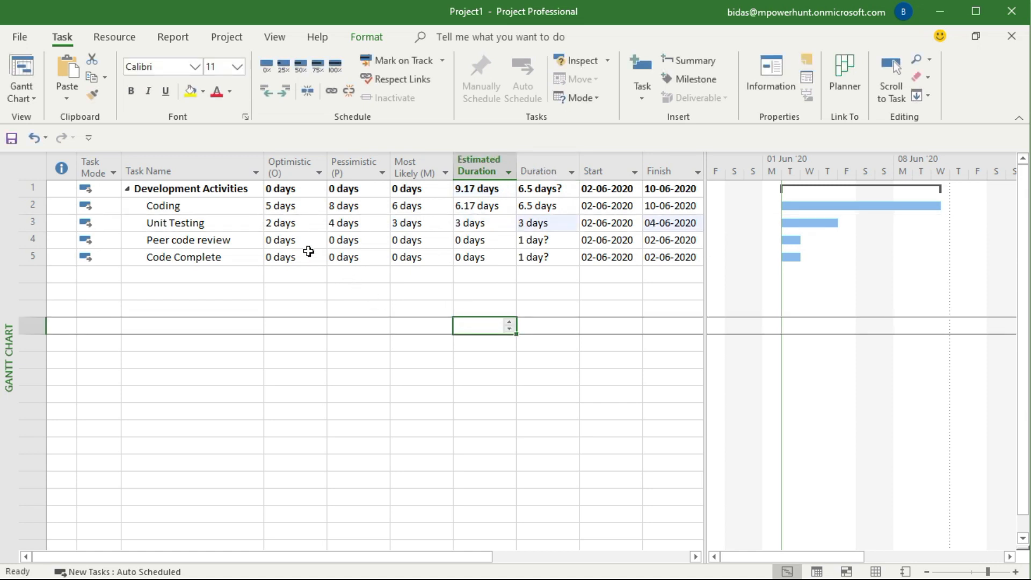
- Enter Peer code review estimates starting with 1d, then its 2-day duration
click(294, 240)
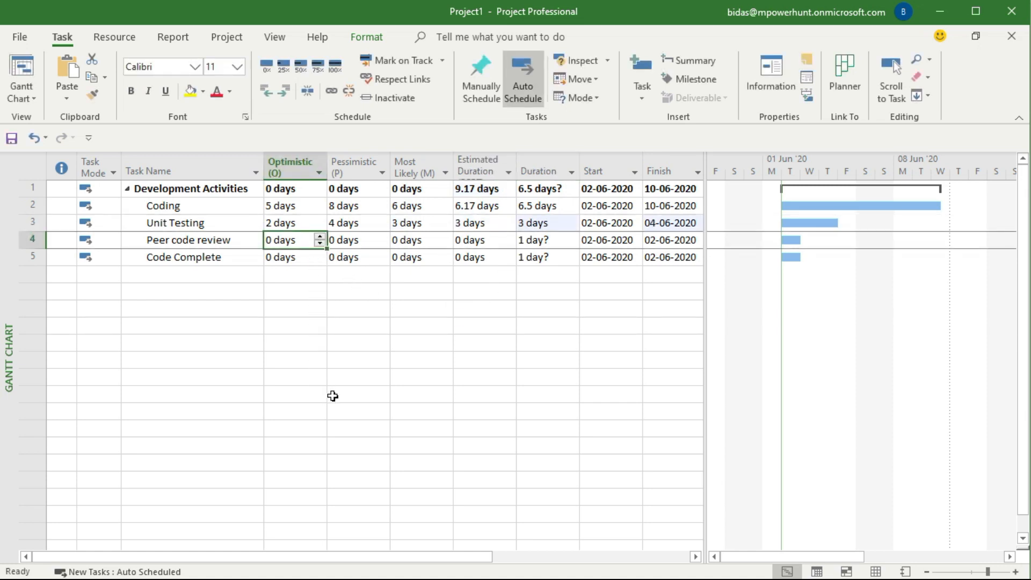
text(1d)
click(358, 239)
text(3)
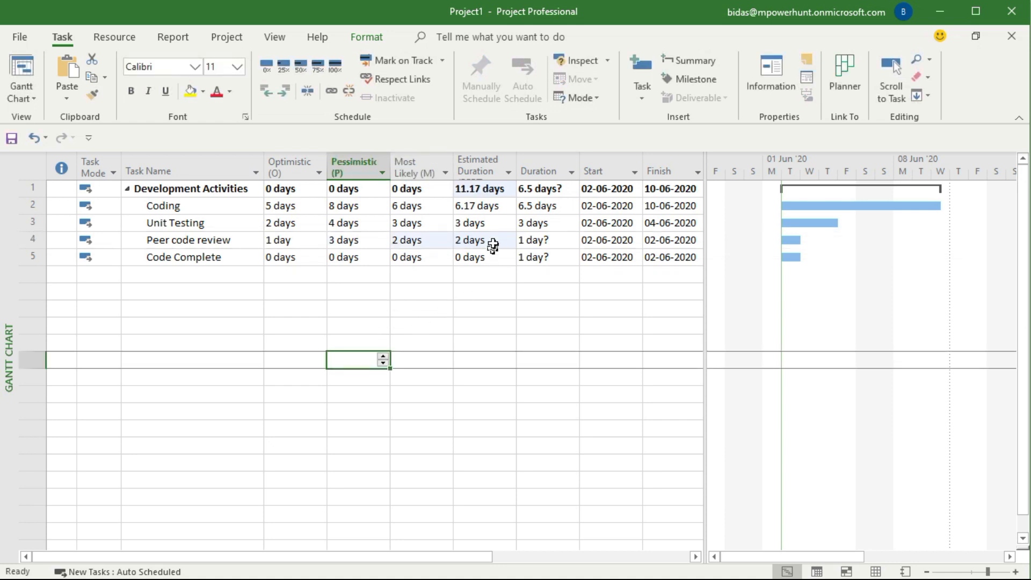
click(546, 239)
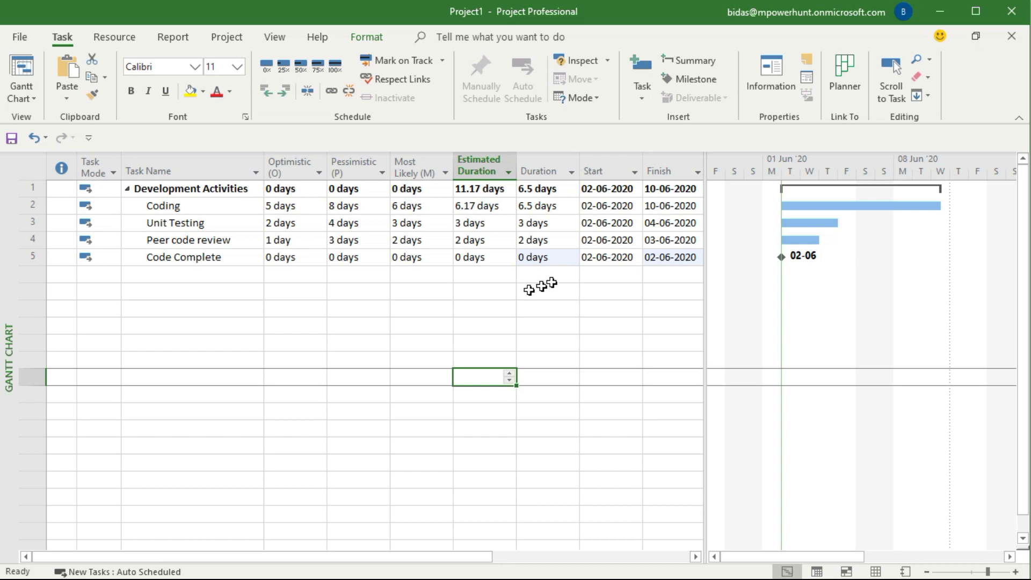
mouse_move(480, 211)
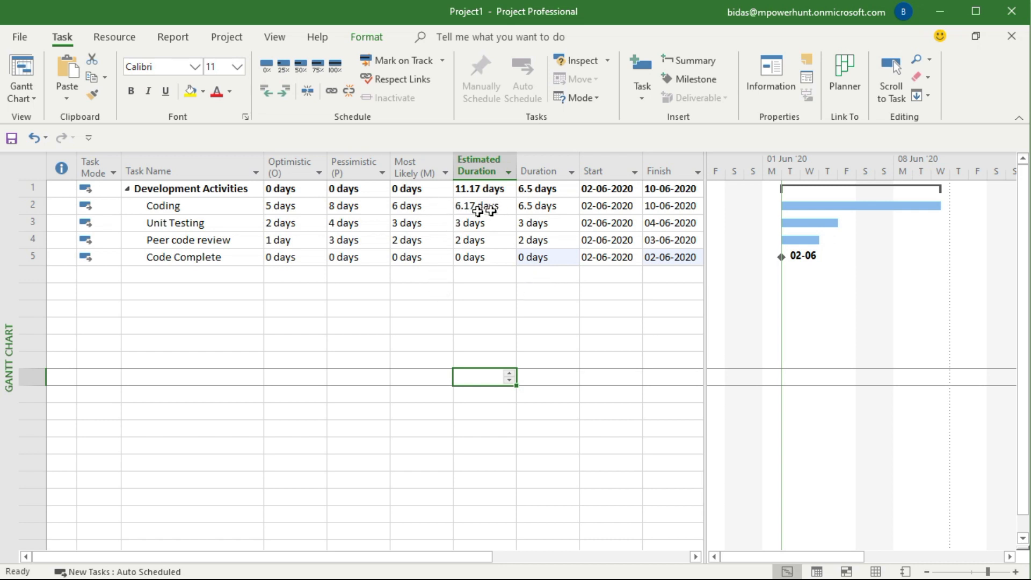
mouse_move(514, 250)
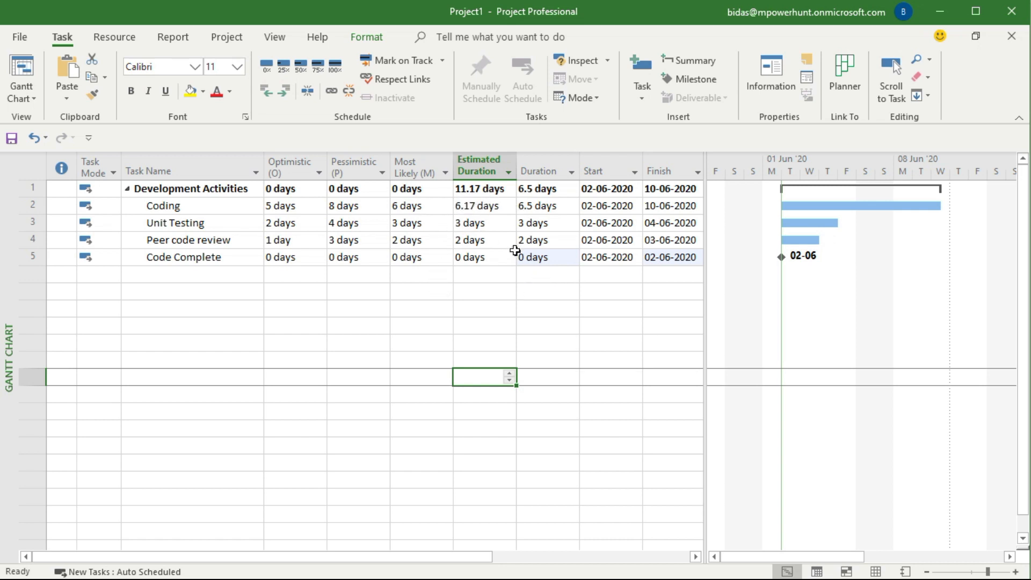
mouse_move(482, 216)
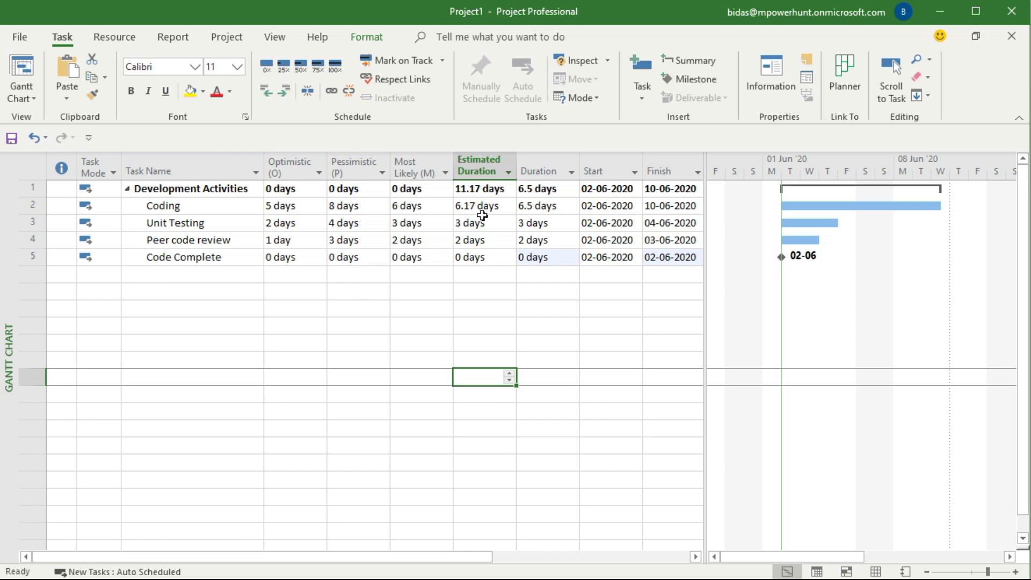
mouse_move(519, 236)
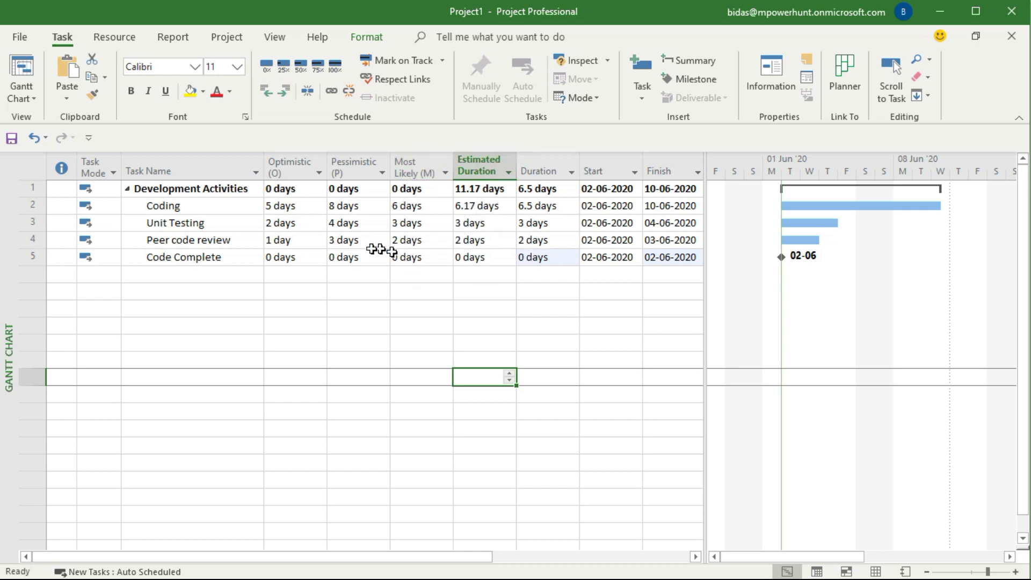
mouse_move(714, 196)
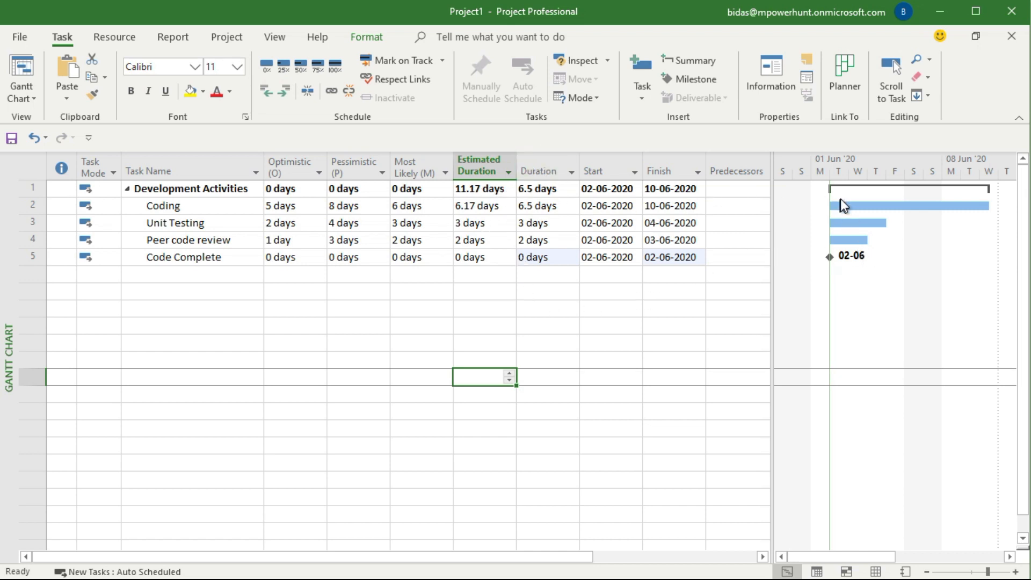
- Drag the table/Gantt divider right so the Predecessors column appears
click(540, 171)
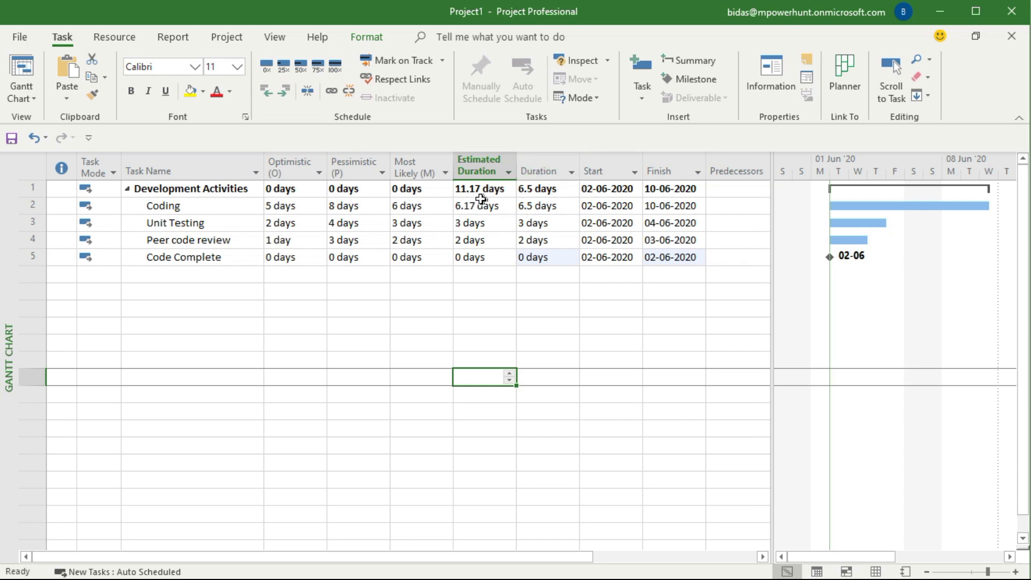
mouse_move(444, 234)
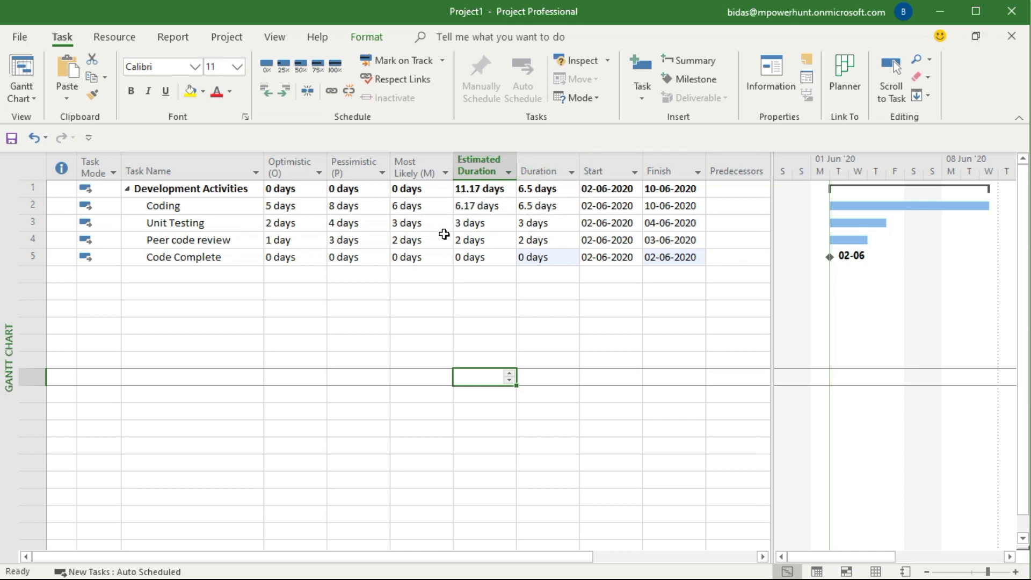
mouse_move(227, 37)
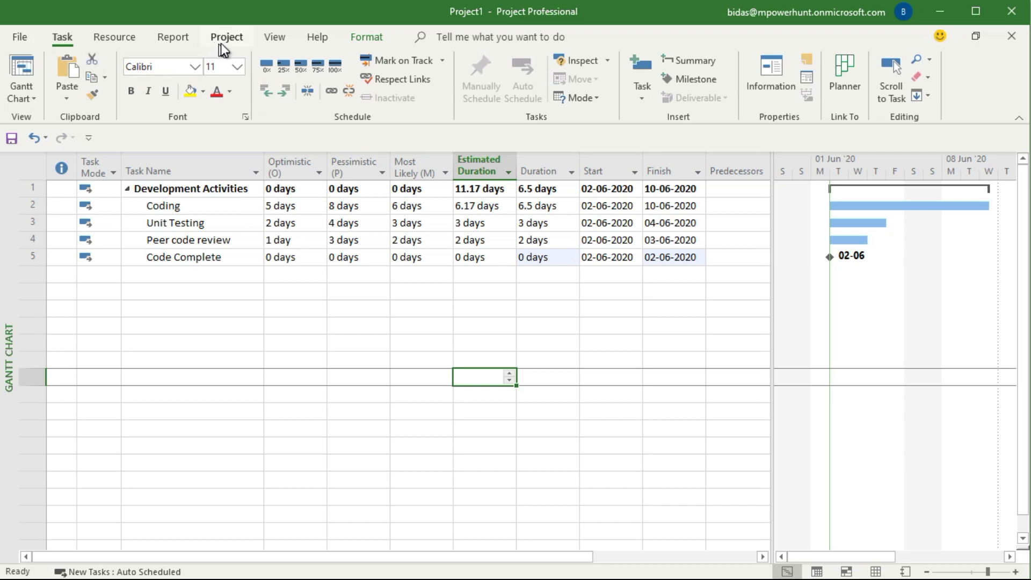
- Set Estimated Duration (PERT) rollup to Maximum in Custom Fields, giving the summary 6.17 days
click(227, 37)
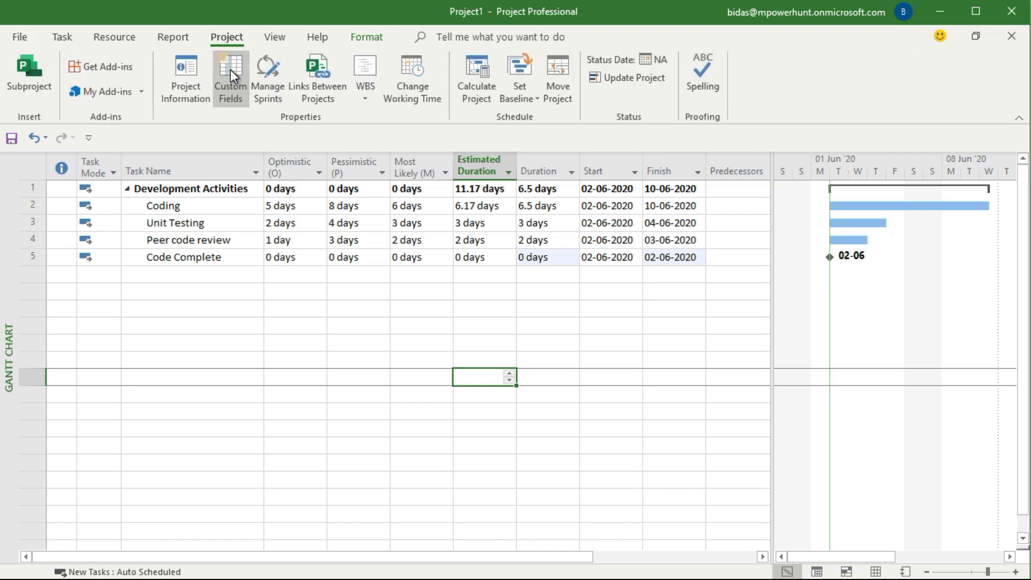
click(230, 78)
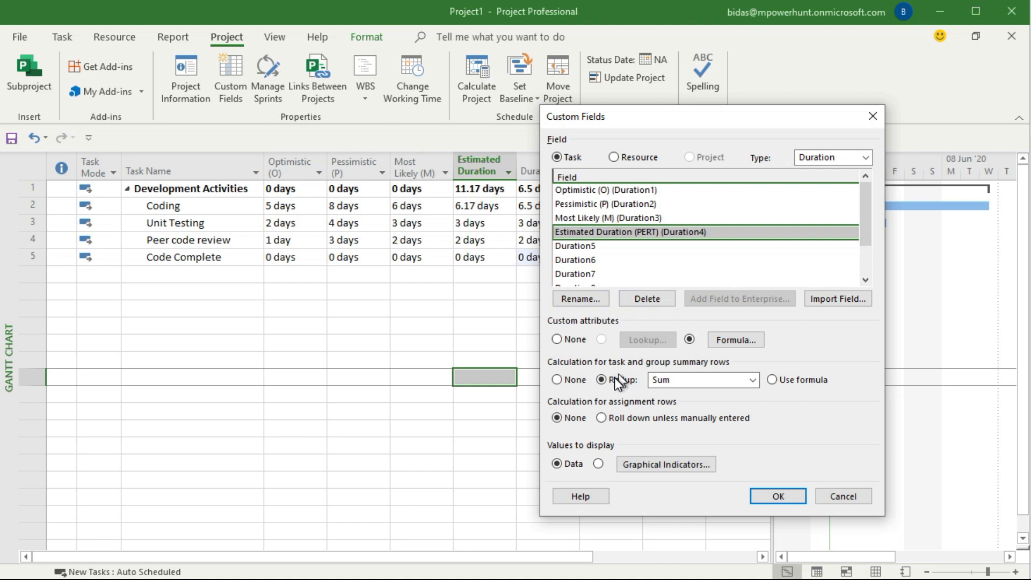
click(752, 380)
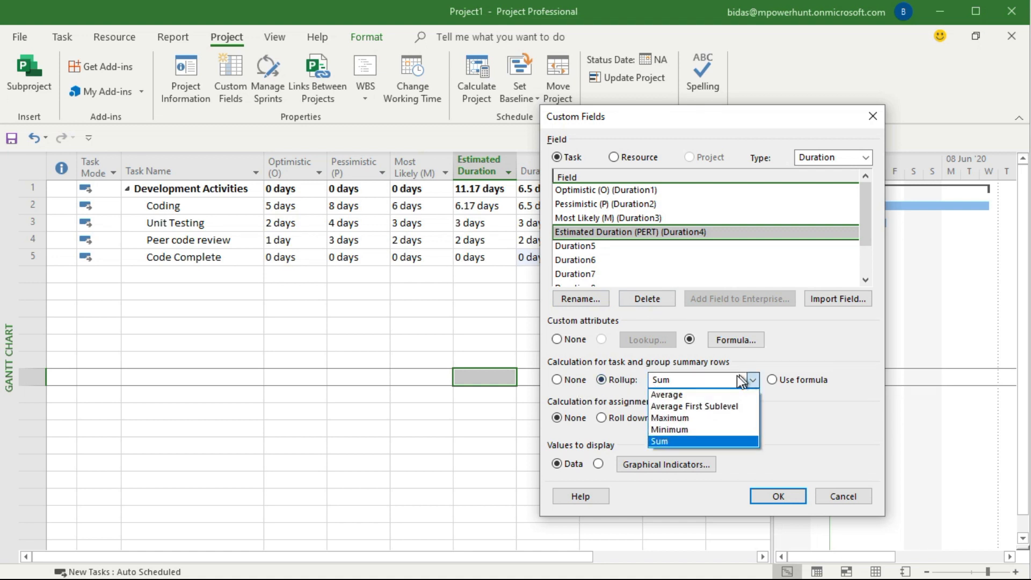
click(670, 418)
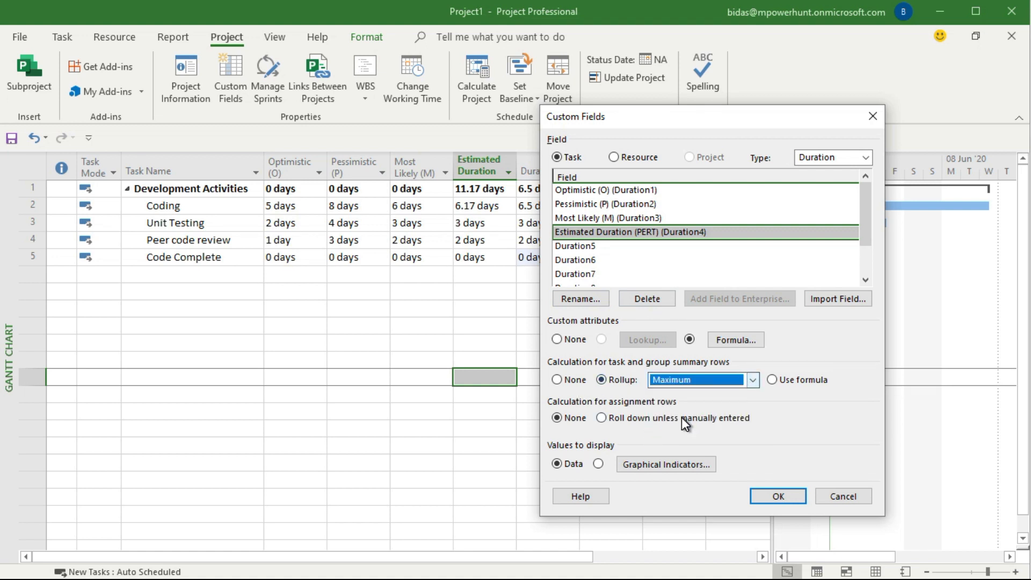
click(776, 497)
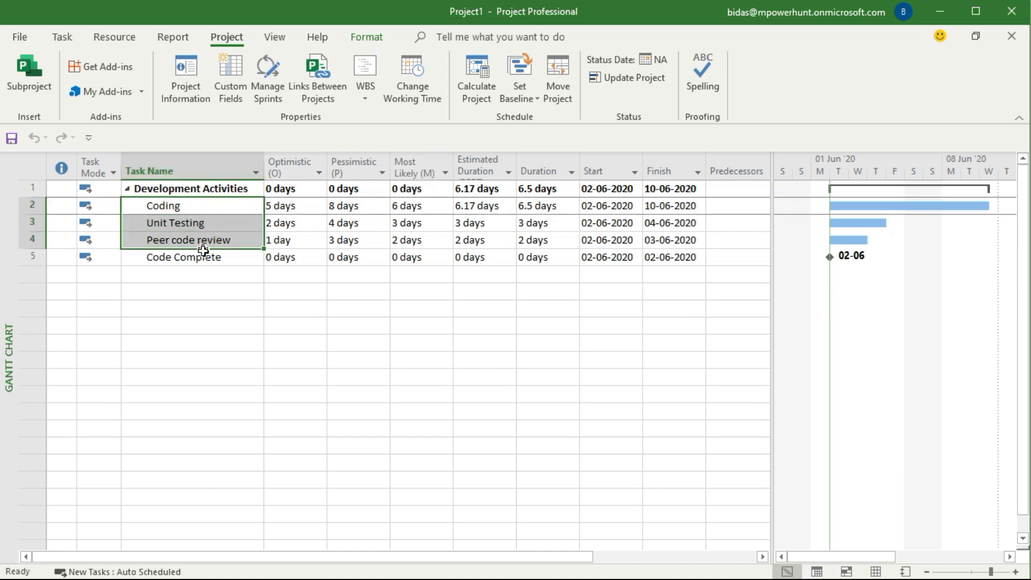
click(62, 36)
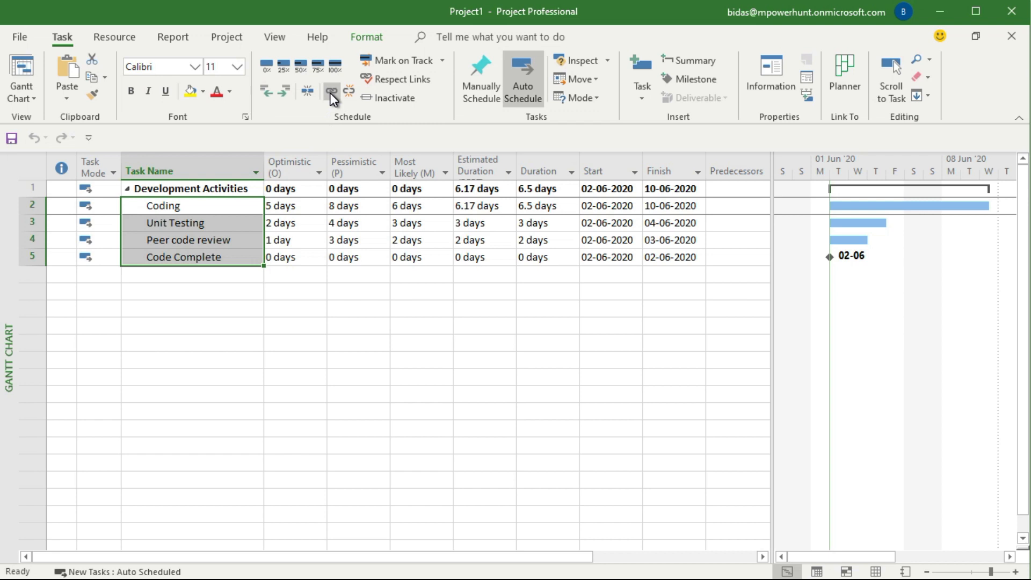
click(332, 90)
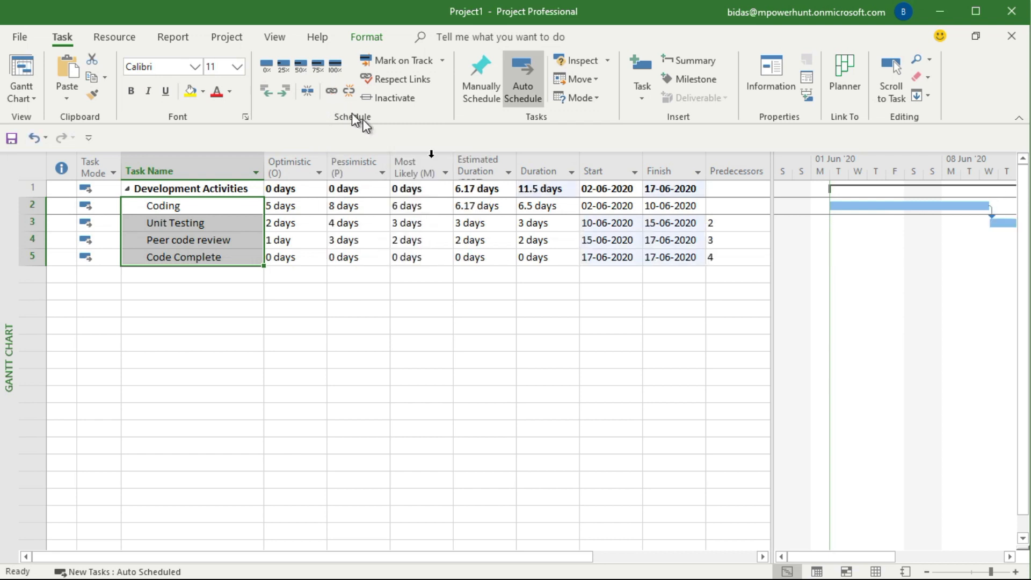
mouse_move(808, 553)
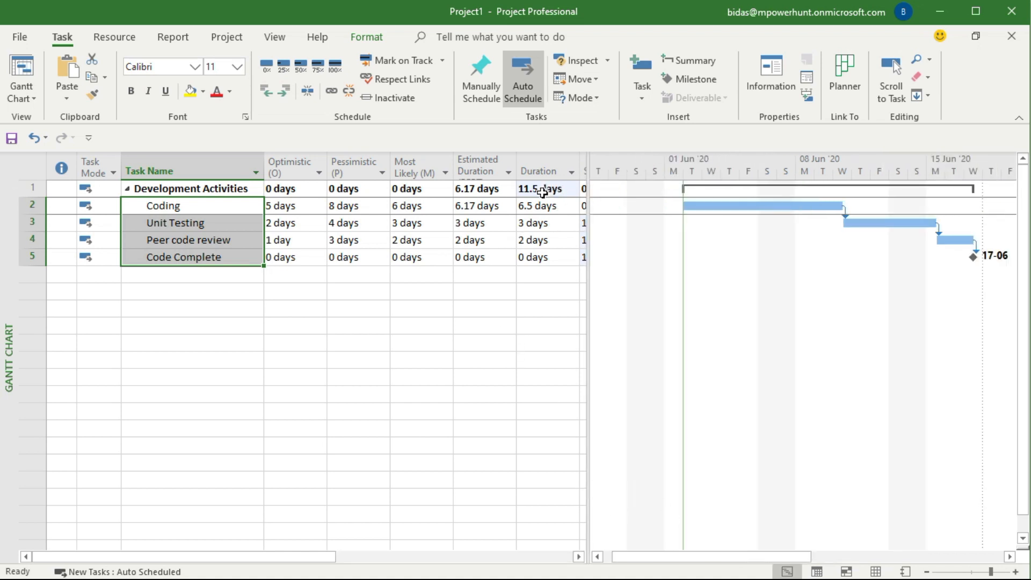
click(294, 307)
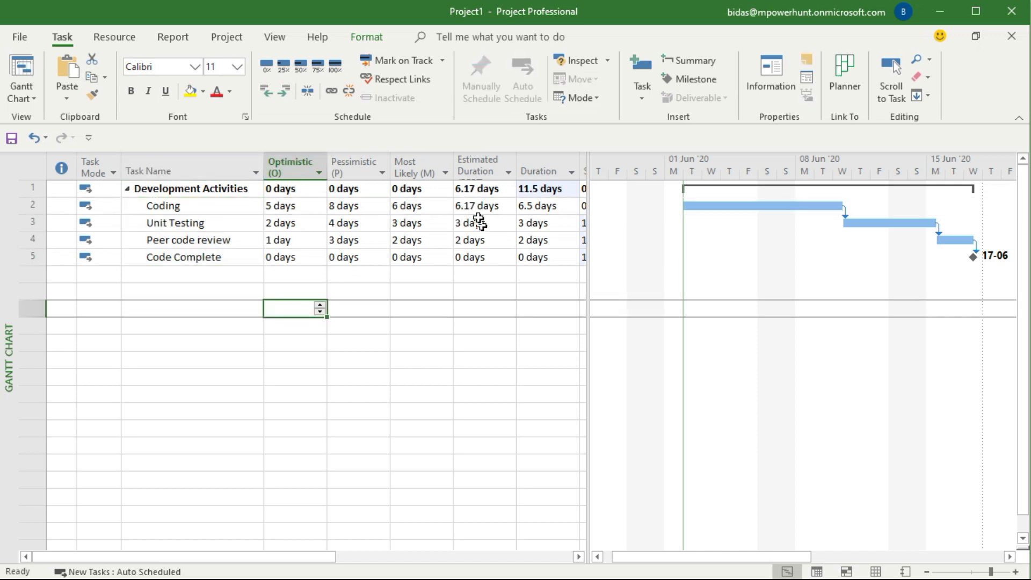
mouse_move(470, 282)
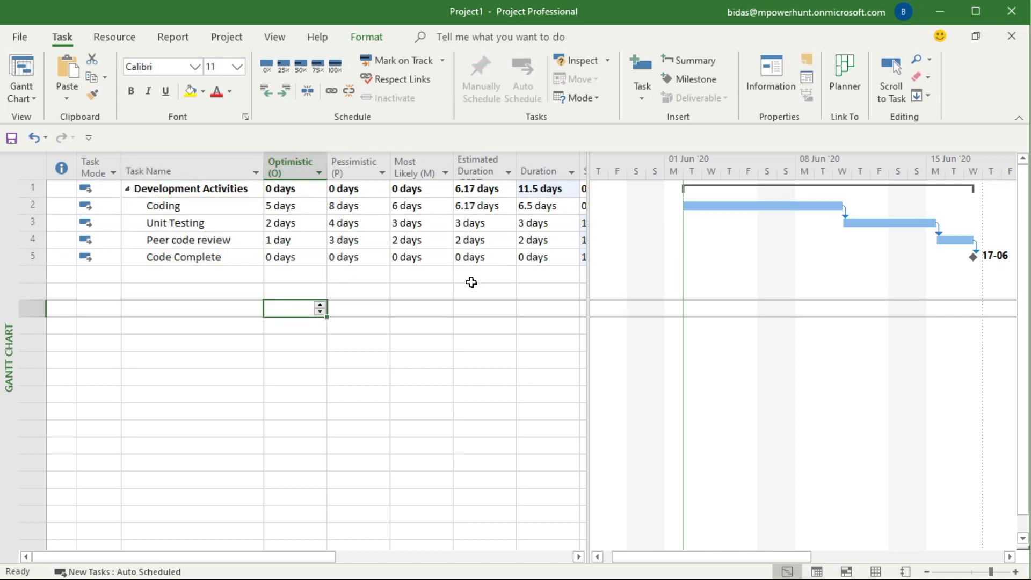
mouse_move(470, 297)
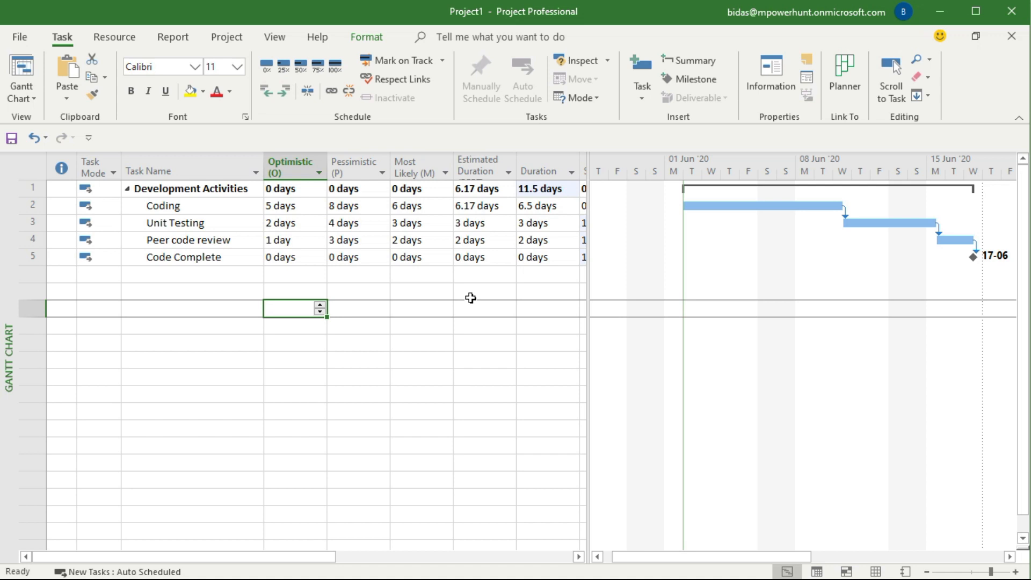
mouse_move(161, 205)
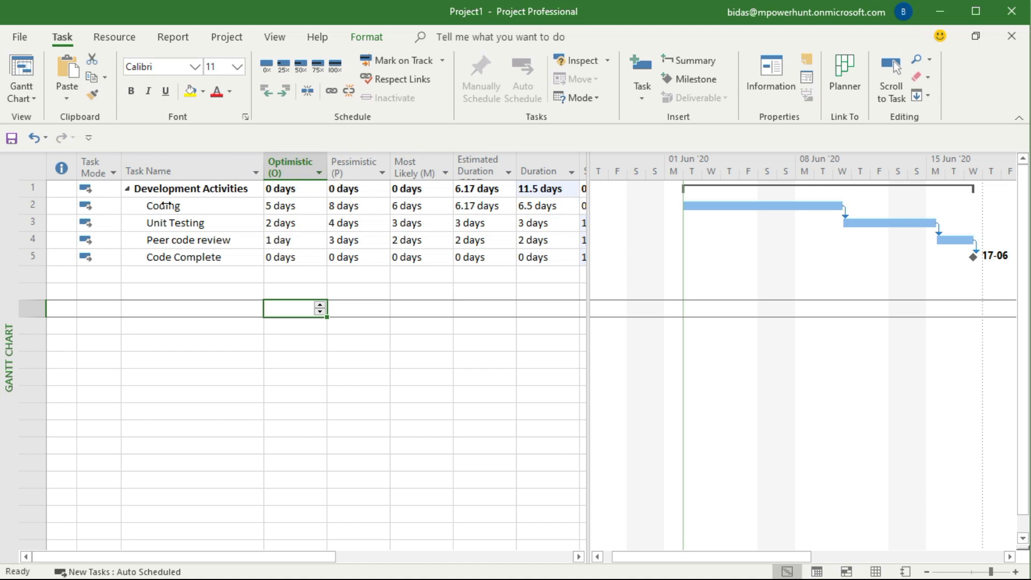
click(191, 206)
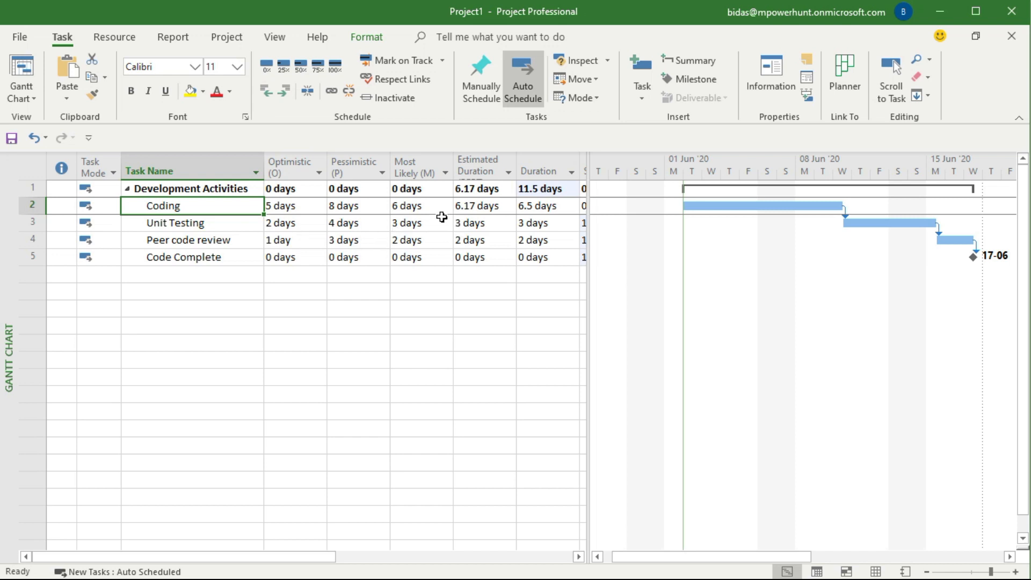
mouse_move(456, 214)
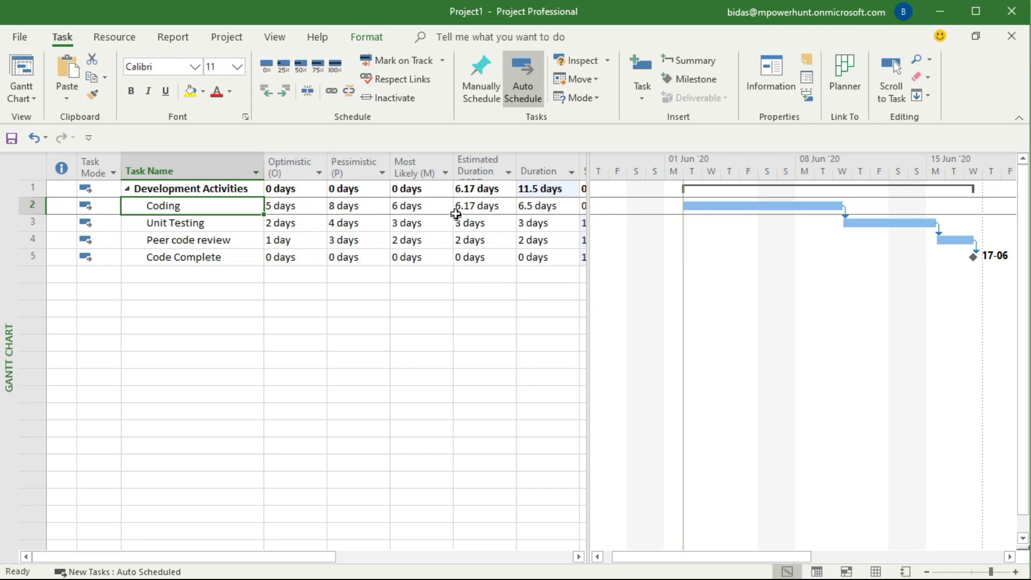
mouse_move(474, 209)
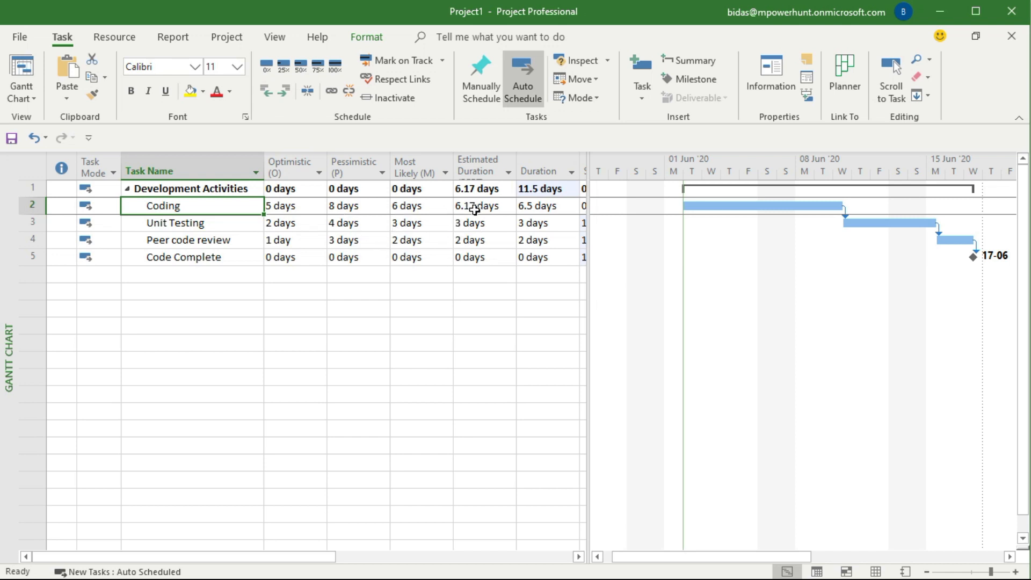
mouse_move(239, 206)
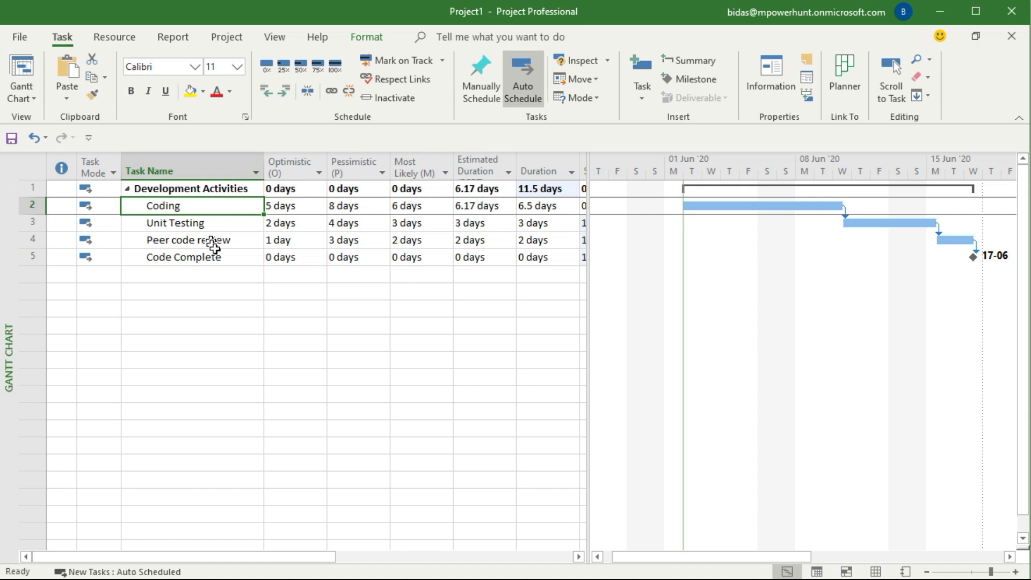
mouse_move(125, 201)
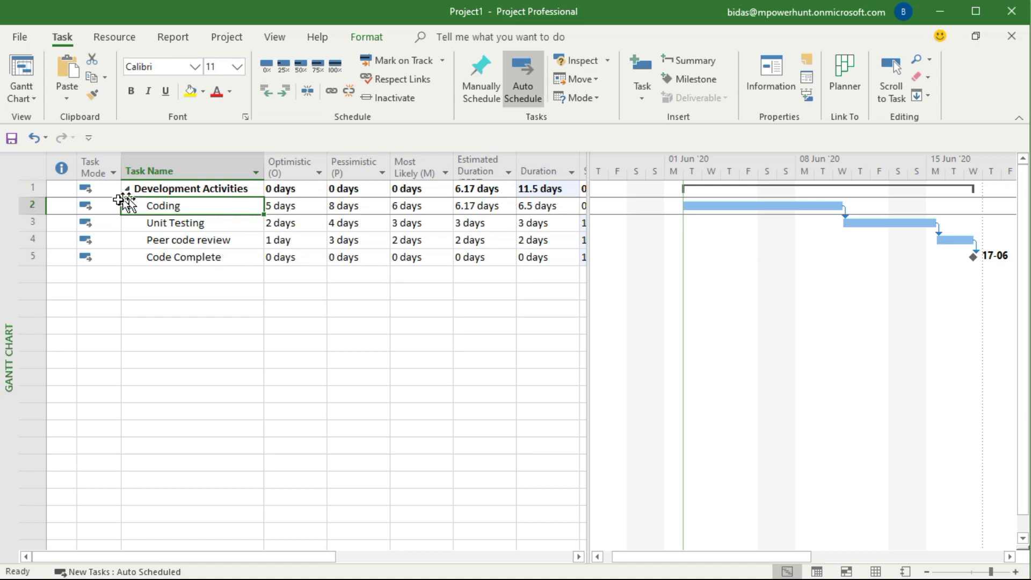
mouse_move(204, 278)
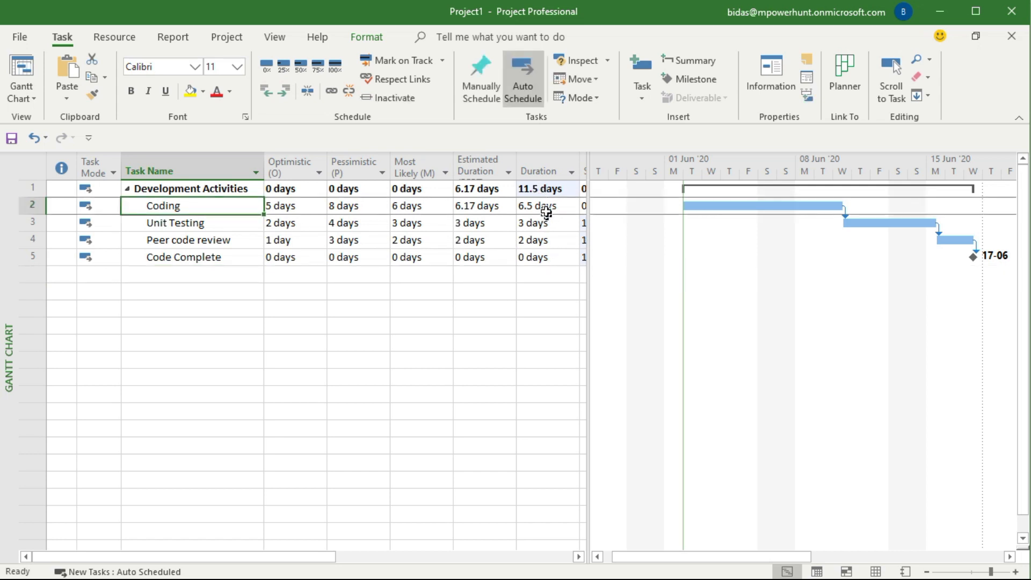
mouse_move(920, 271)
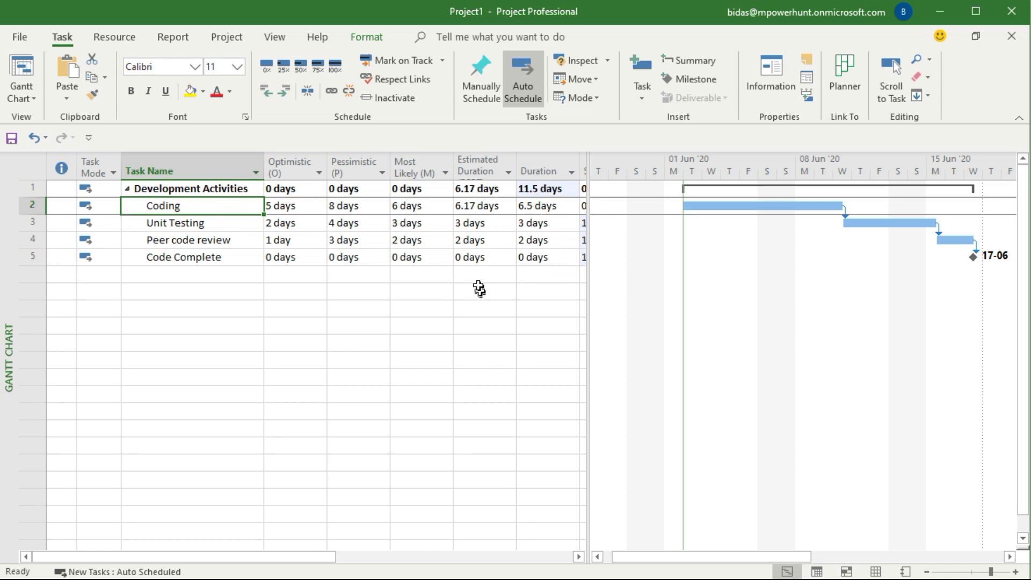
mouse_move(492, 235)
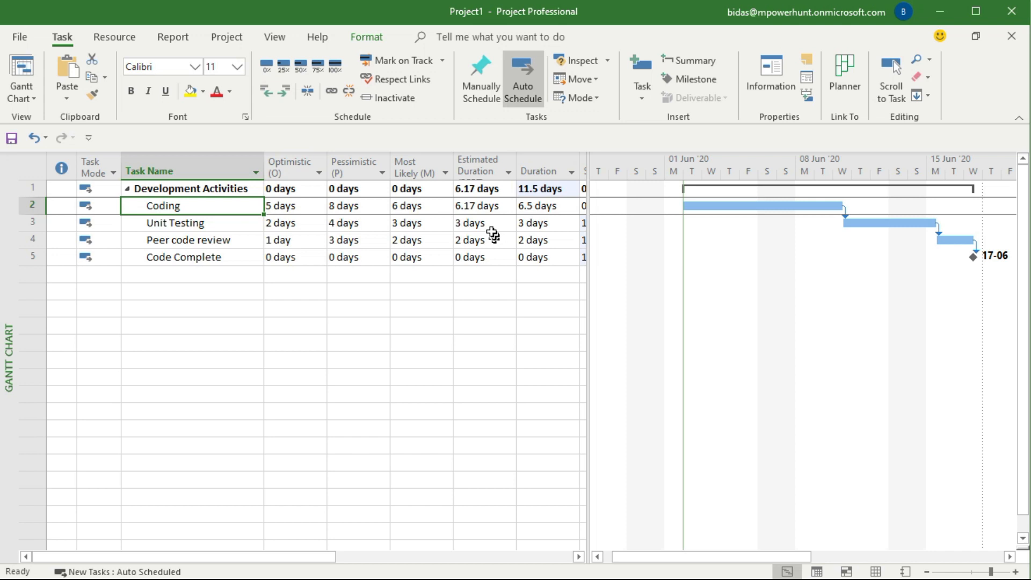
mouse_move(474, 224)
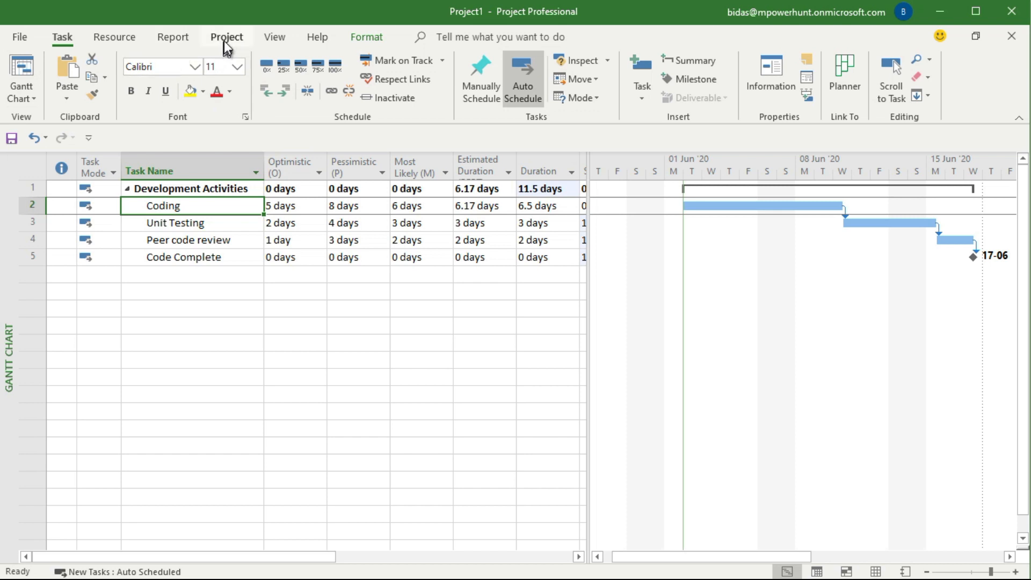
- Set the Duration-type Estimated Duration (PERT) rollup to Sum, giving the summary 11.17 days
click(227, 37)
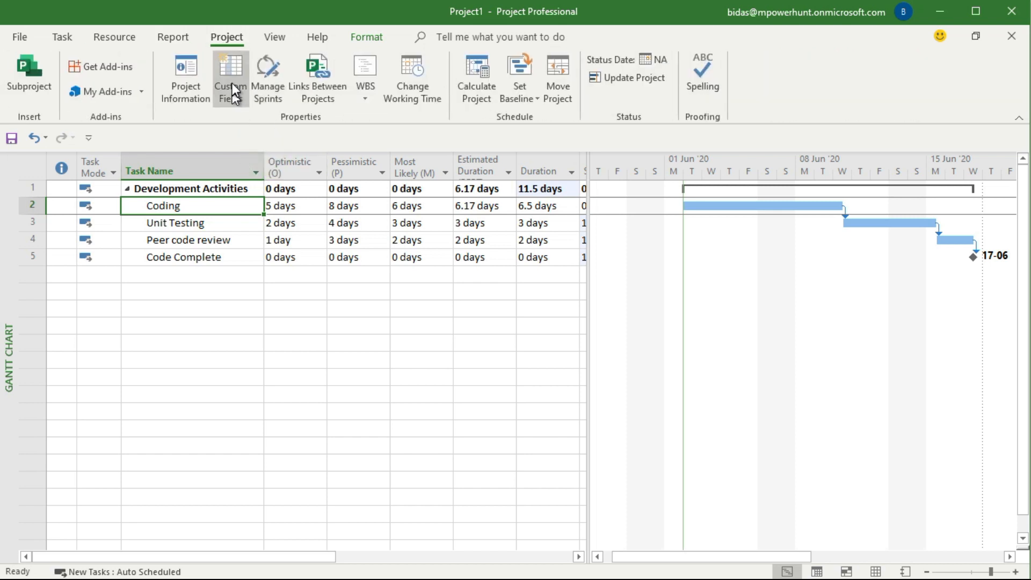
mouse_move(230, 78)
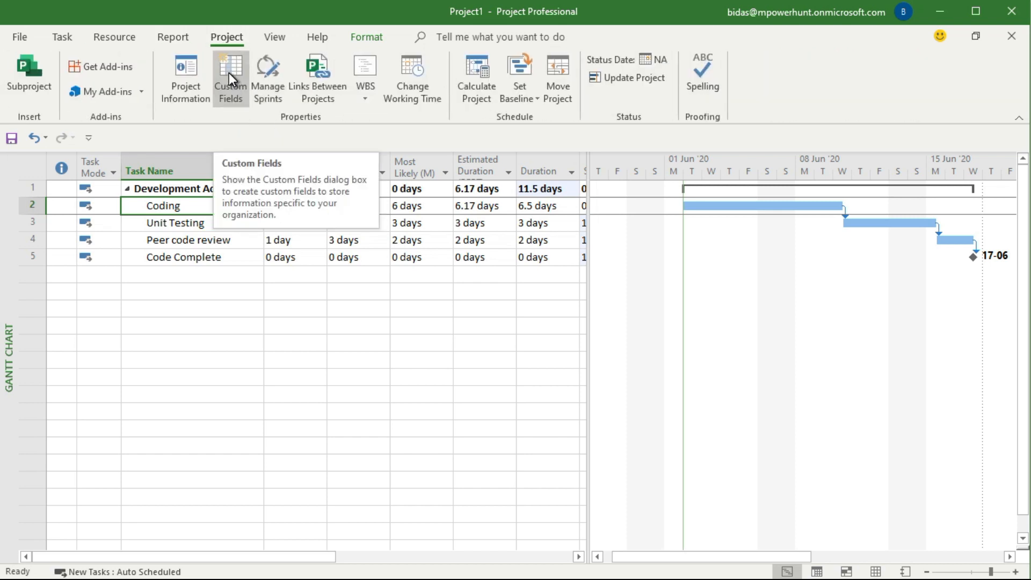
click(230, 77)
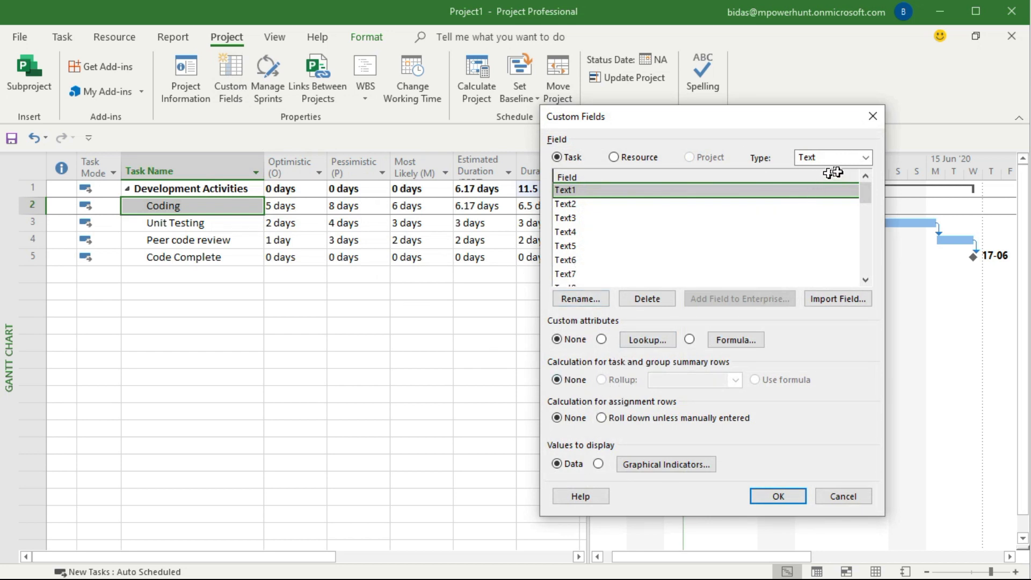
click(831, 157)
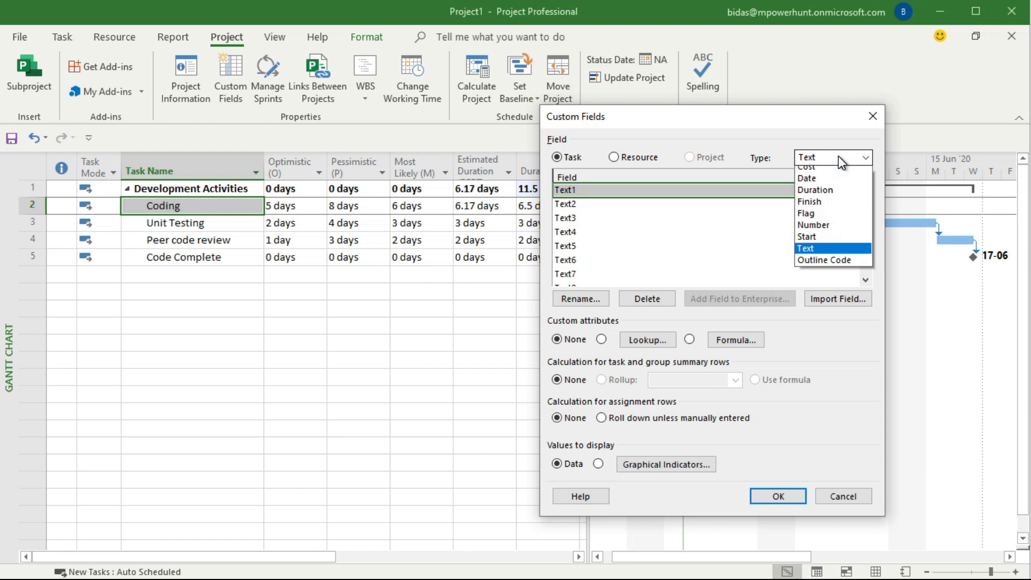
click(815, 189)
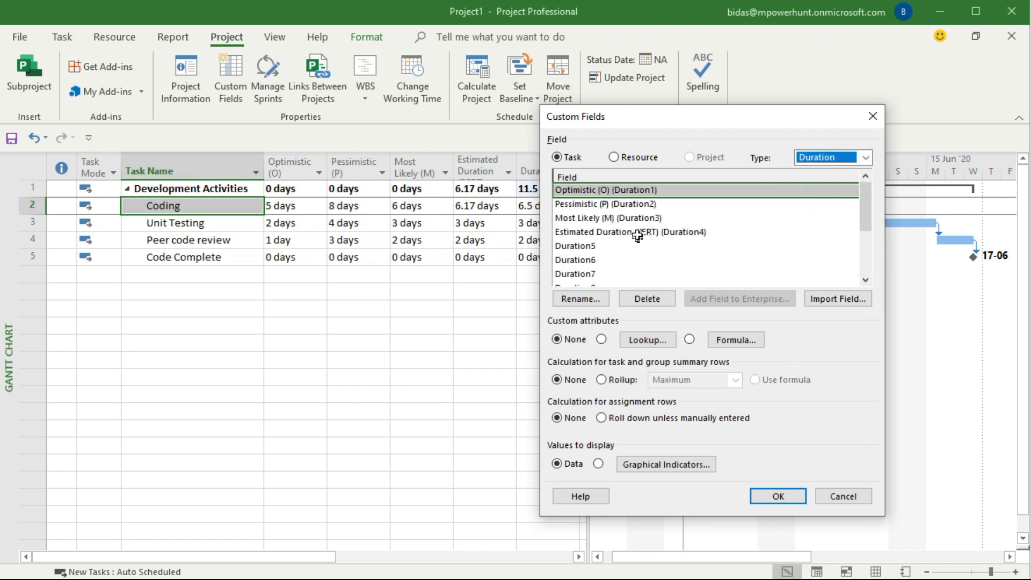
click(735, 380)
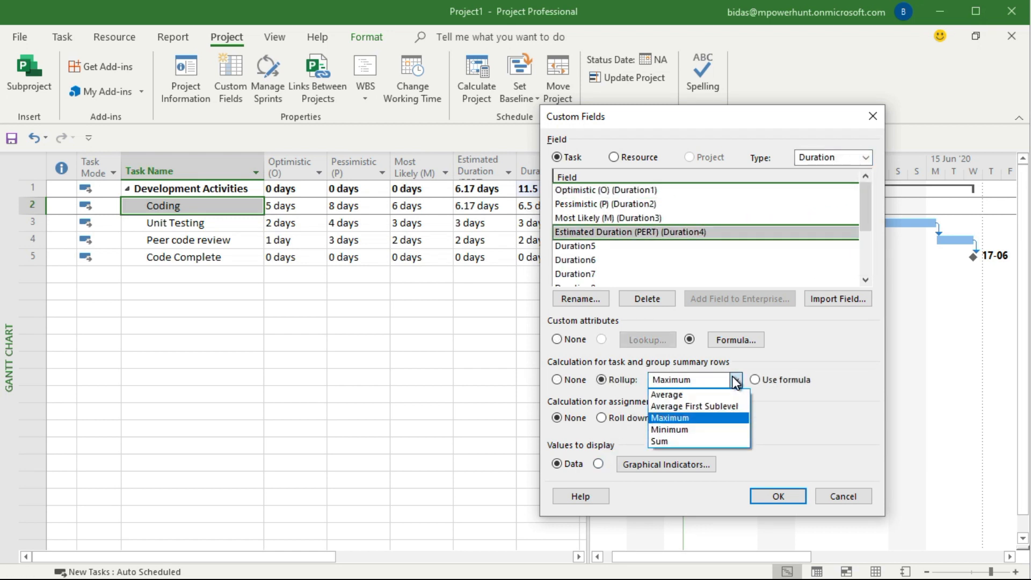
click(659, 440)
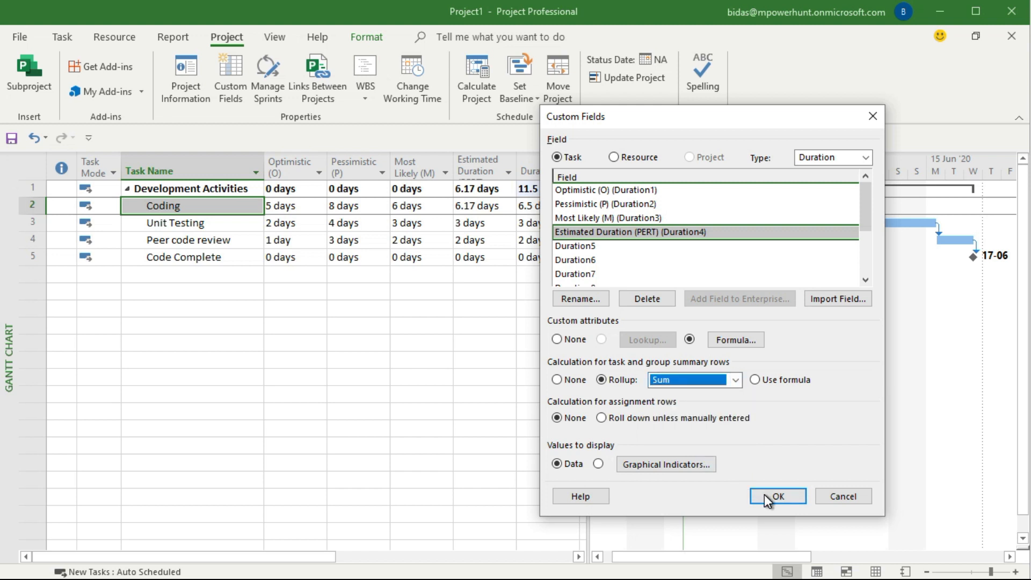
click(777, 497)
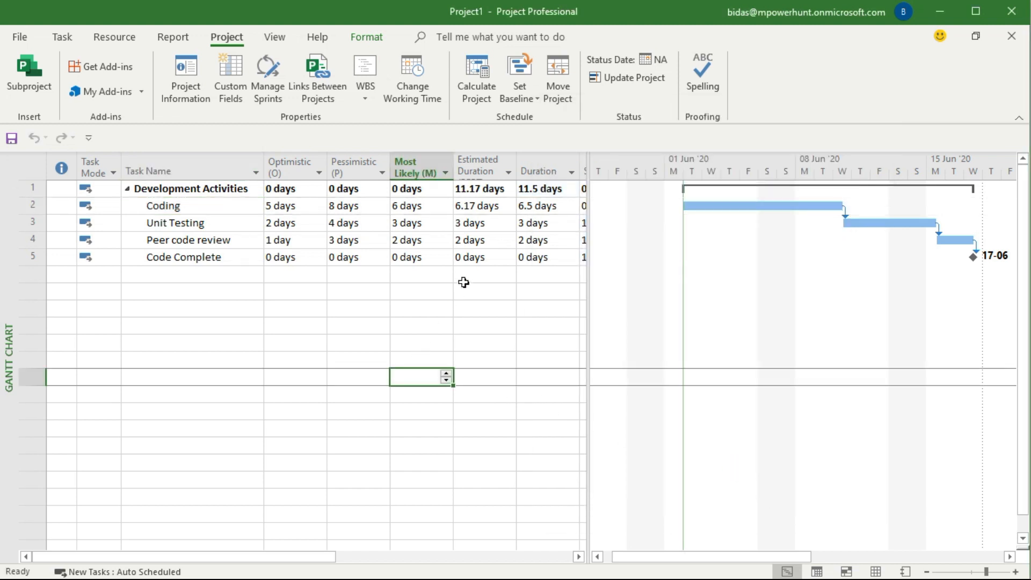
mouse_move(533, 198)
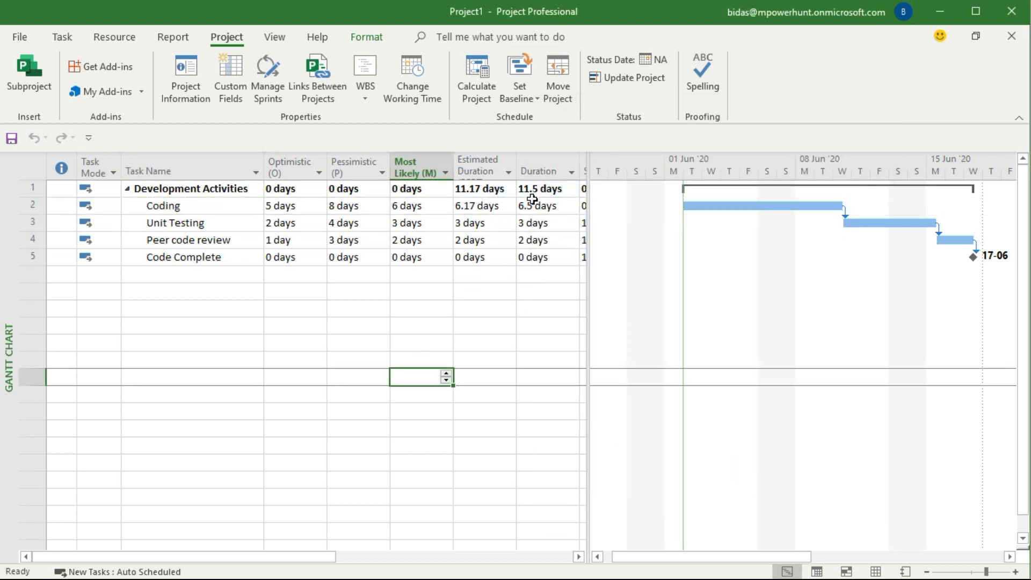
mouse_move(213, 343)
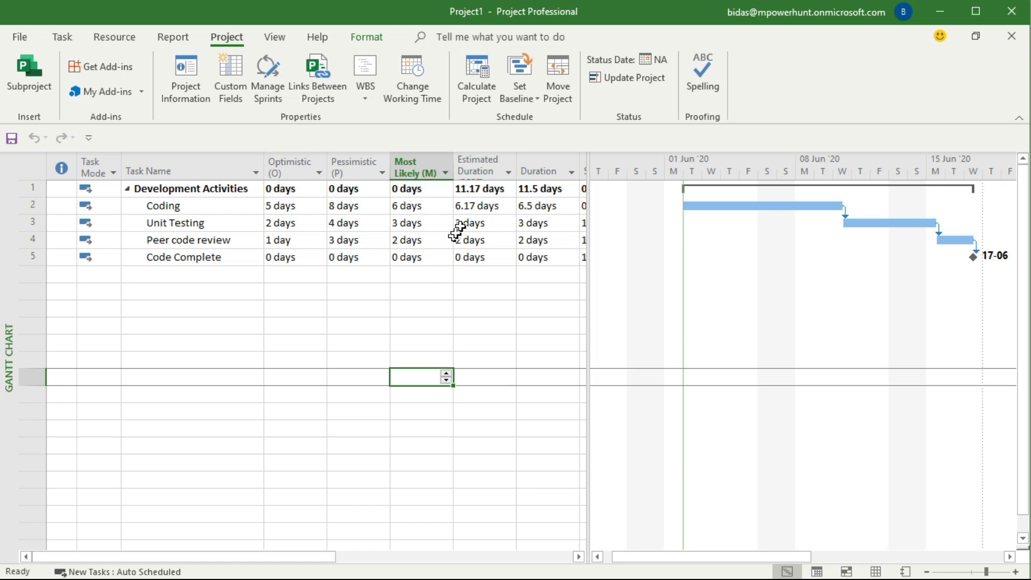
mouse_move(471, 332)
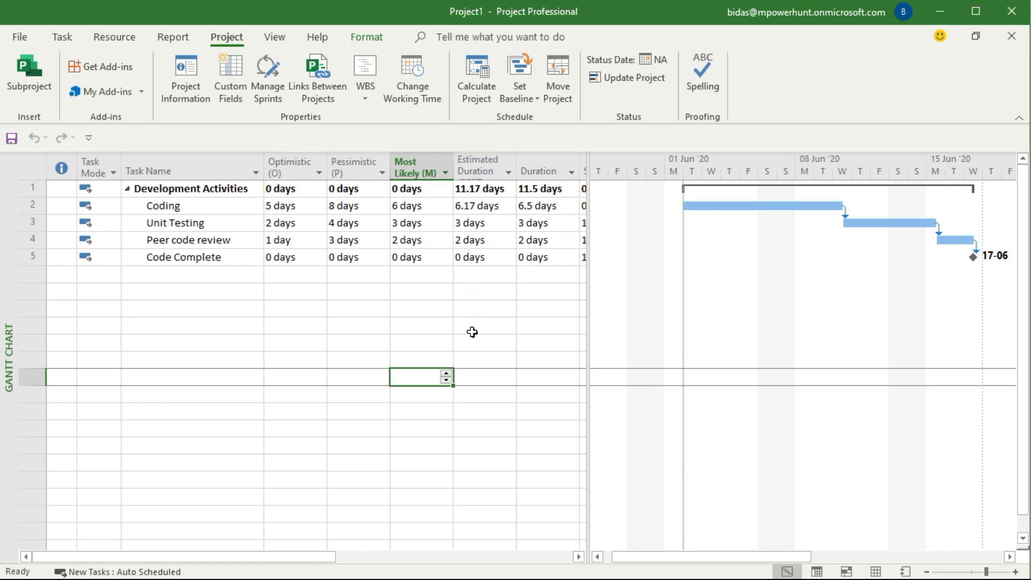
mouse_move(302, 443)
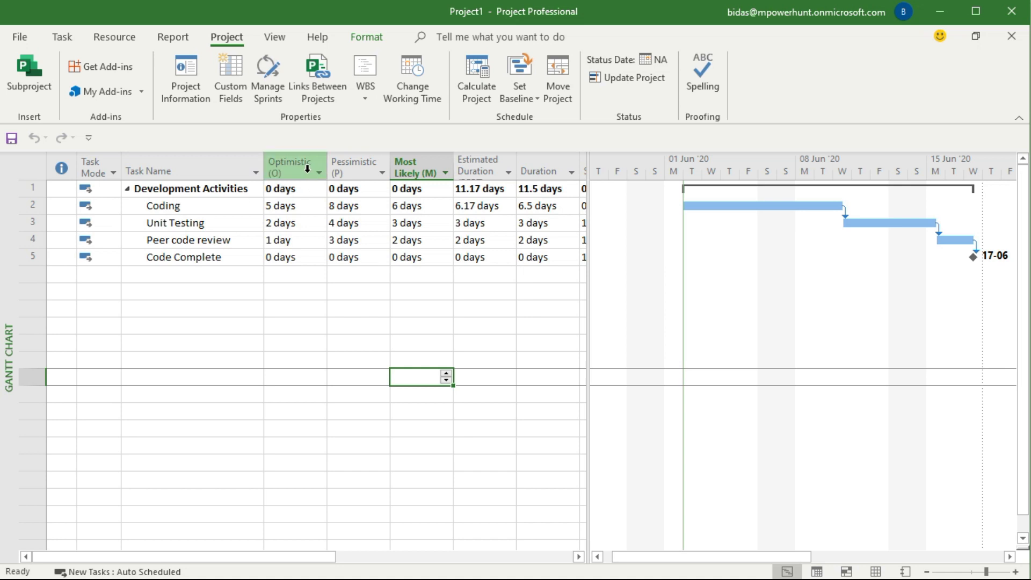
- Hide the Optimistic, Pessimistic, Most Likely and Estimated Duration columns via Hide Column
right_click(418, 171)
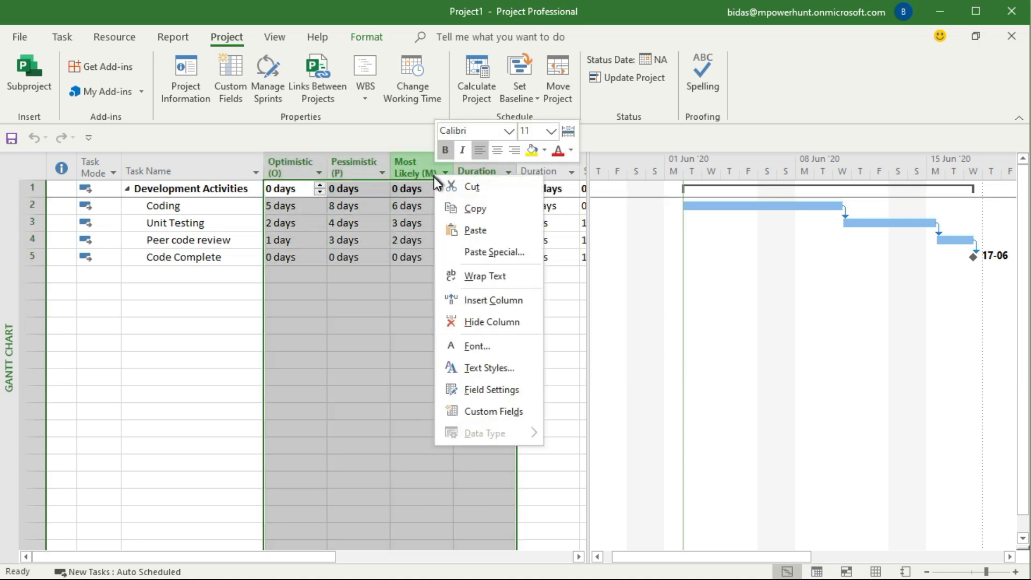
click(492, 321)
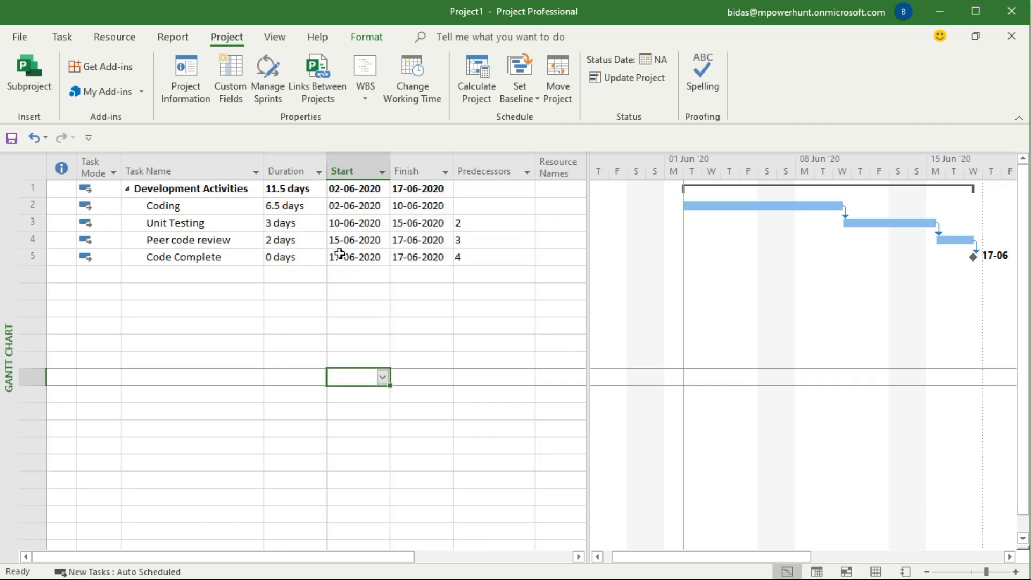
mouse_move(244, 213)
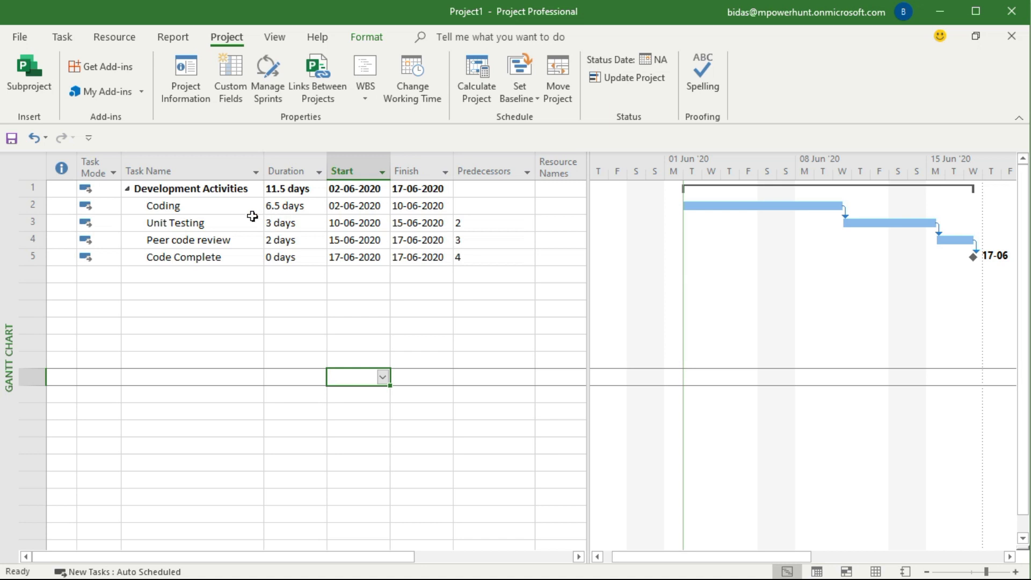
mouse_move(289, 241)
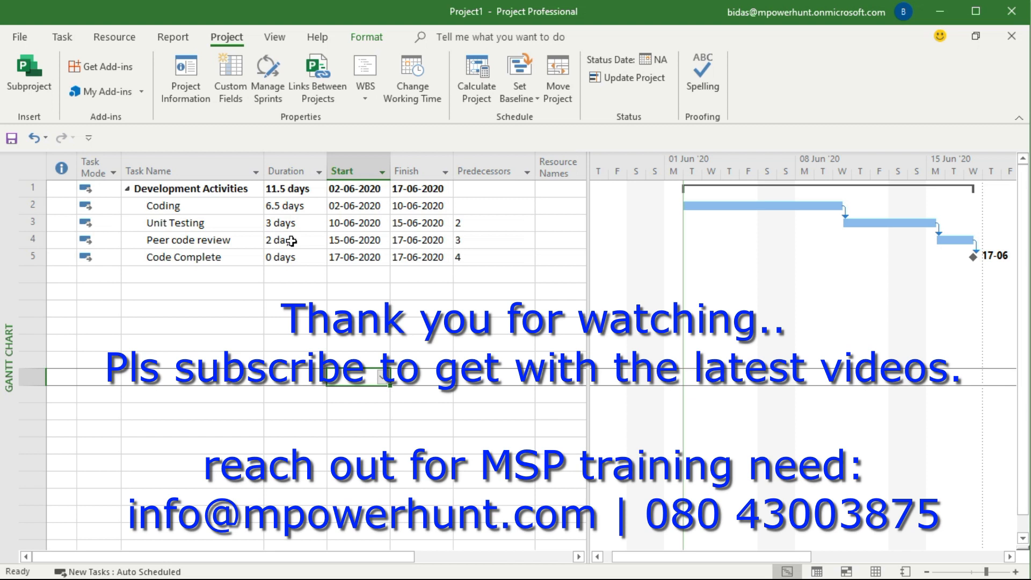
mouse_move(257, 291)
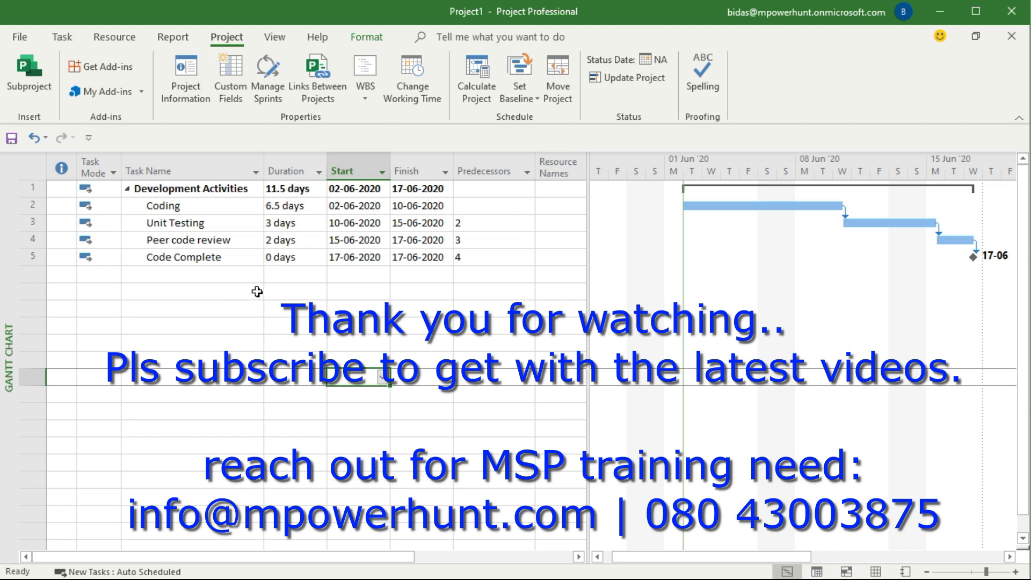